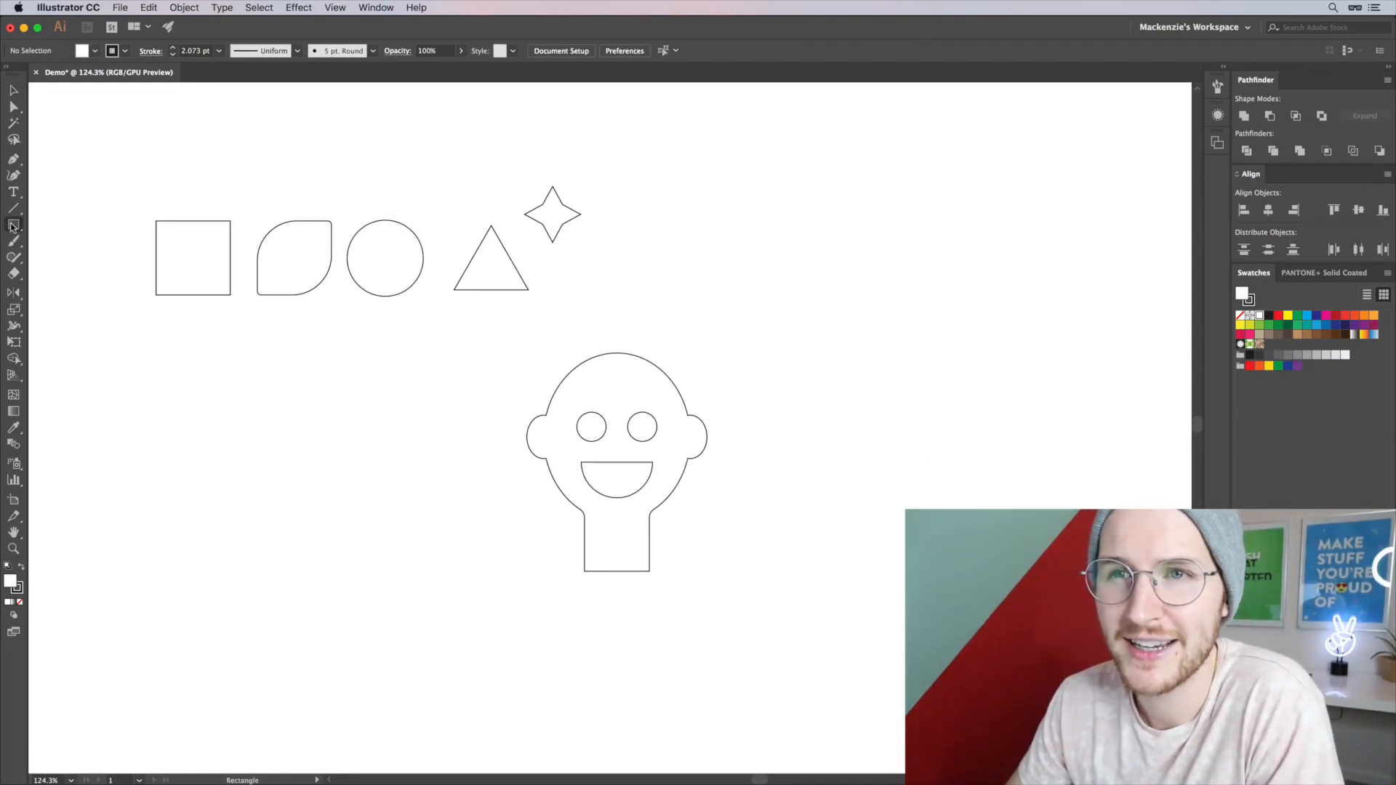
# - Select the figure's head outline and give it a red fill from the Color Picker
pyautogui.click(13, 223)
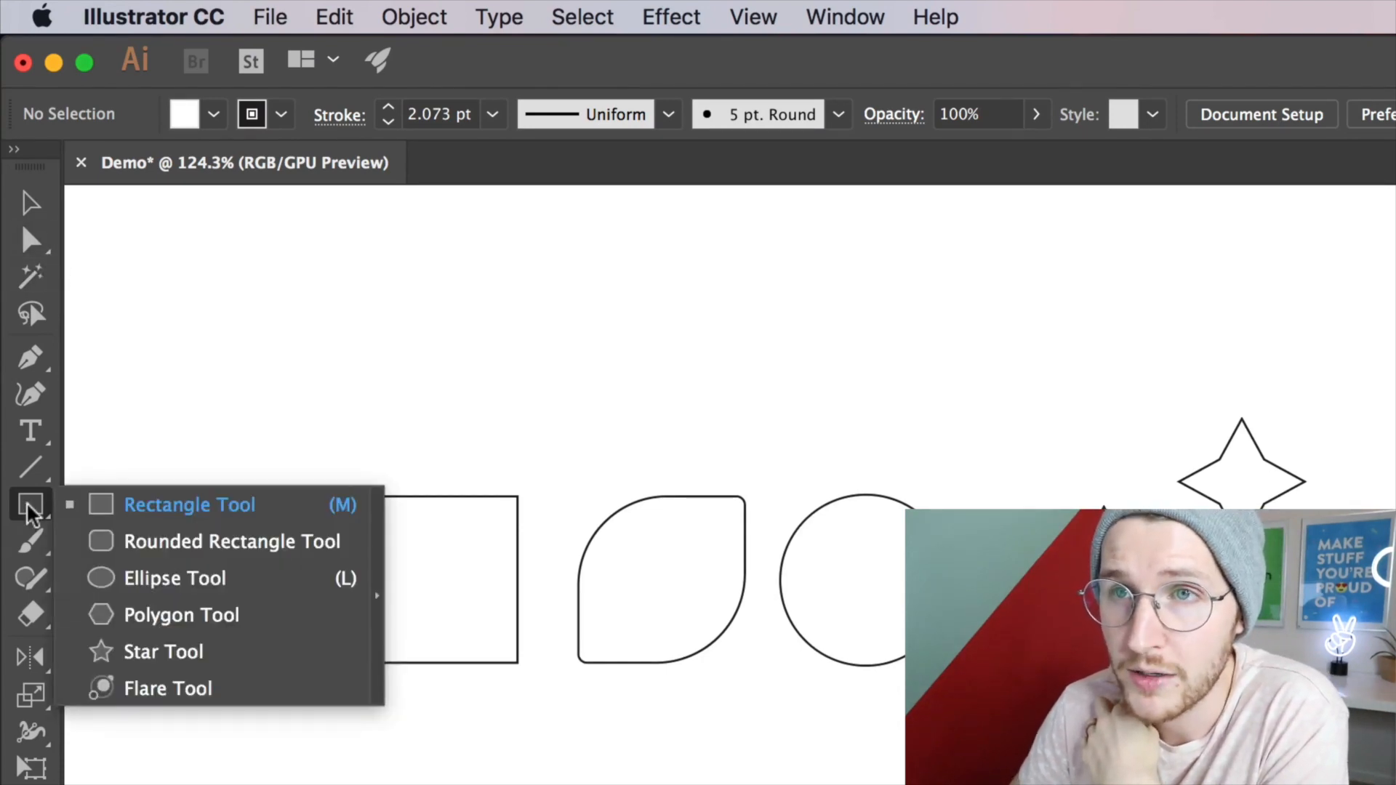
pyautogui.moveTo(173, 541)
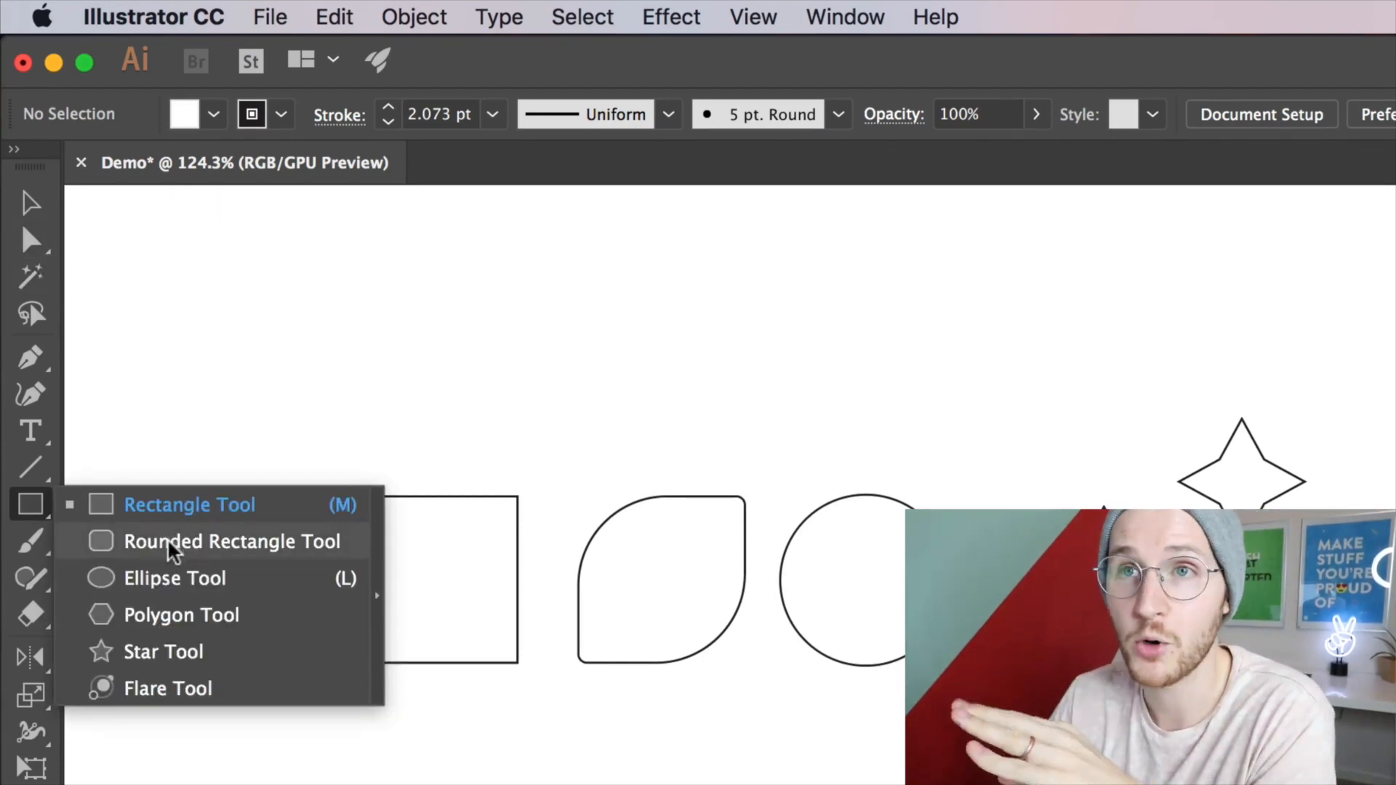
pyautogui.click(189, 504)
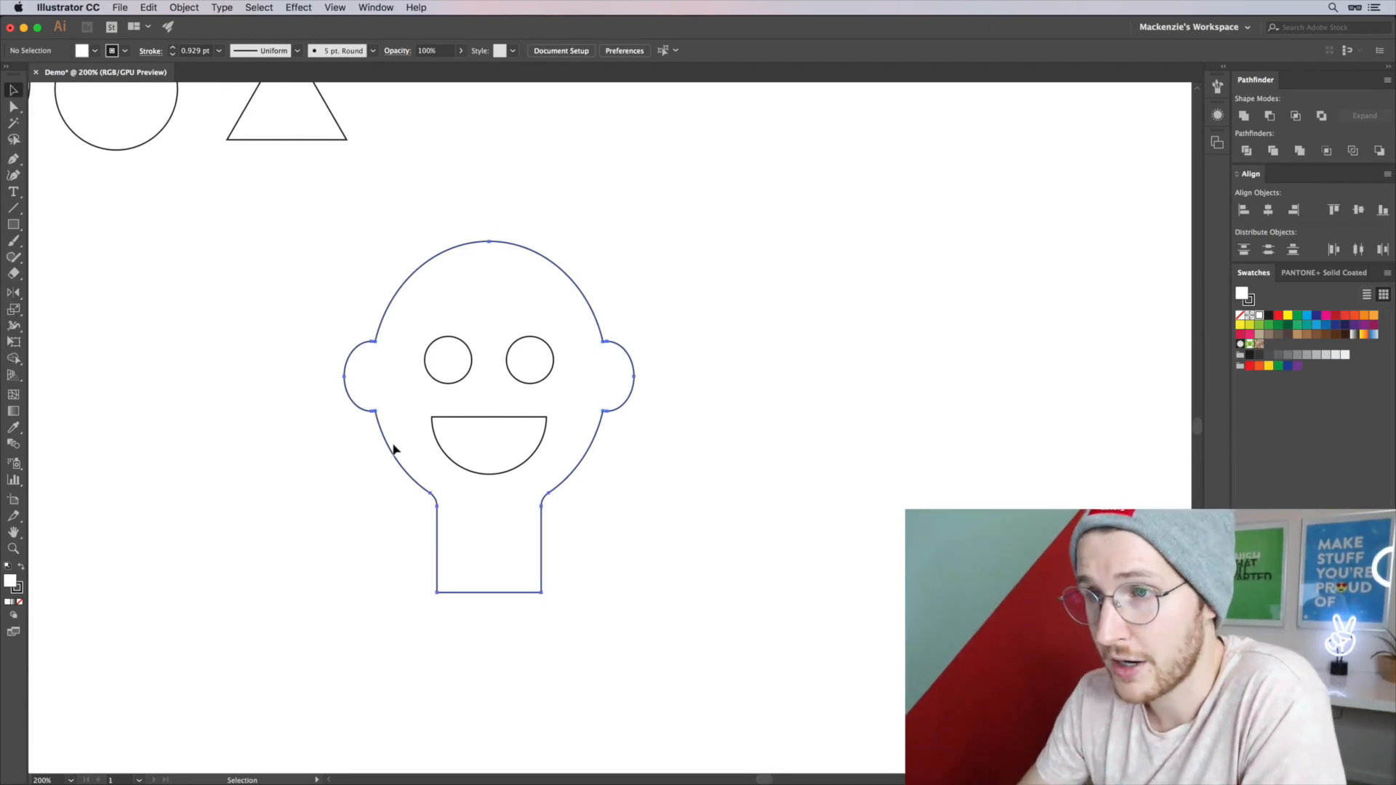
pyautogui.doubleClick(13, 584)
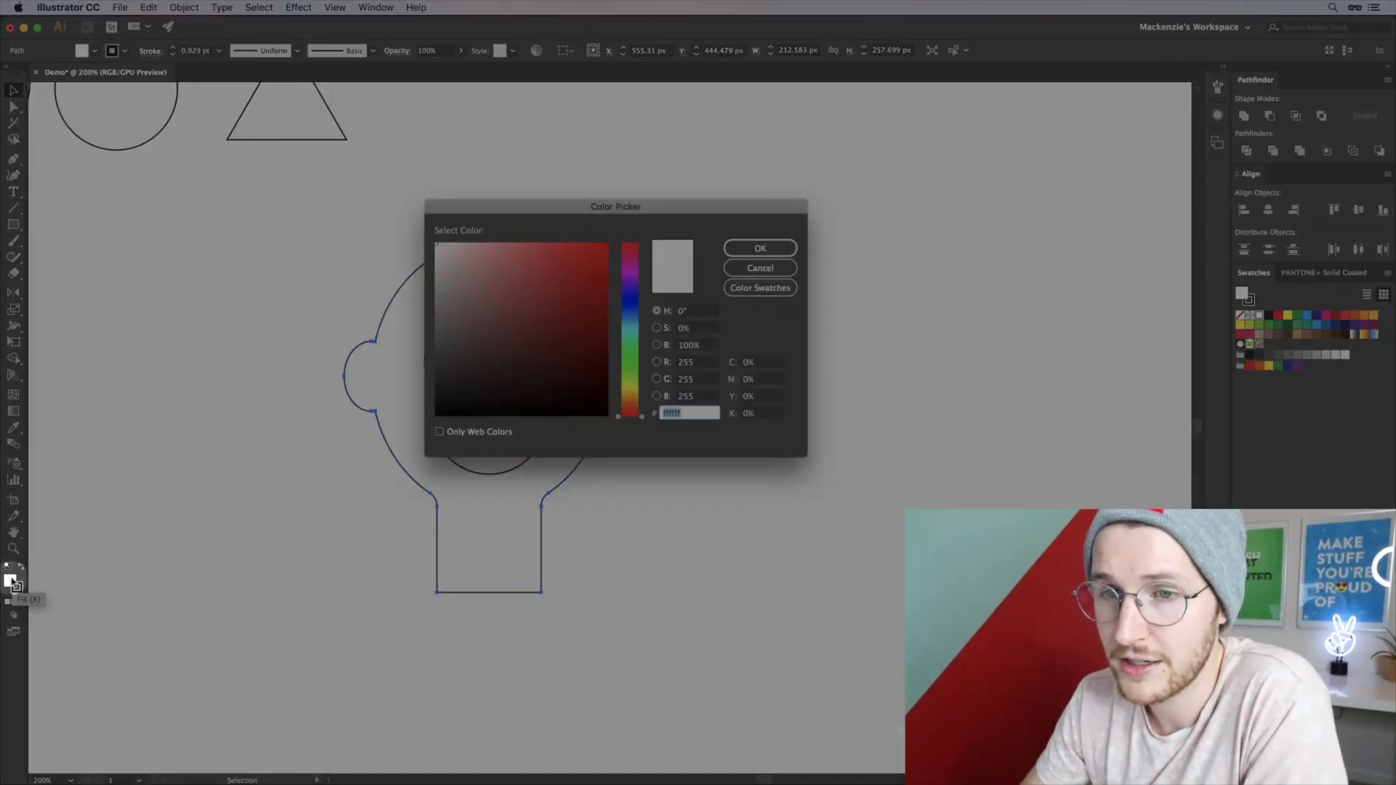
pyautogui.click(542, 291)
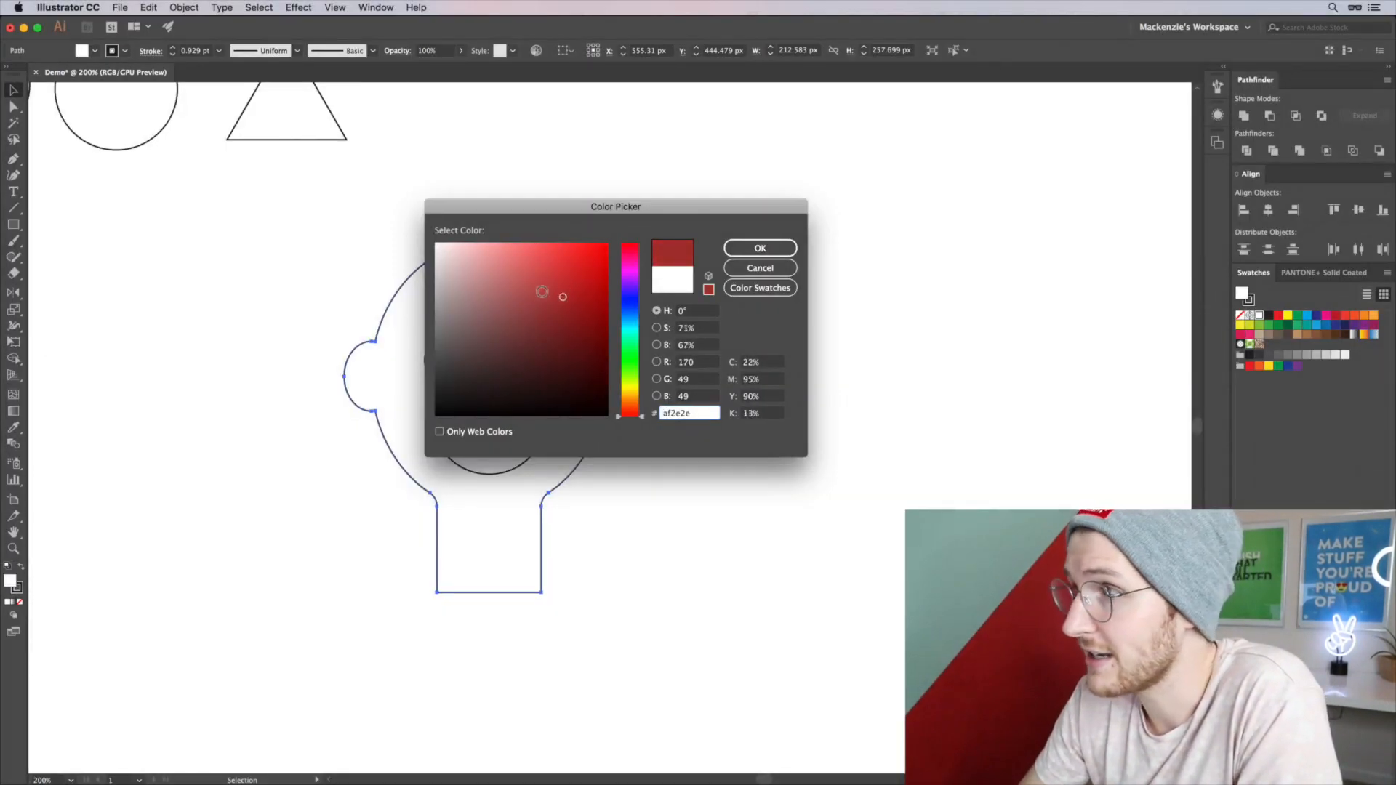
pyautogui.click(758, 247)
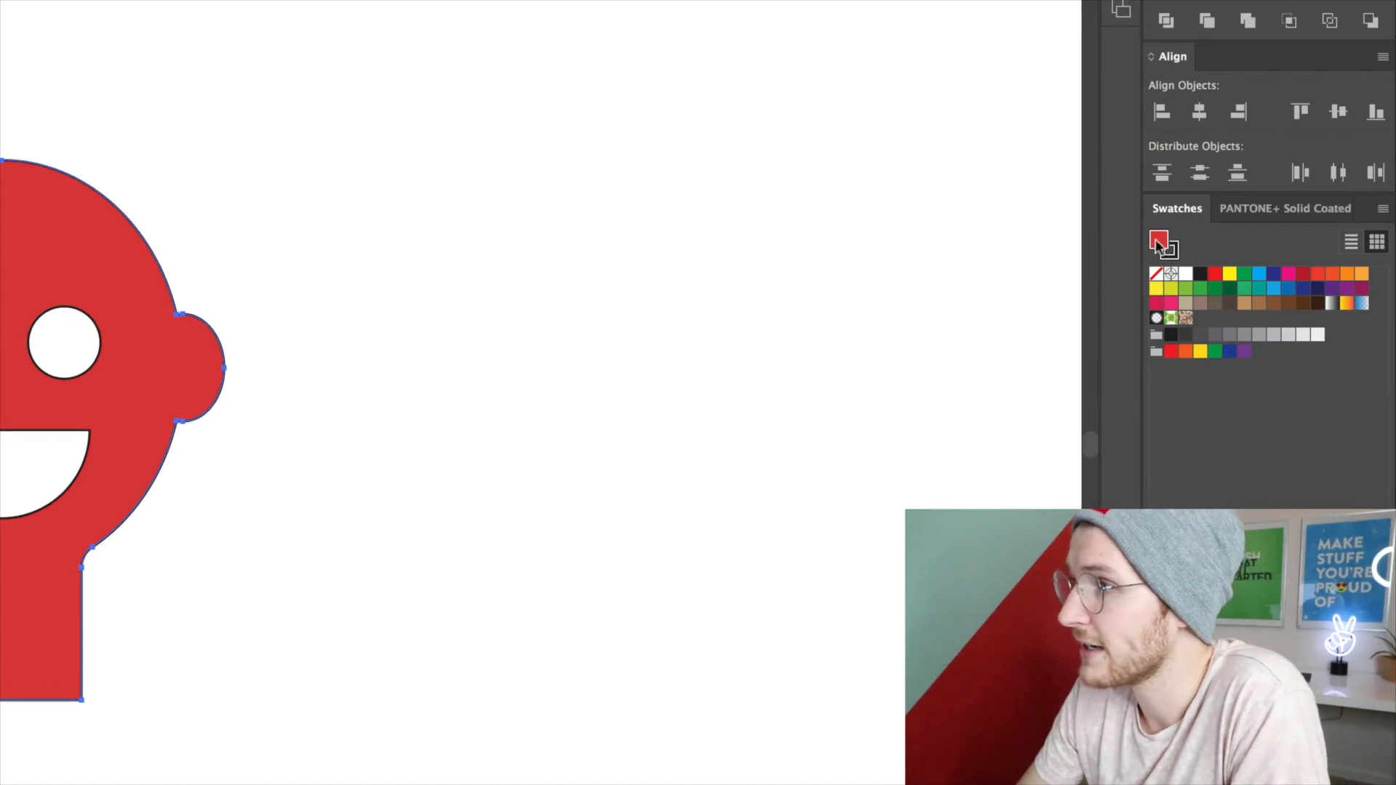
# - Try teal, green and a Pantone orange on the figure, then settle on a brown fill
pyautogui.click(1228, 289)
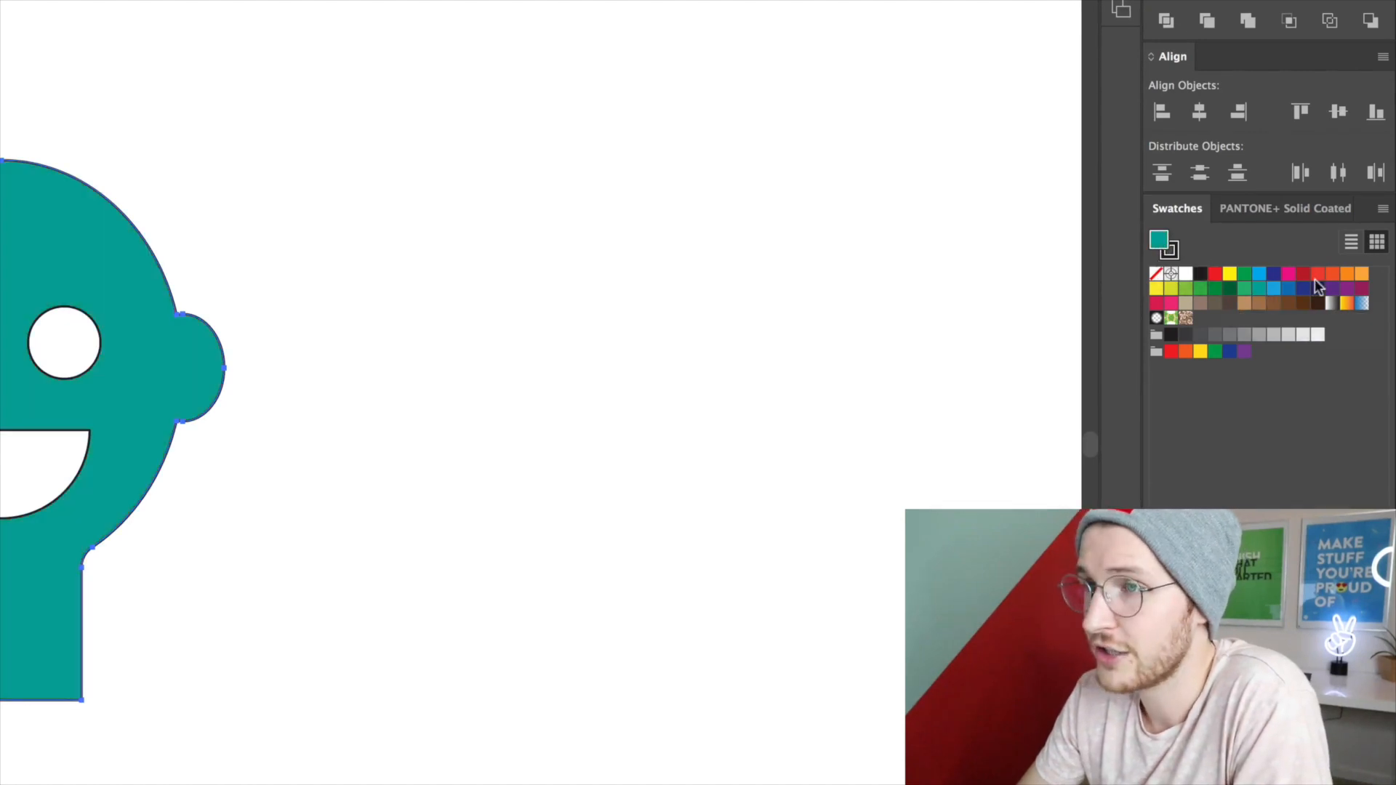
pyautogui.click(1187, 288)
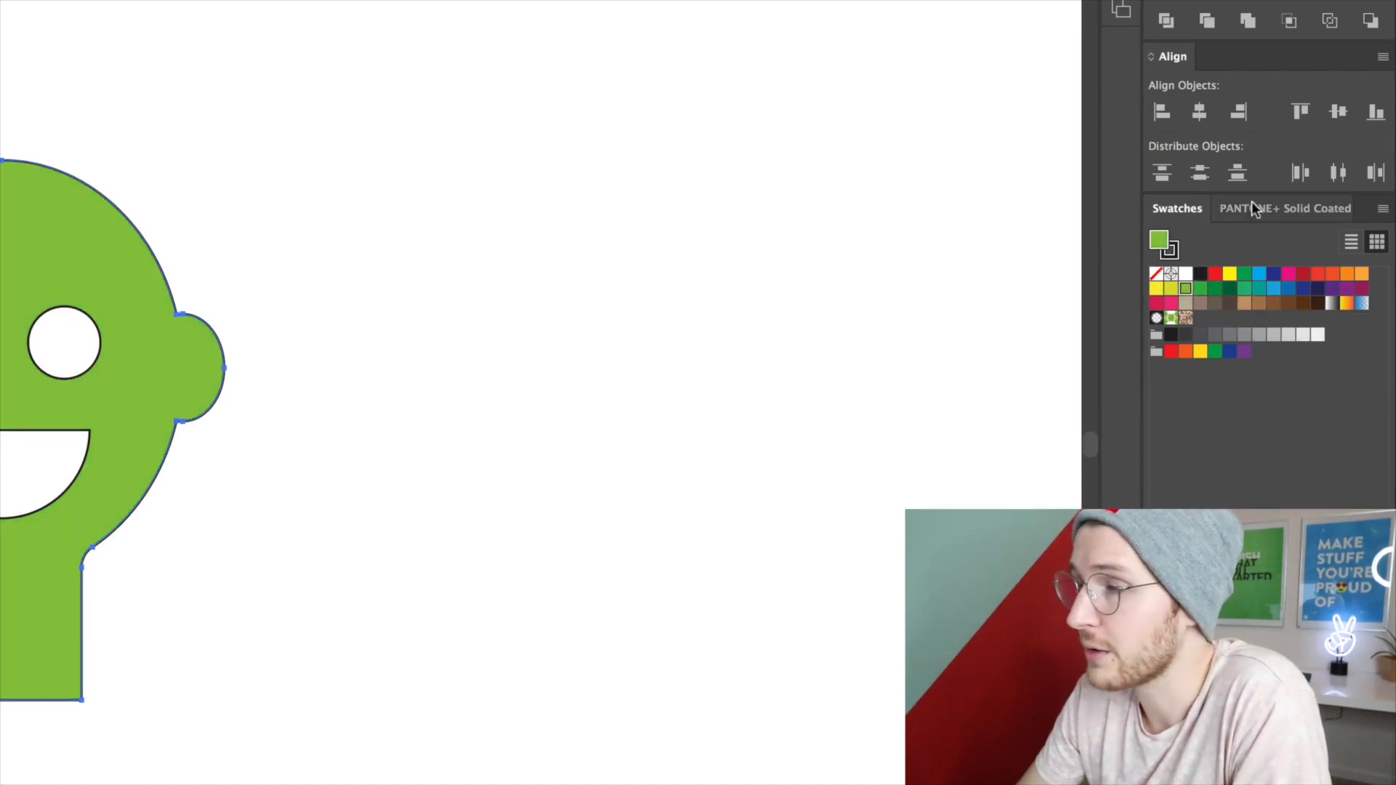
pyautogui.click(1282, 208)
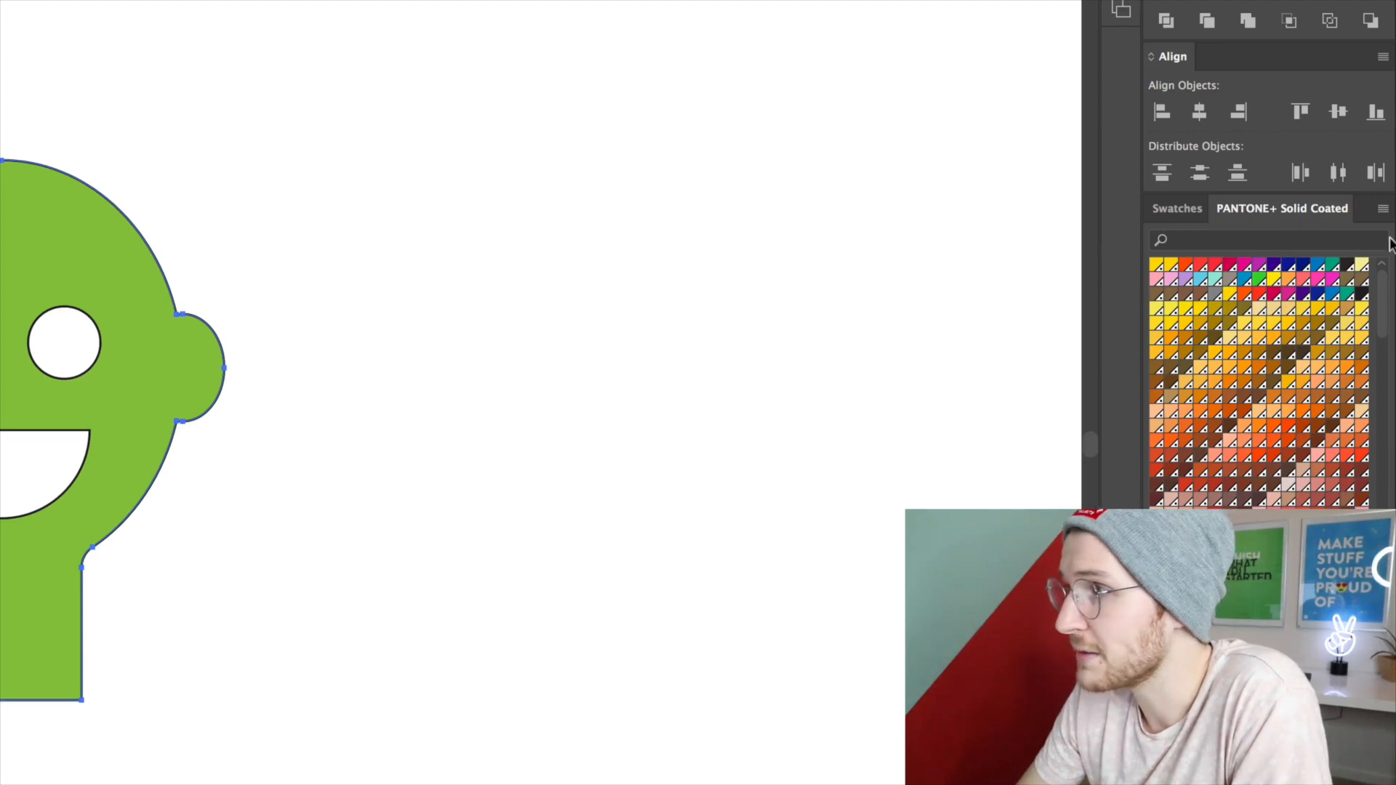
pyautogui.click(1259, 378)
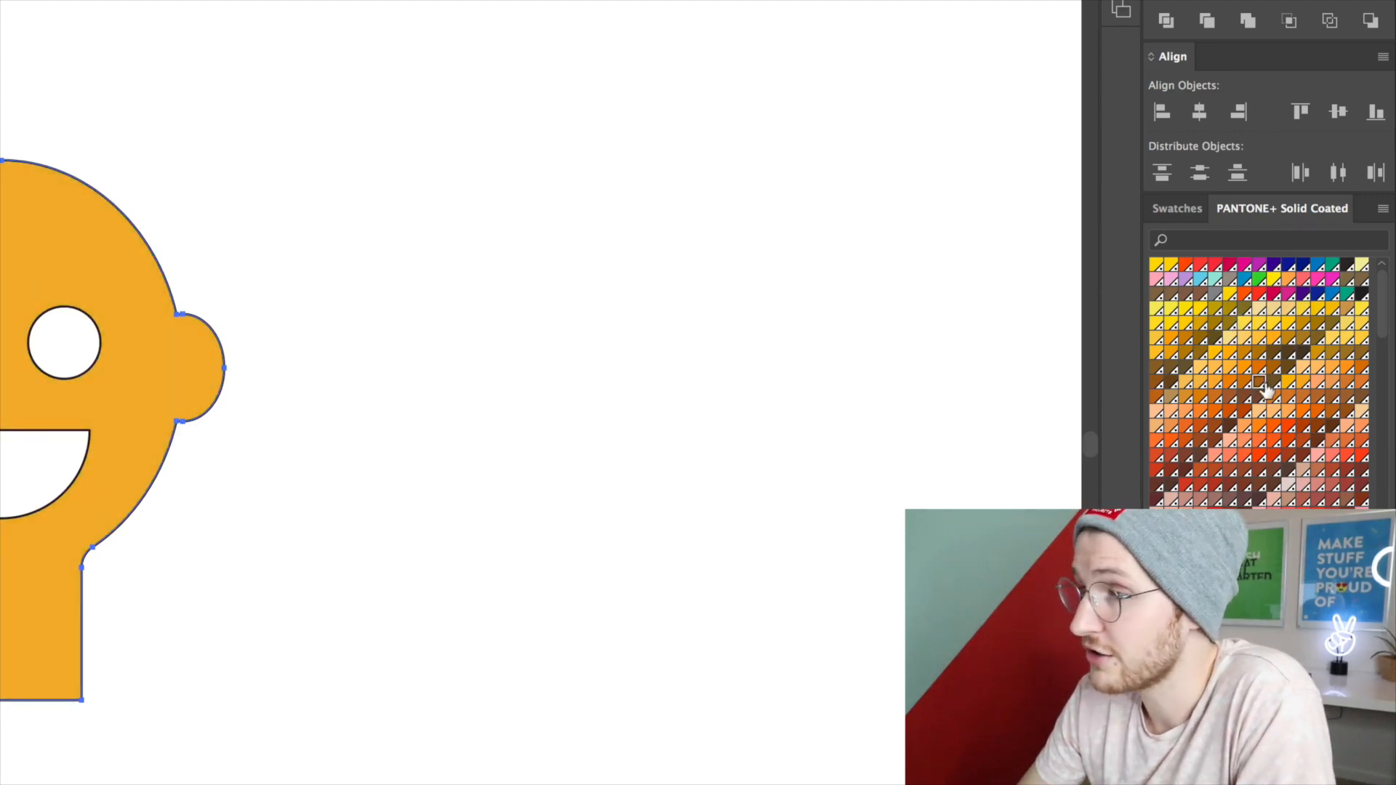
pyautogui.click(1176, 208)
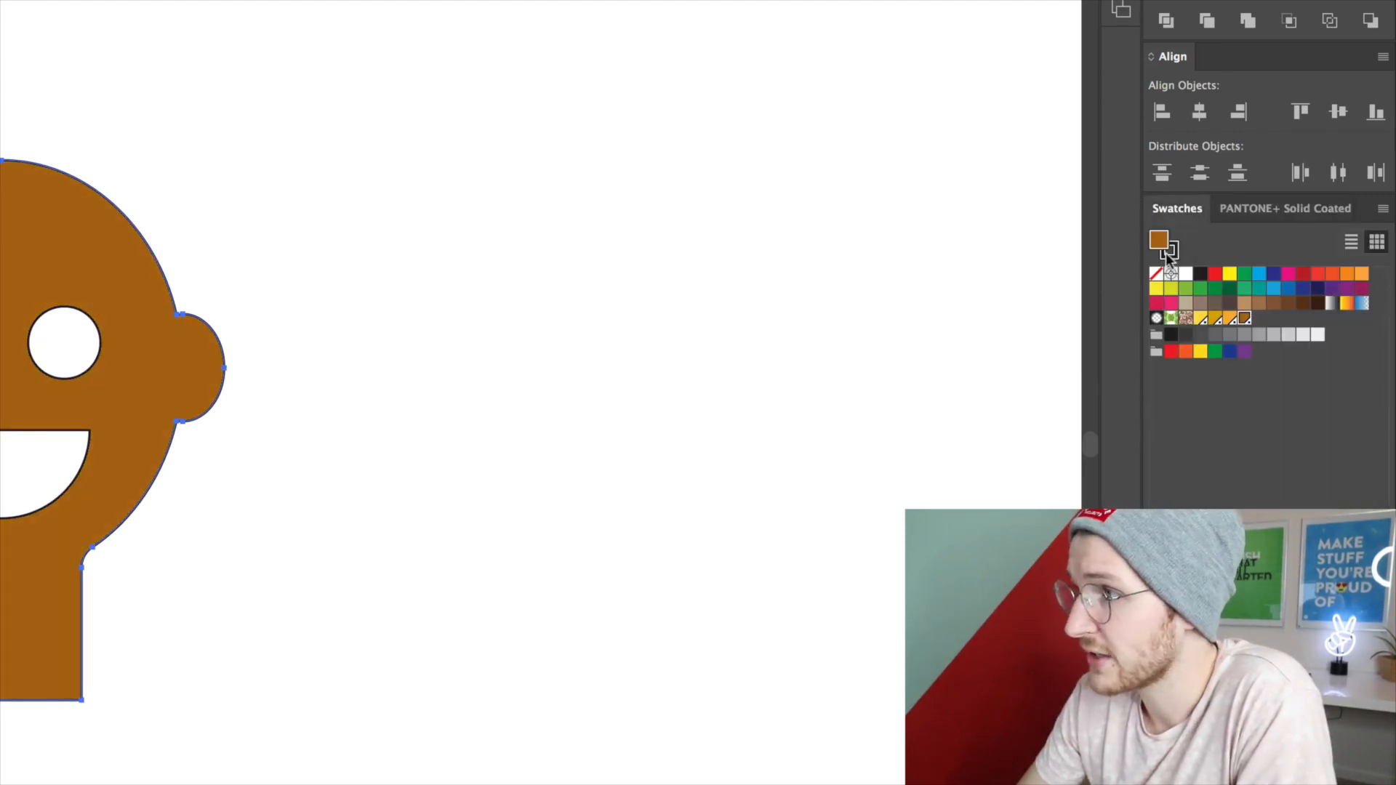
pyautogui.moveTo(1169, 248)
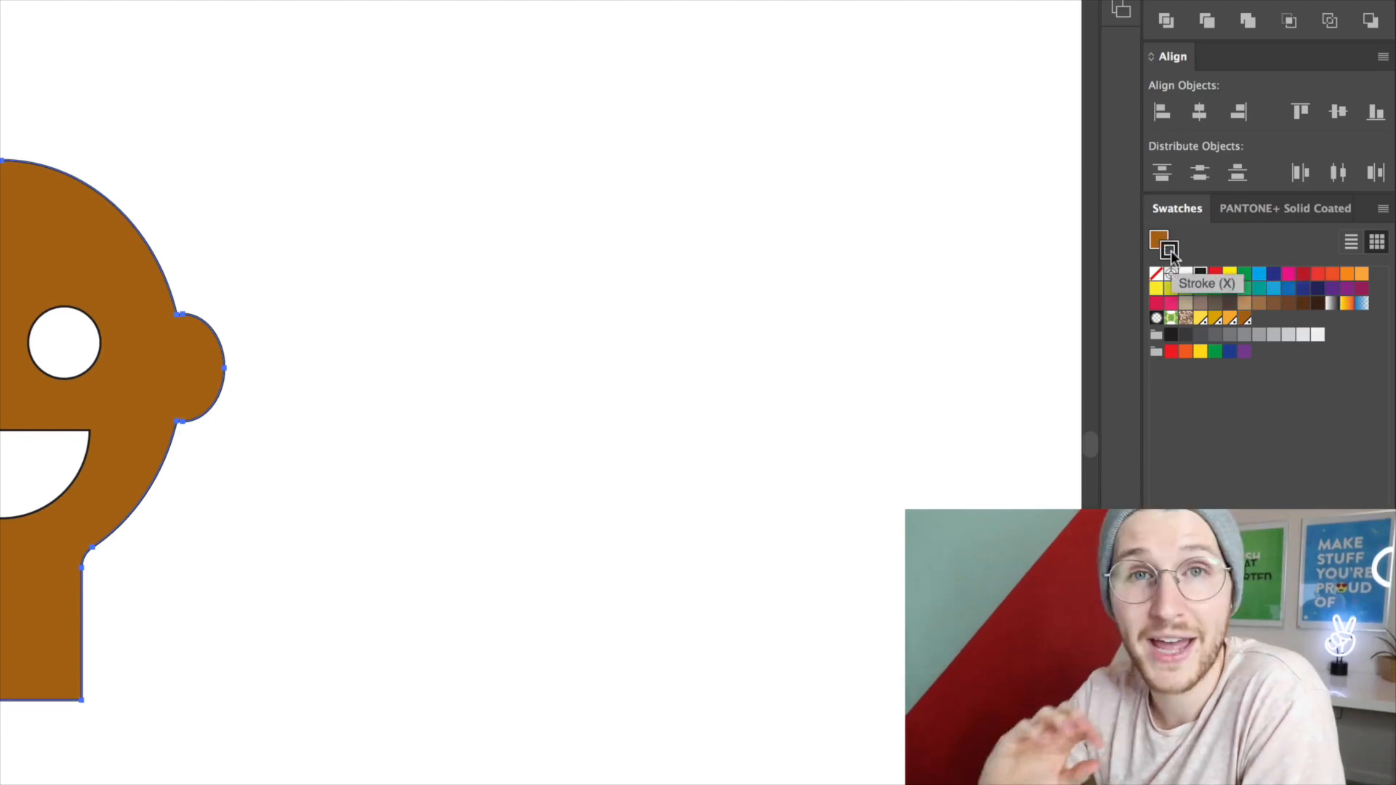
pyautogui.moveTo(1268, 274)
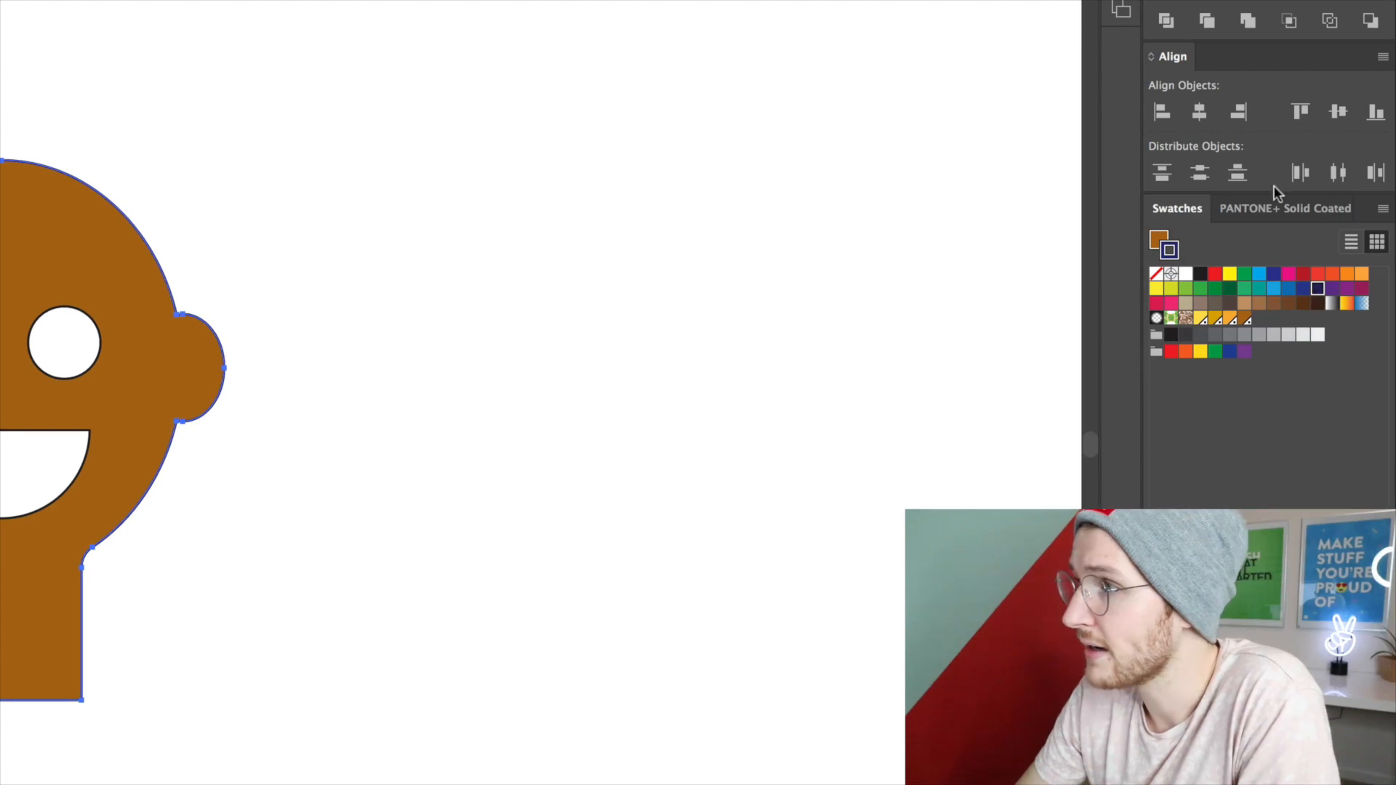
# - Show the Pantone library, then bring up the stroke settings for the figure's outline
pyautogui.click(1282, 208)
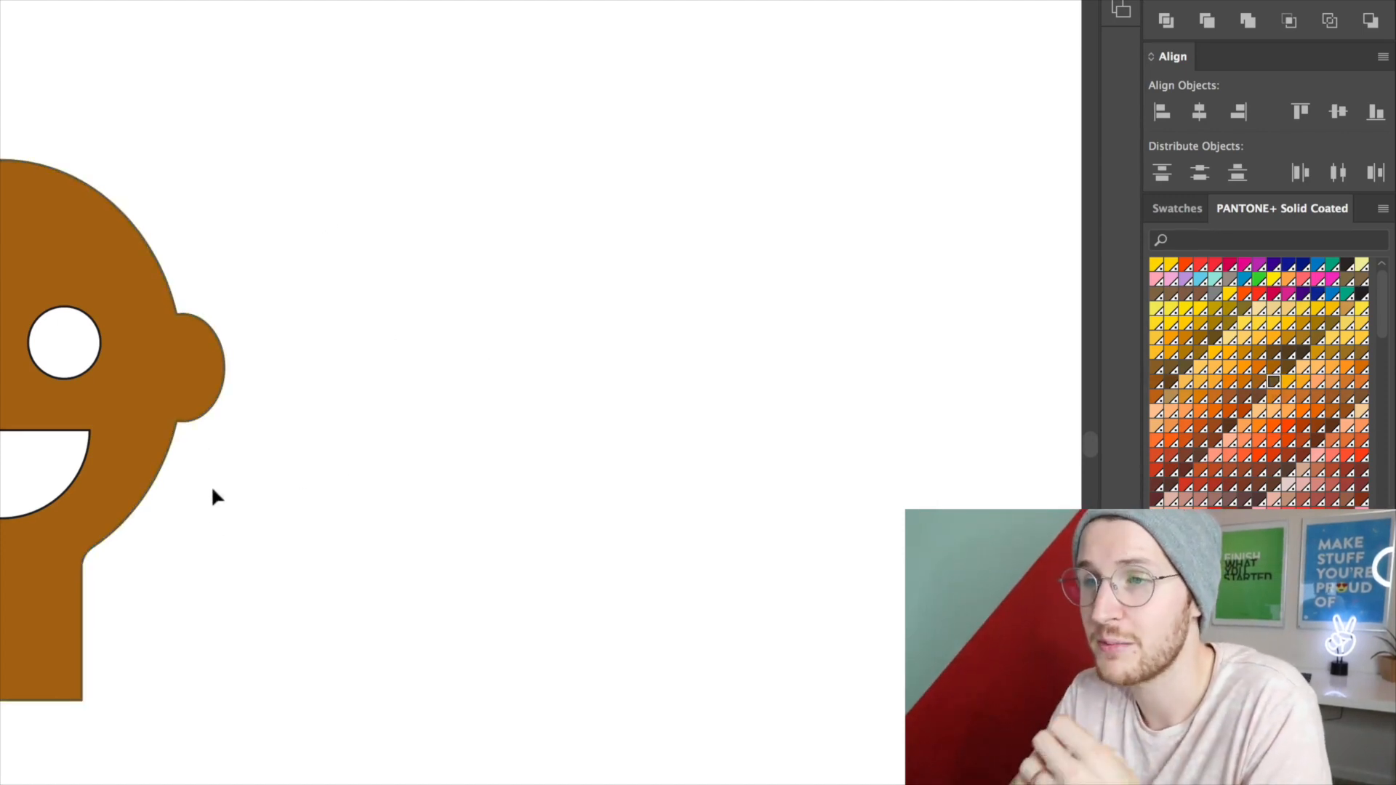
pyautogui.moveTo(324, 280)
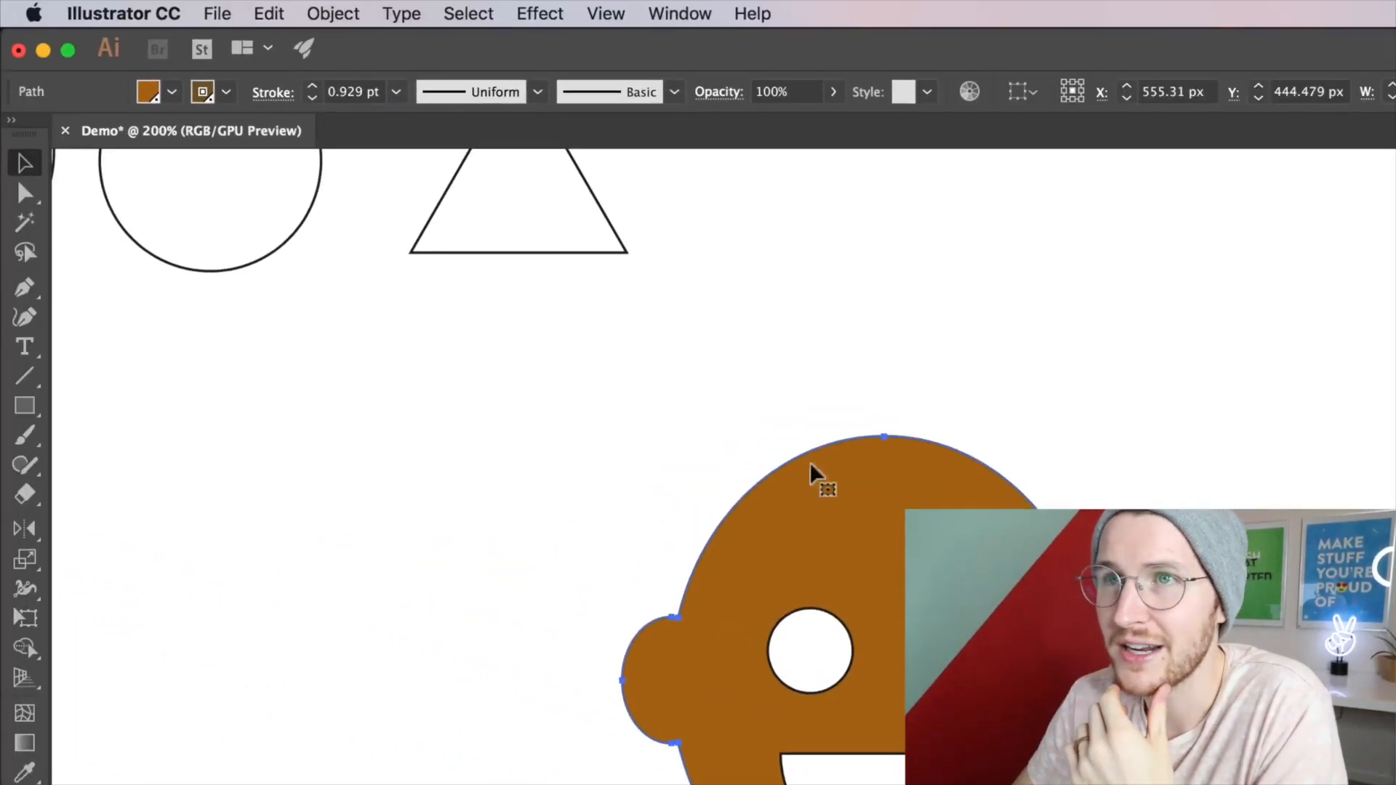
pyautogui.moveTo(281, 98)
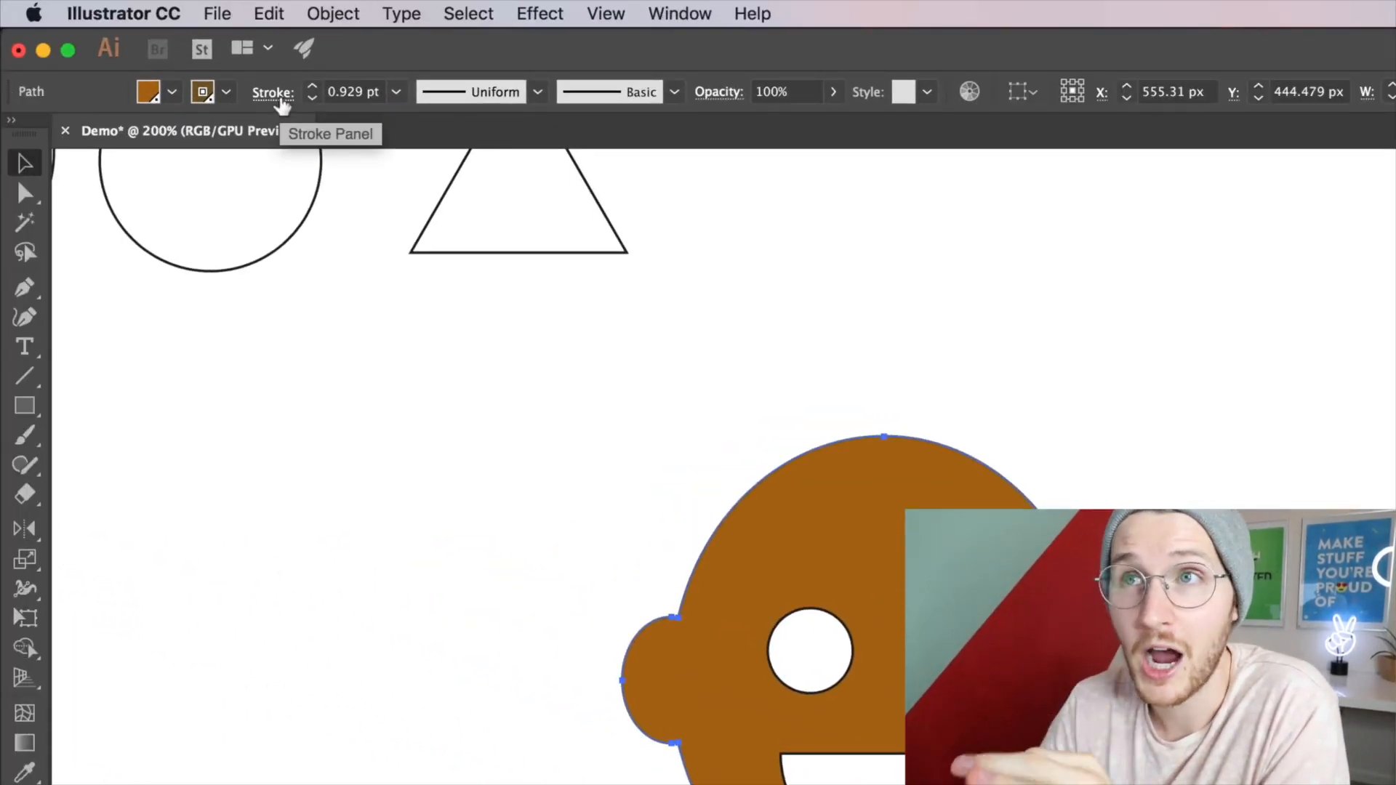
pyautogui.click(271, 92)
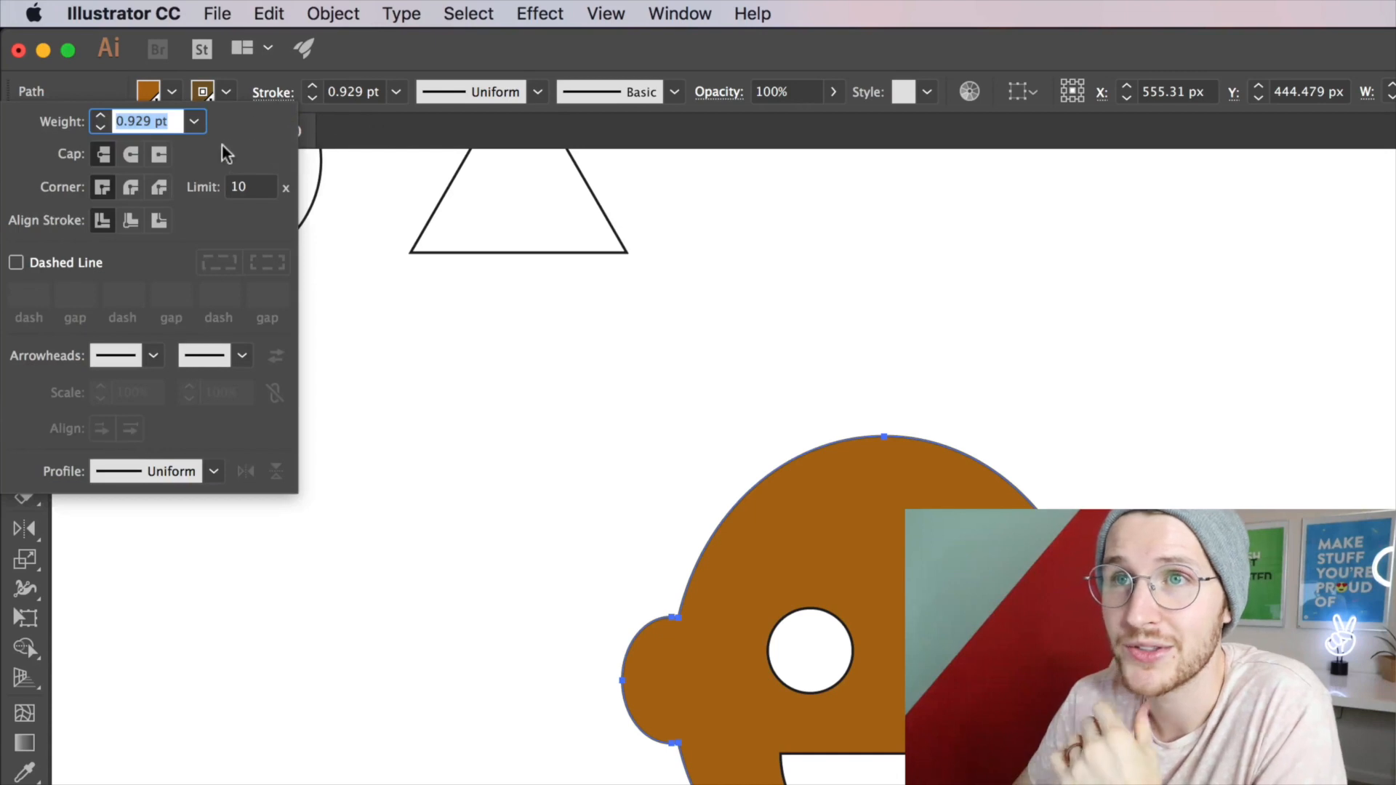
pyautogui.moveTo(143, 175)
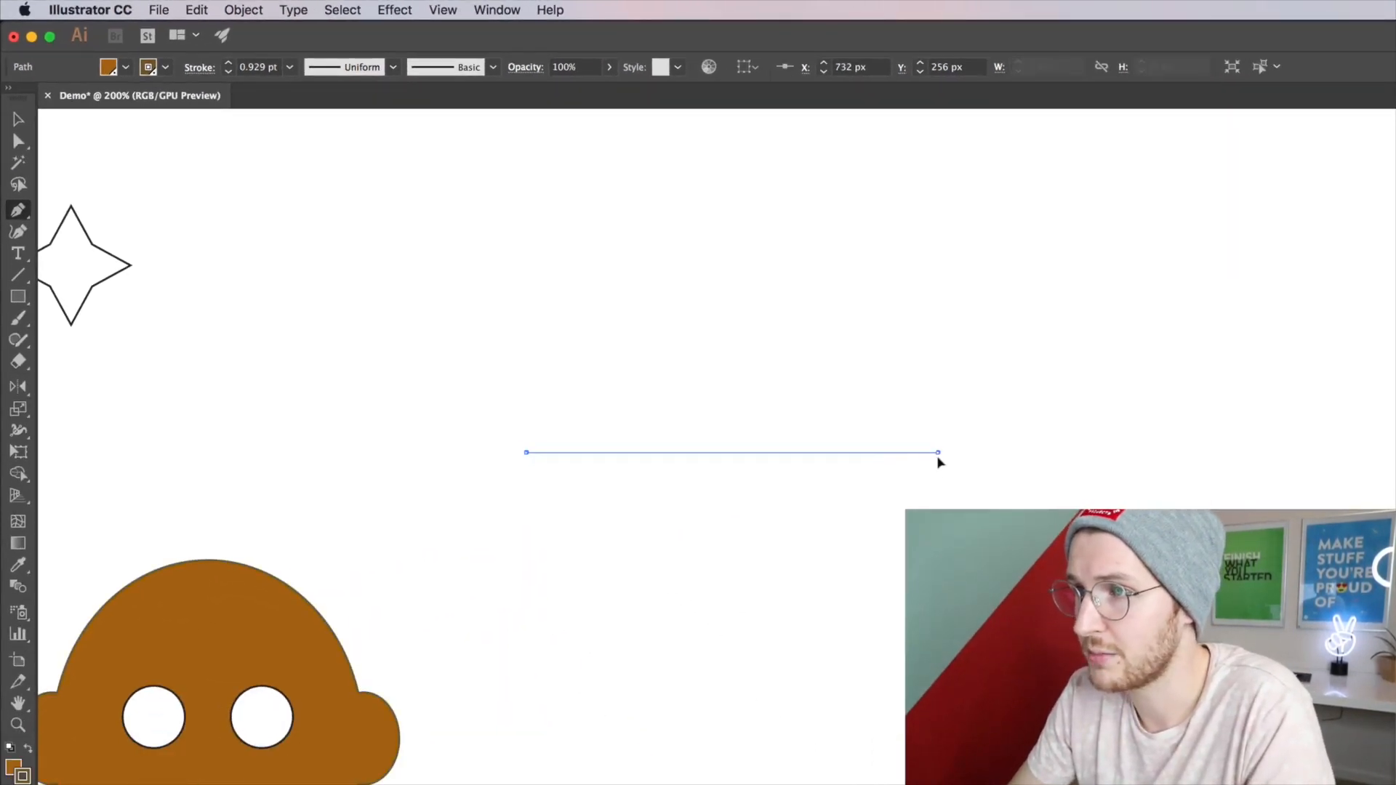
# - Select the brown line, give its thick stroke round caps, and raise a middle point into a peak
pyautogui.click(679, 526)
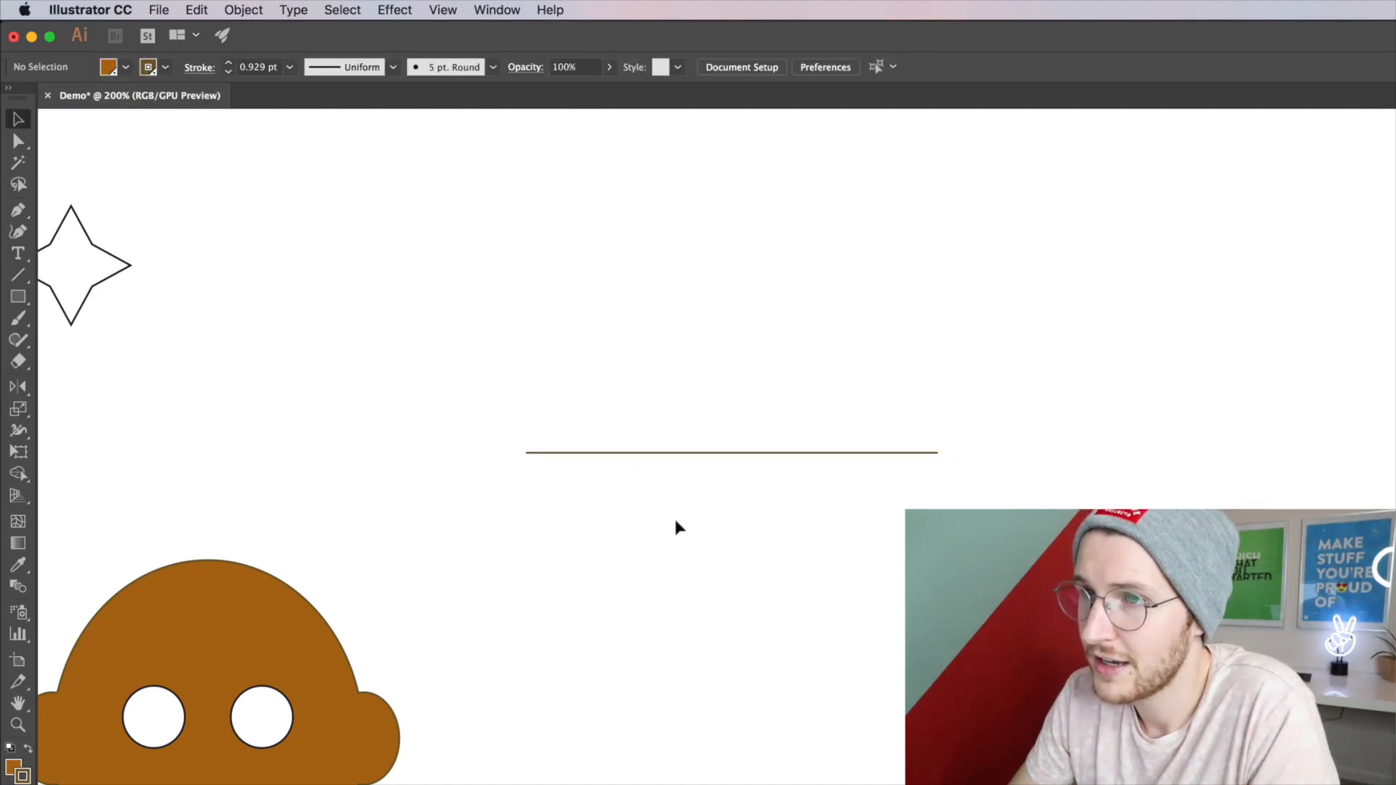
pyautogui.click(729, 451)
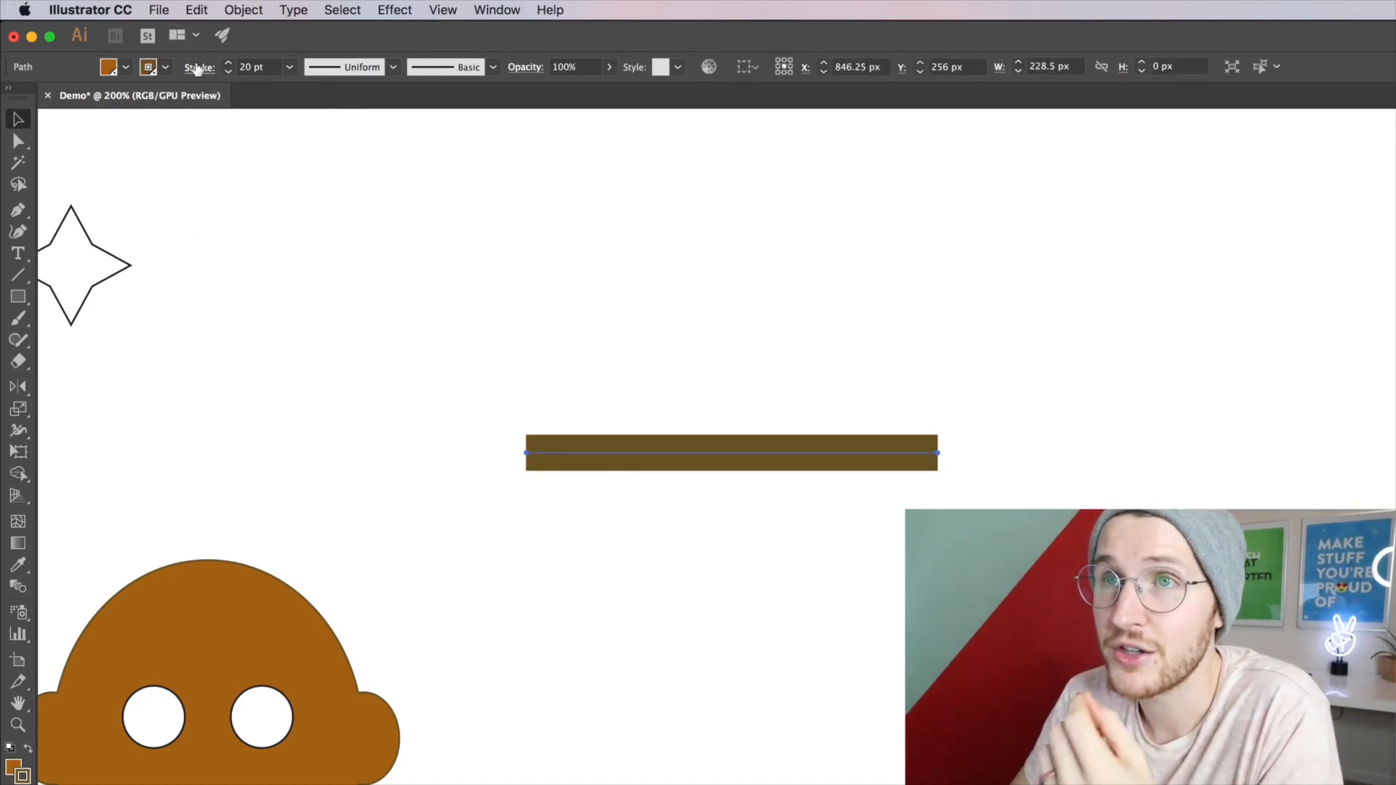
pyautogui.click(199, 66)
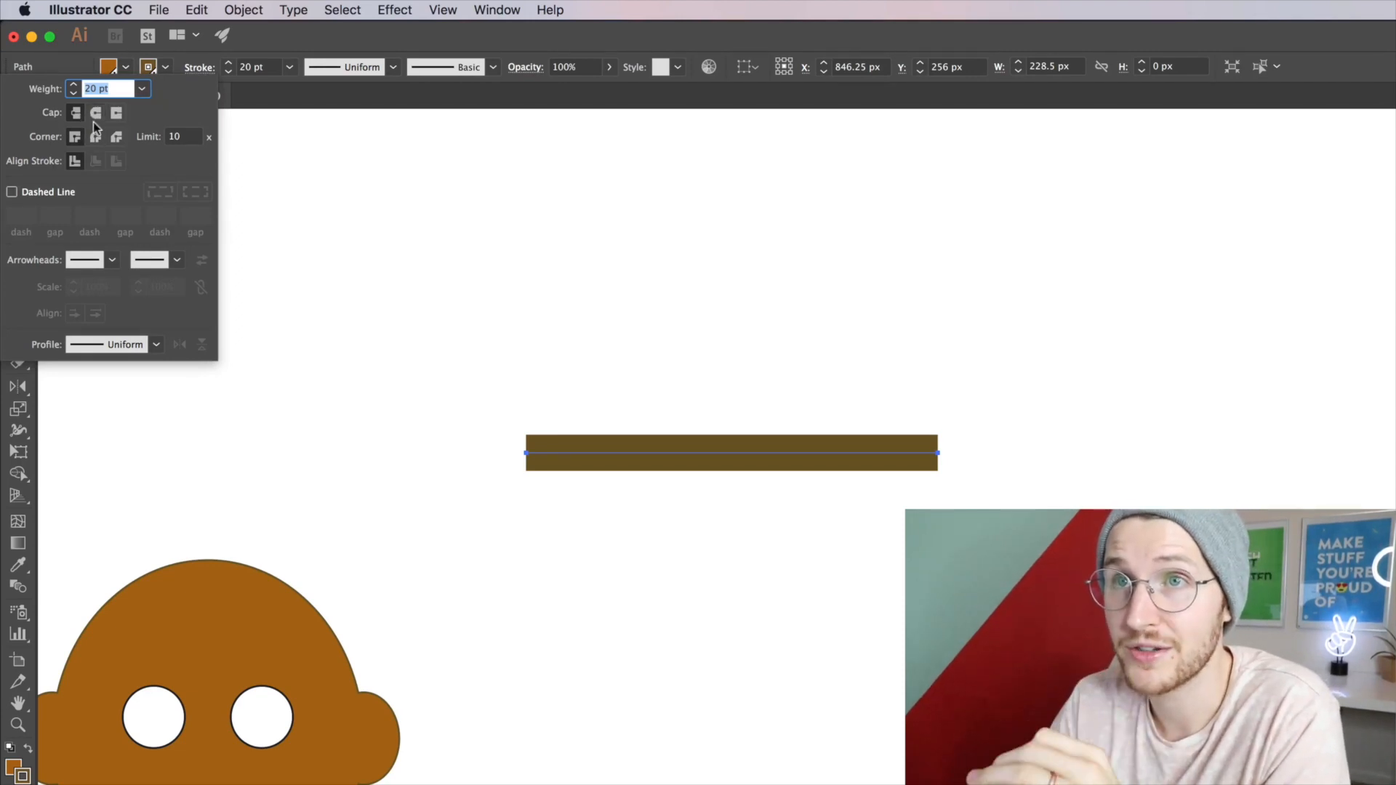
pyautogui.moveTo(96, 112)
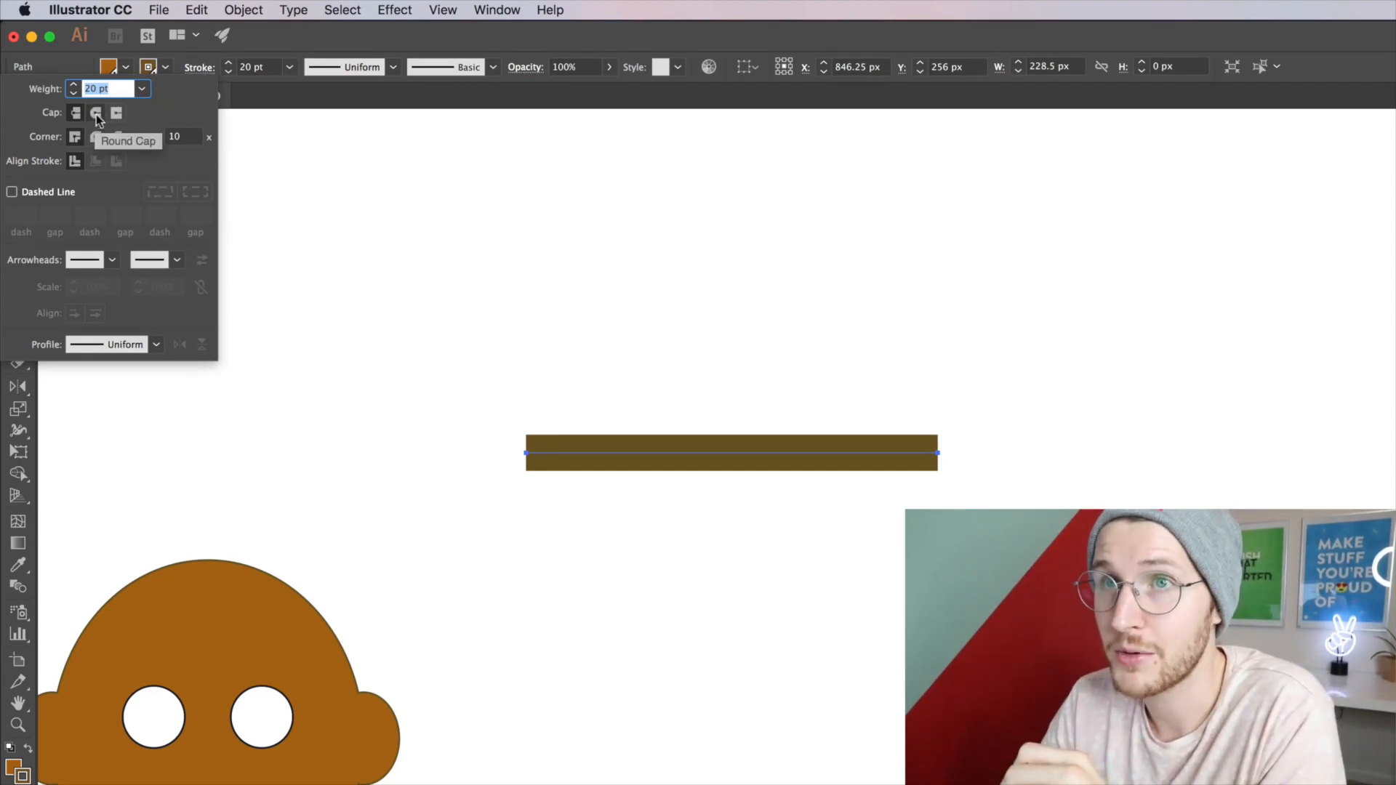
pyautogui.click(96, 112)
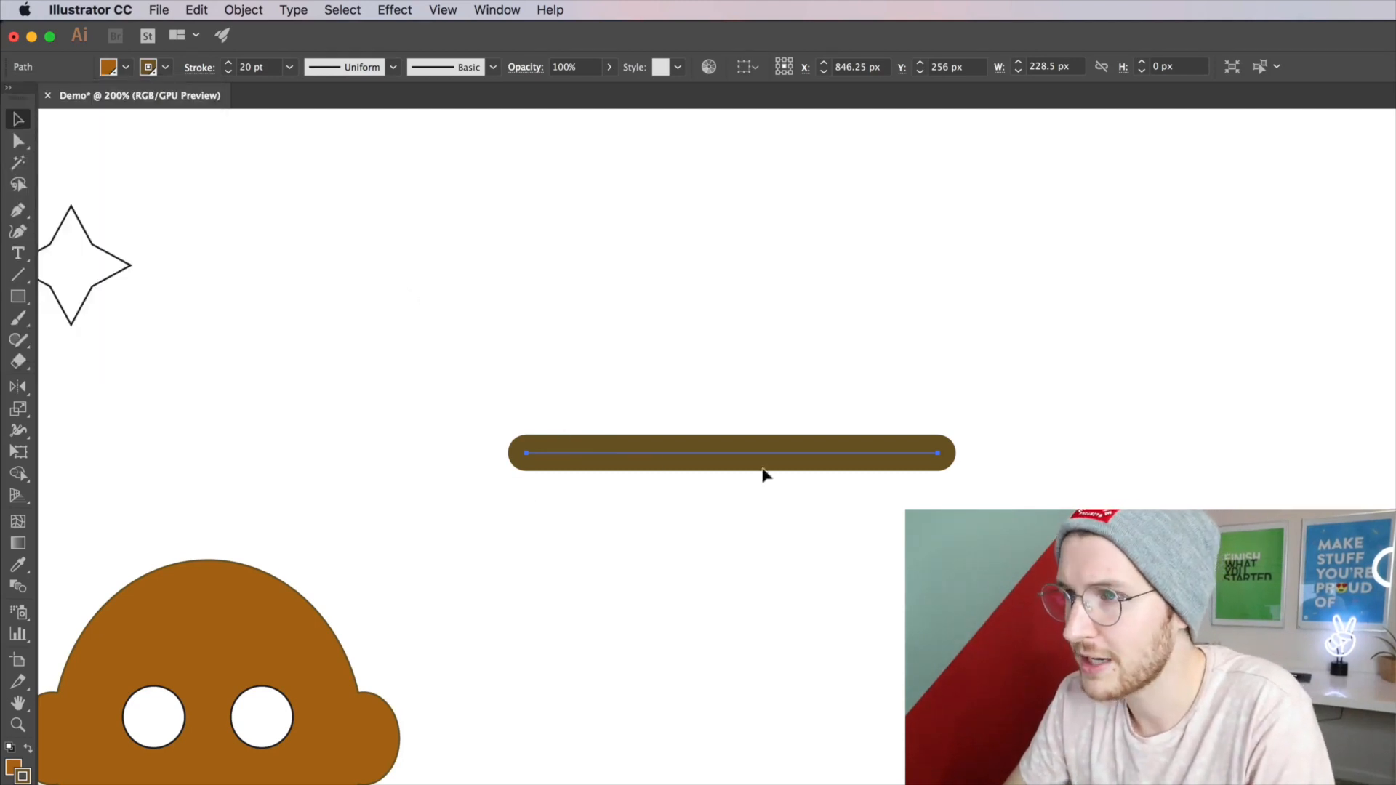
pyautogui.click(728, 460)
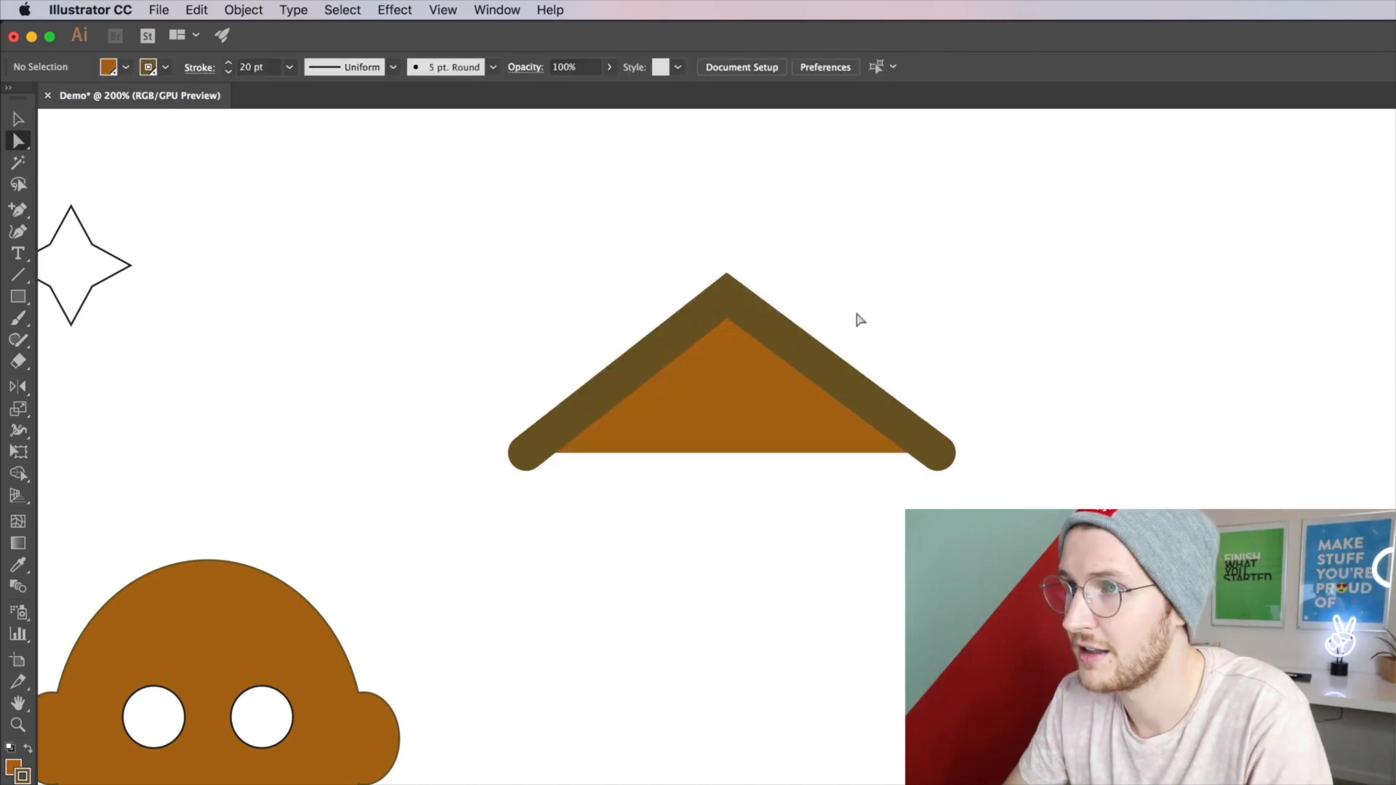
# - On the peaked path try round and bevel joins and projecting caps, ending with rounded ends
pyautogui.click(726, 365)
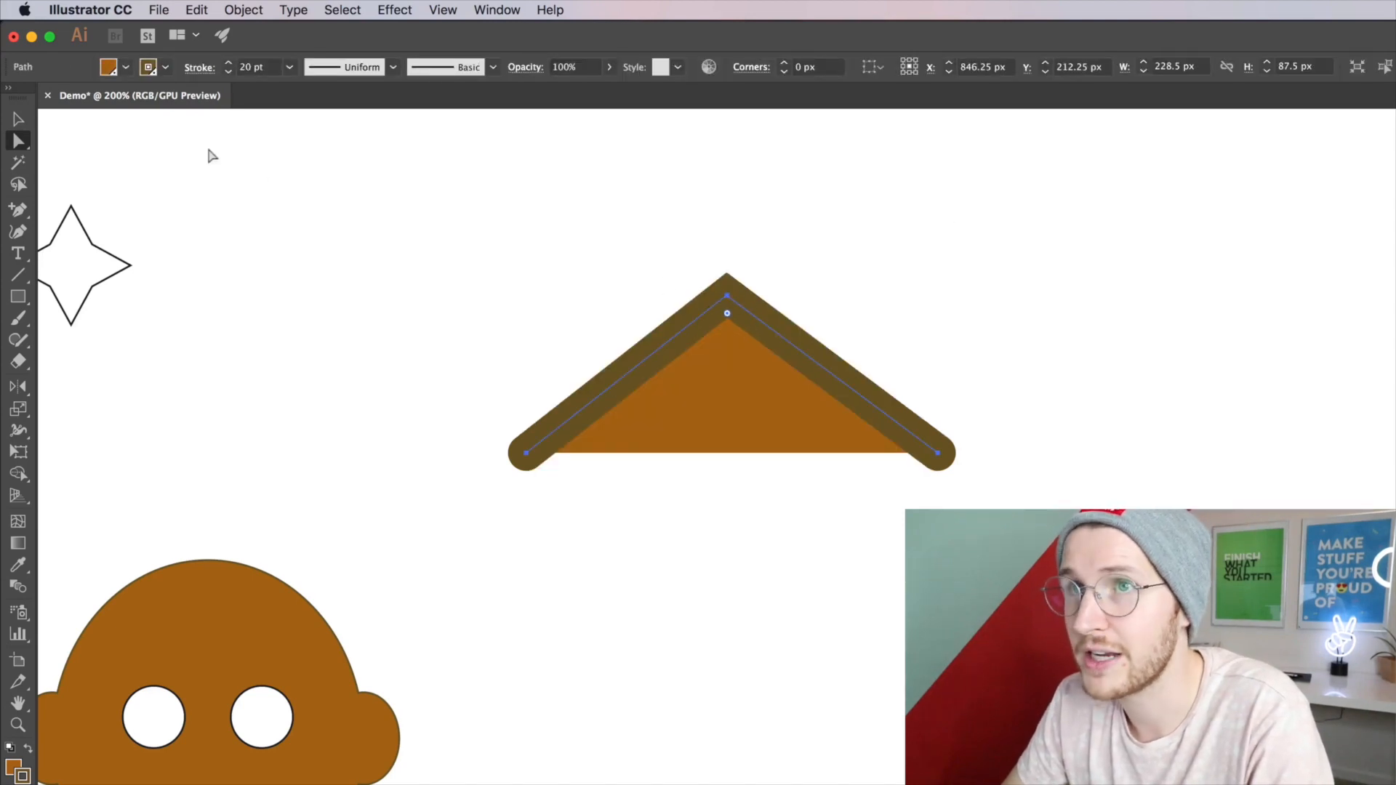
pyautogui.click(200, 67)
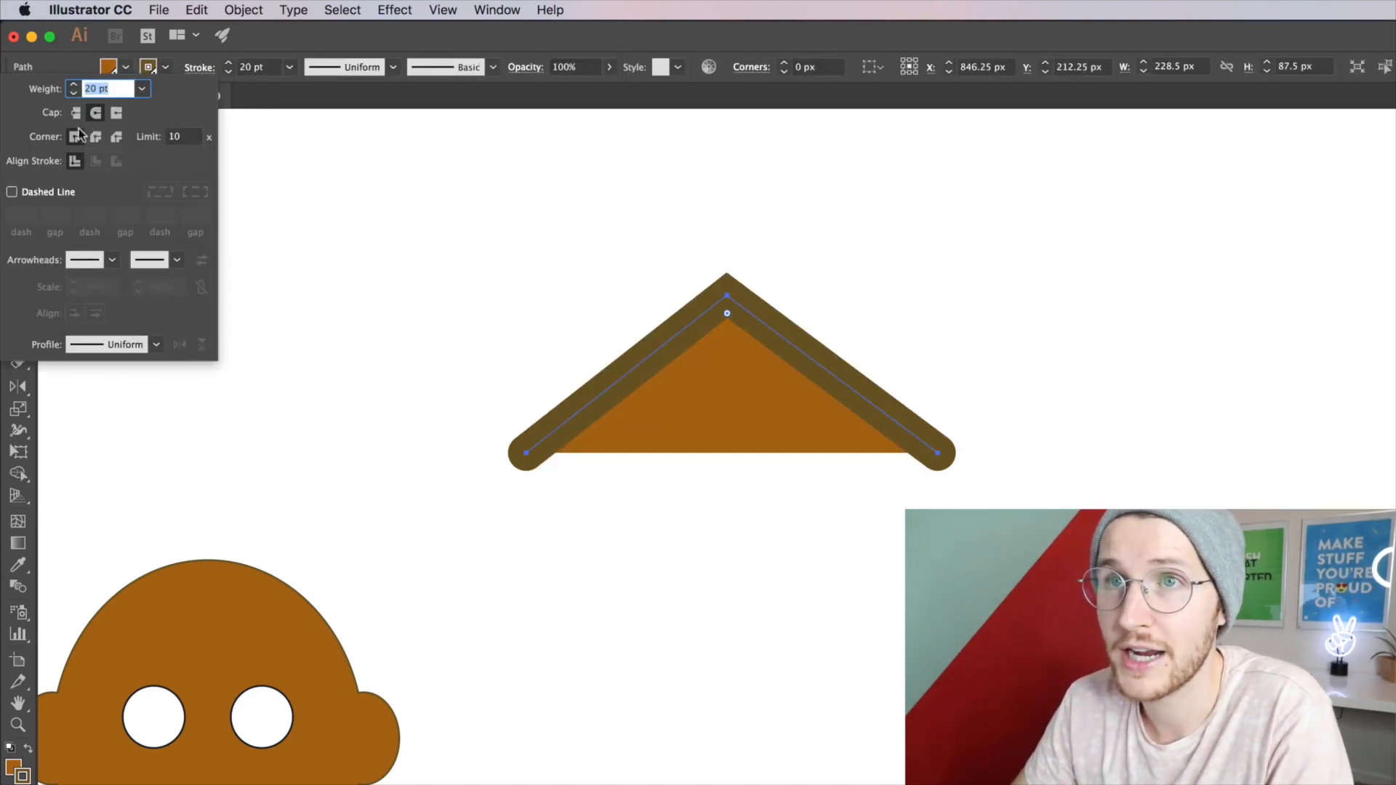
pyautogui.click(96, 137)
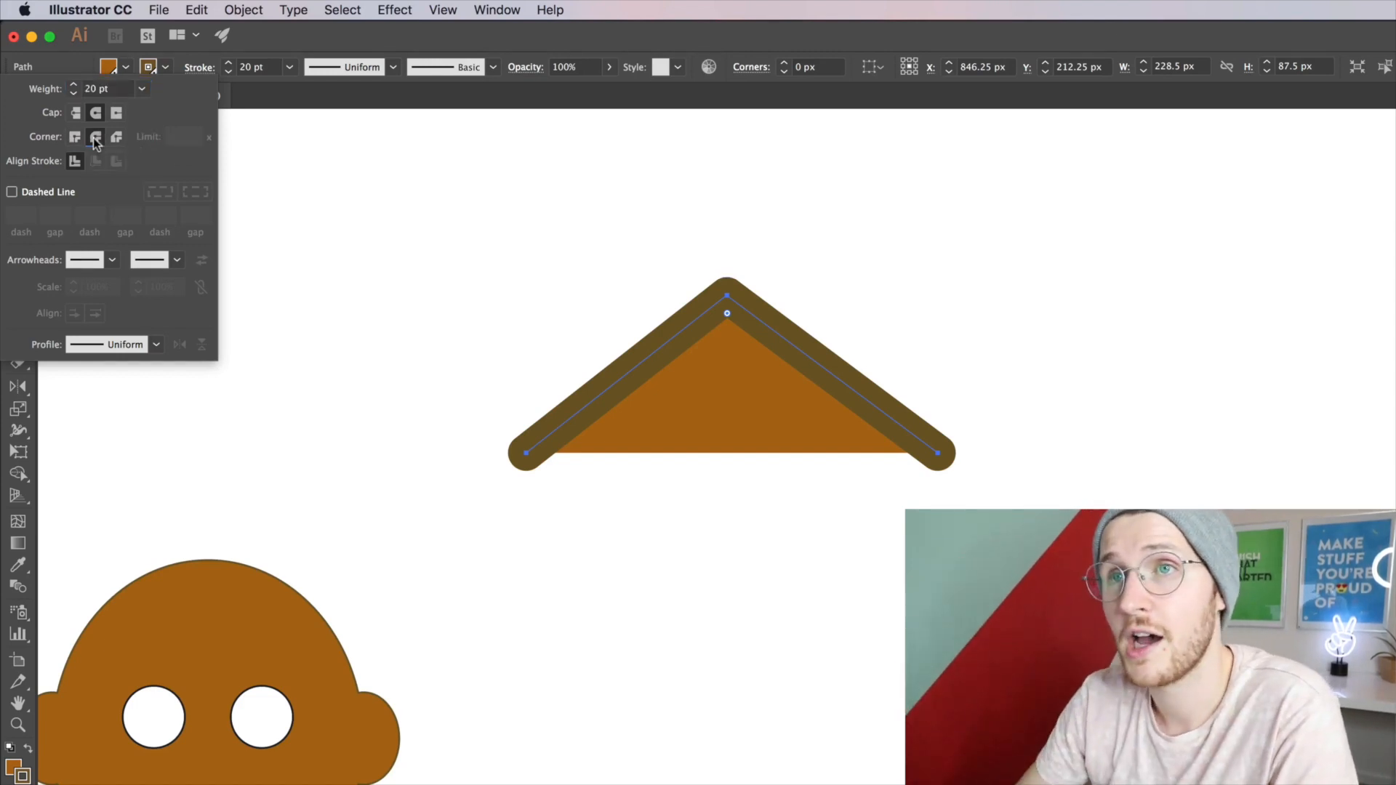
pyautogui.click(116, 137)
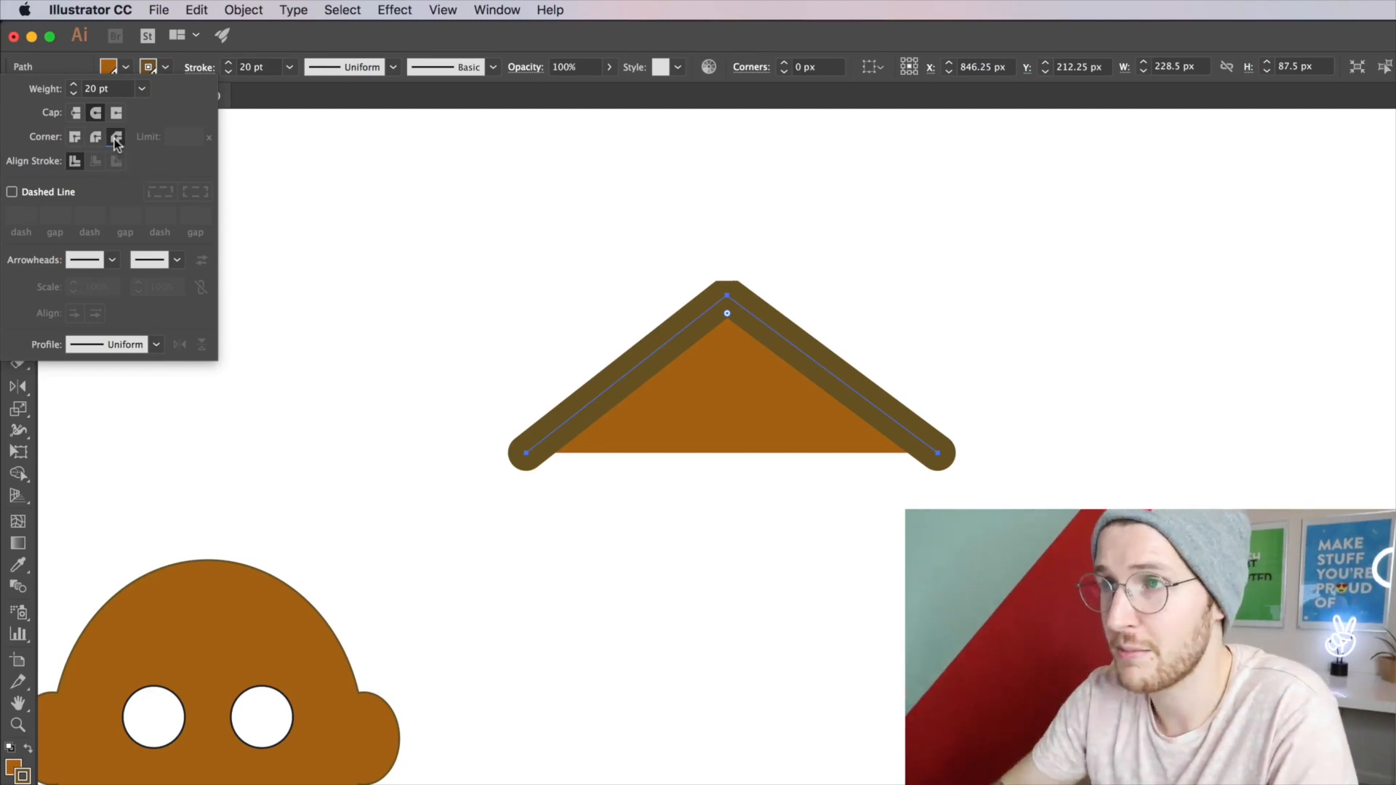
pyautogui.click(116, 112)
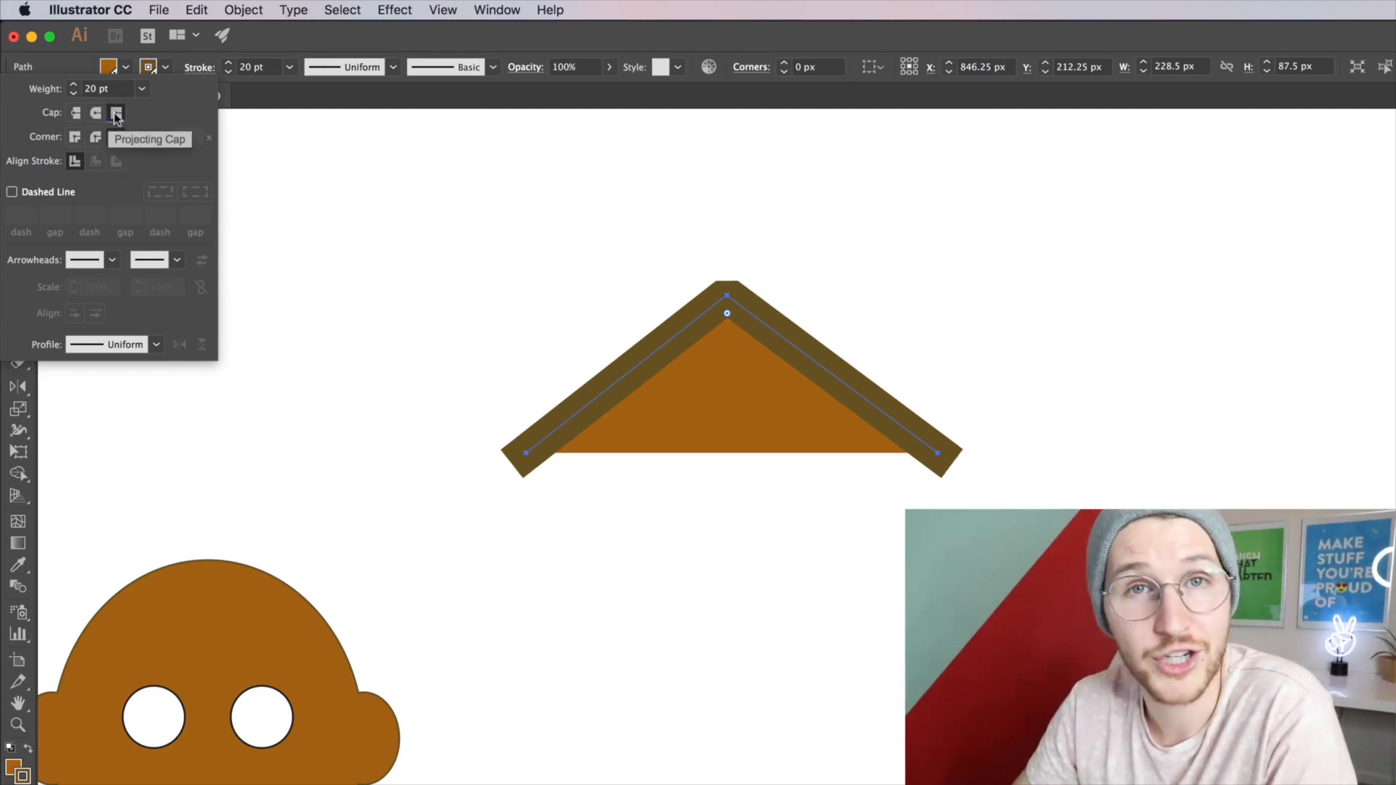
pyautogui.click(96, 136)
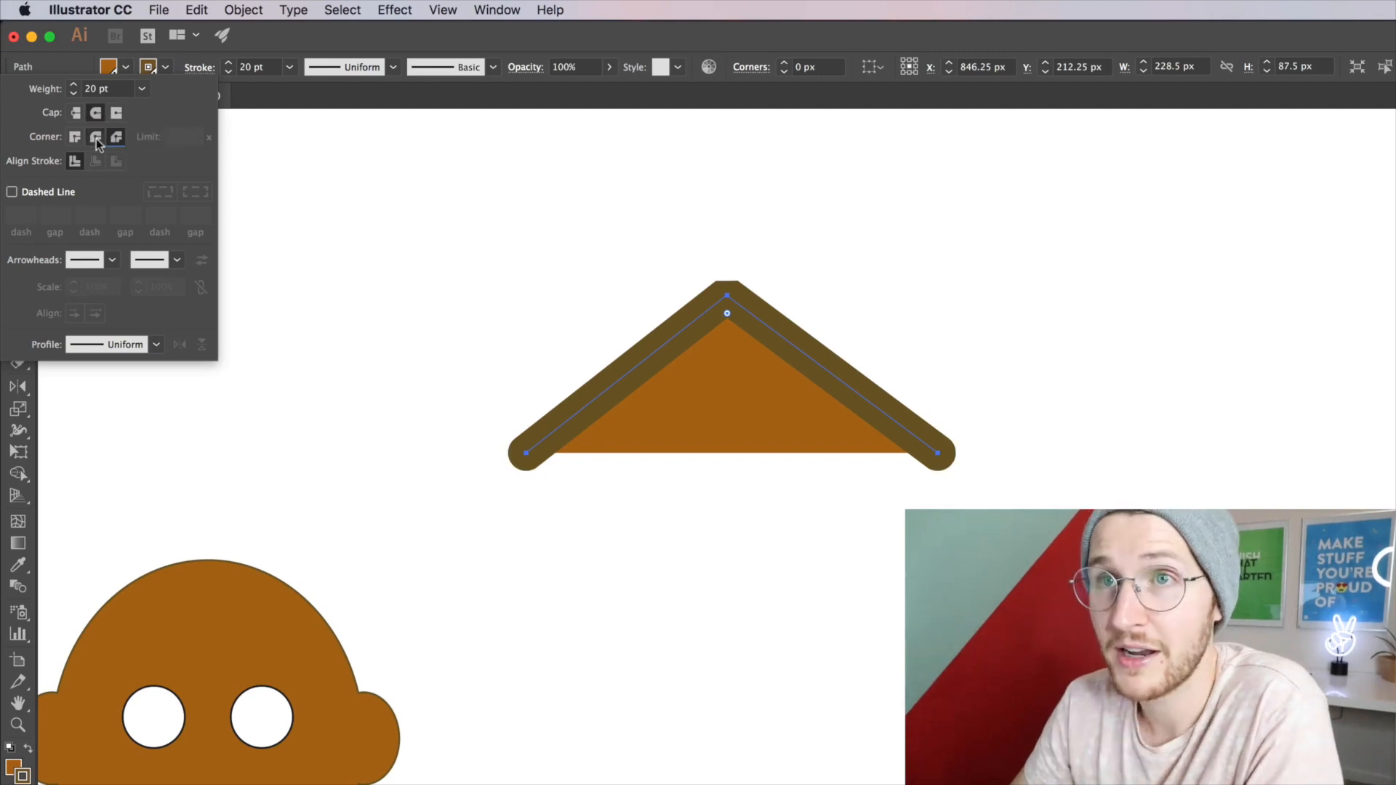
pyautogui.moveTo(96, 137)
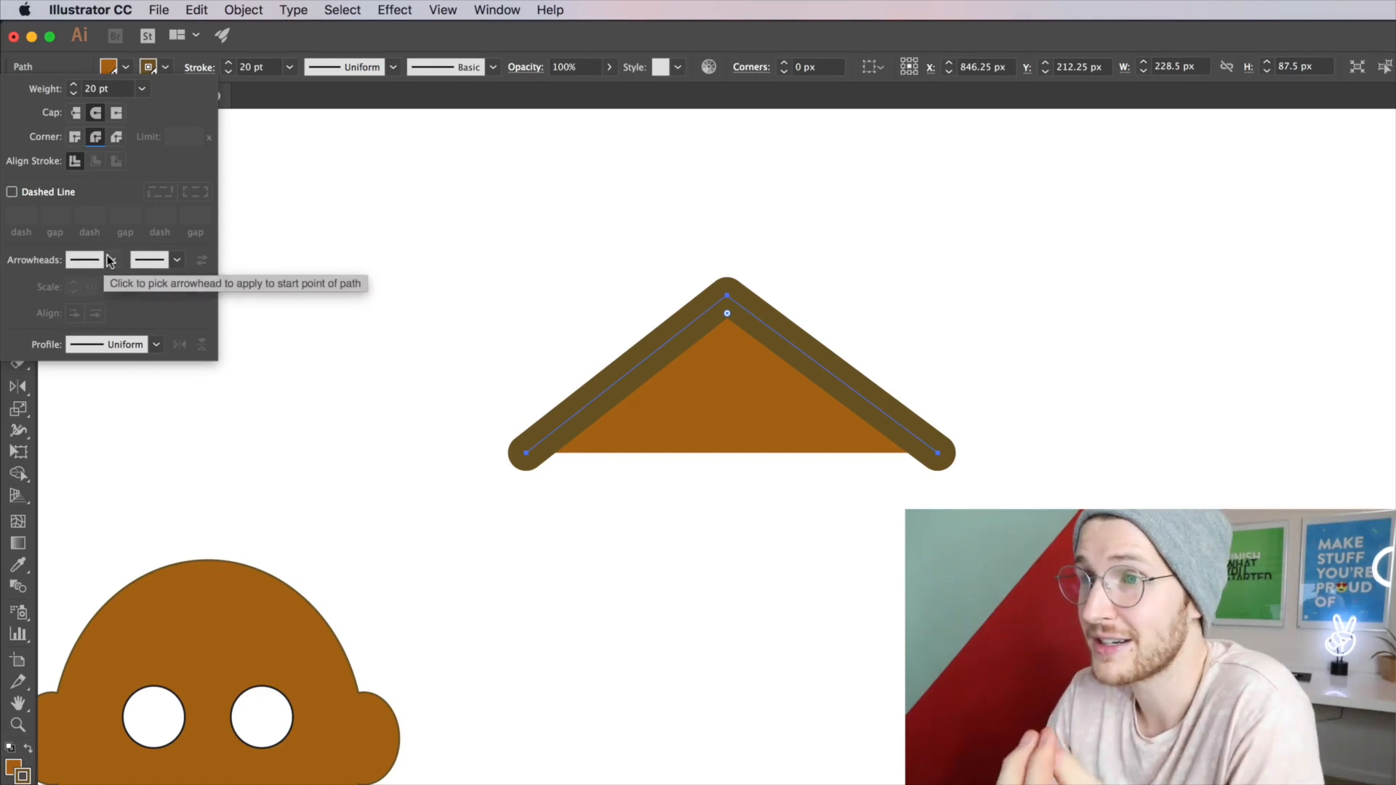
# - Add a start arrowhead to the path and reduce its stroke weight to 5 pt
pyautogui.click(85, 259)
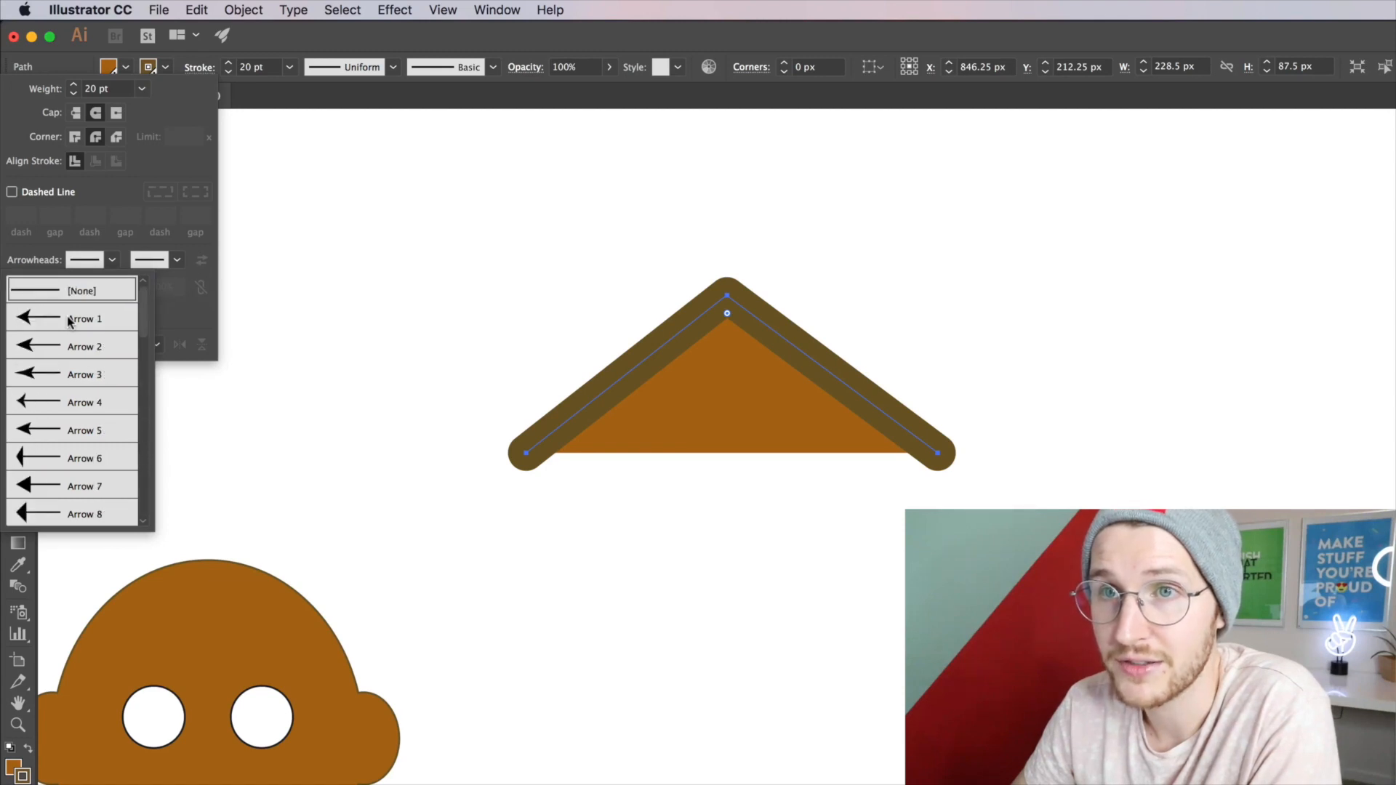
pyautogui.click(84, 318)
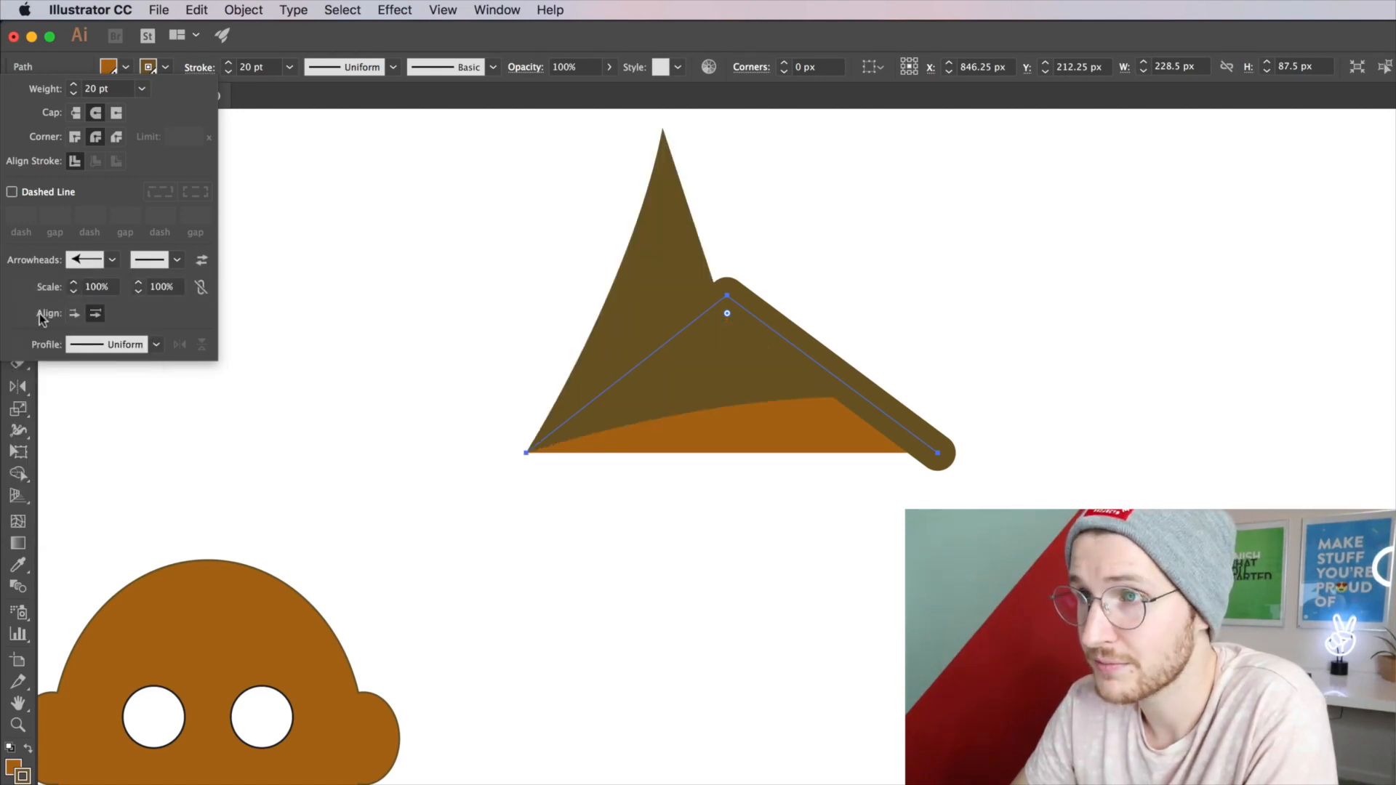
pyautogui.moveTo(70, 98)
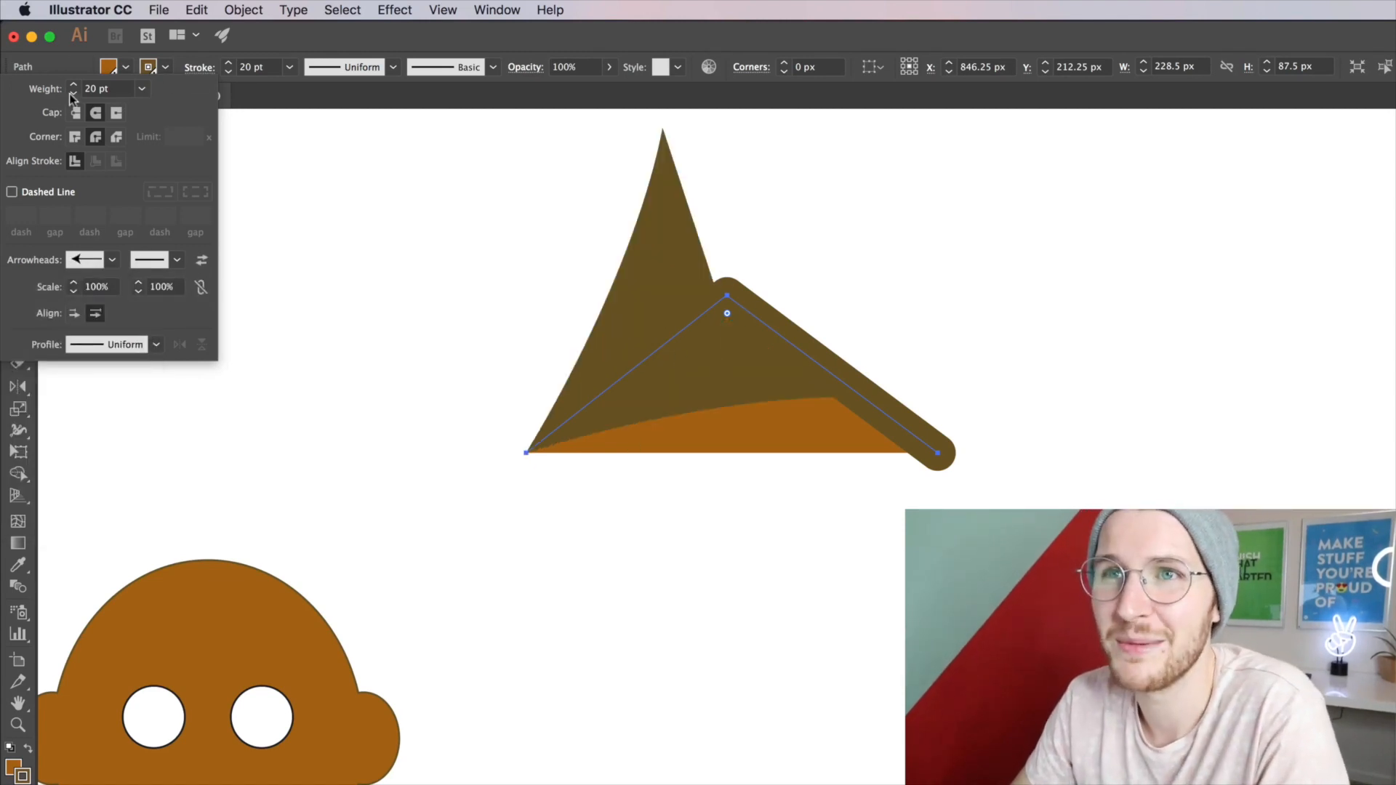
pyautogui.click(73, 93)
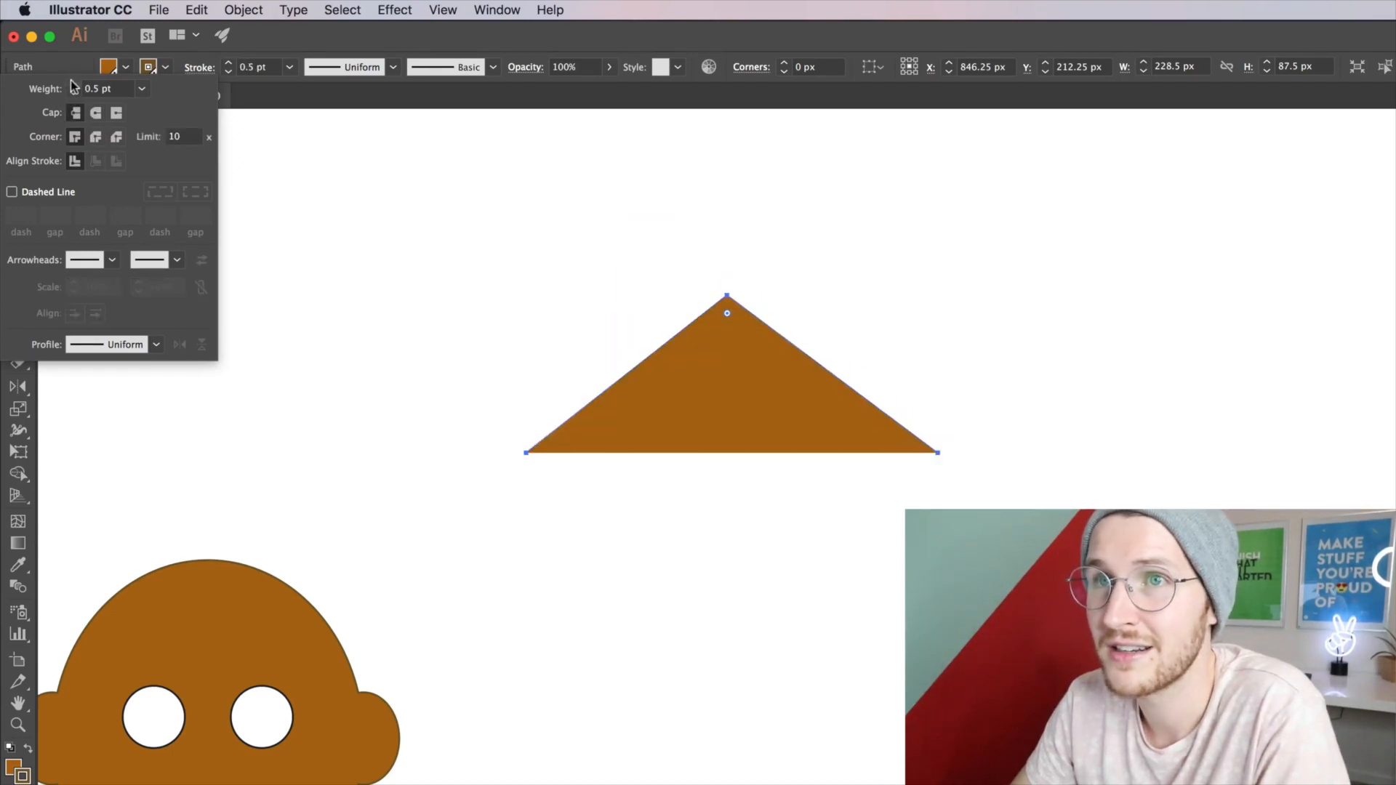
pyautogui.click(111, 259)
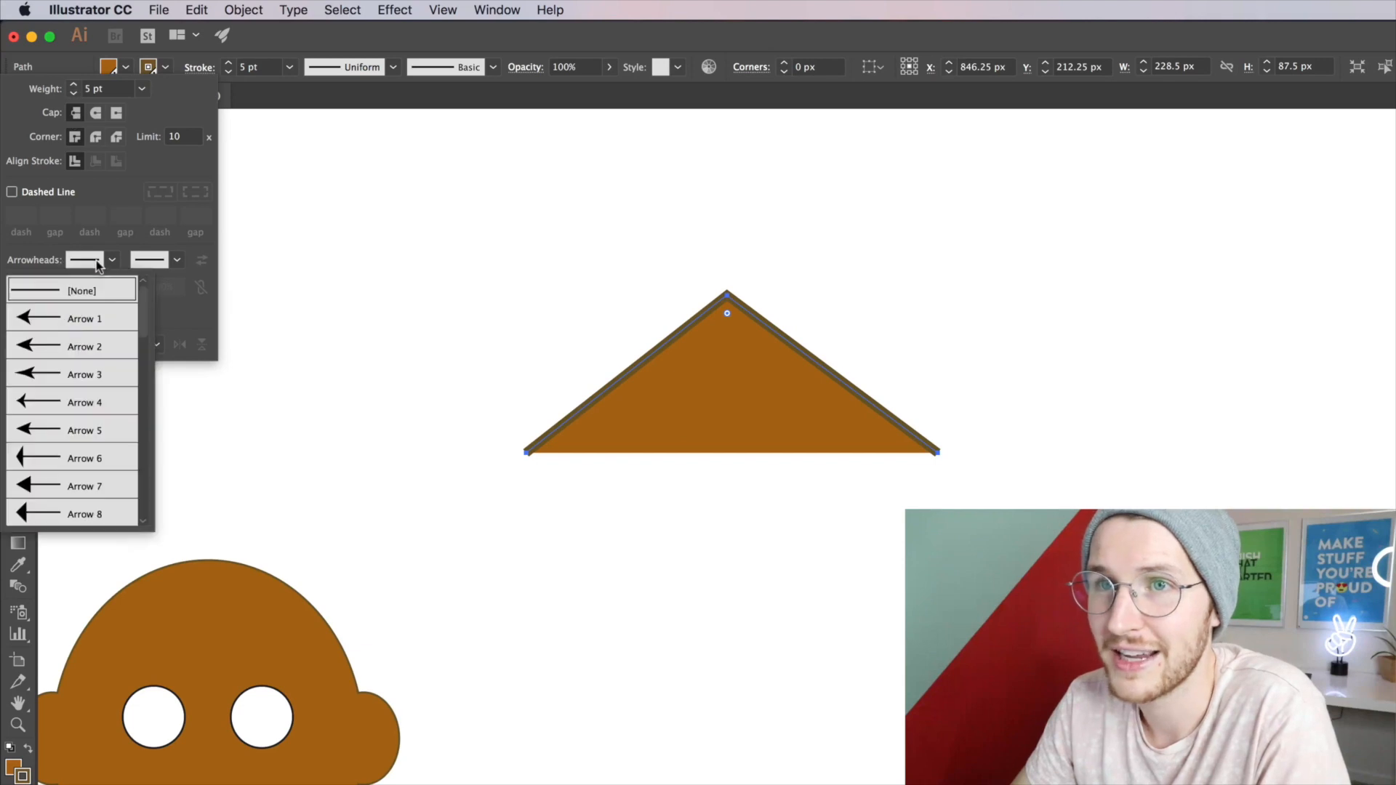
pyautogui.click(72, 319)
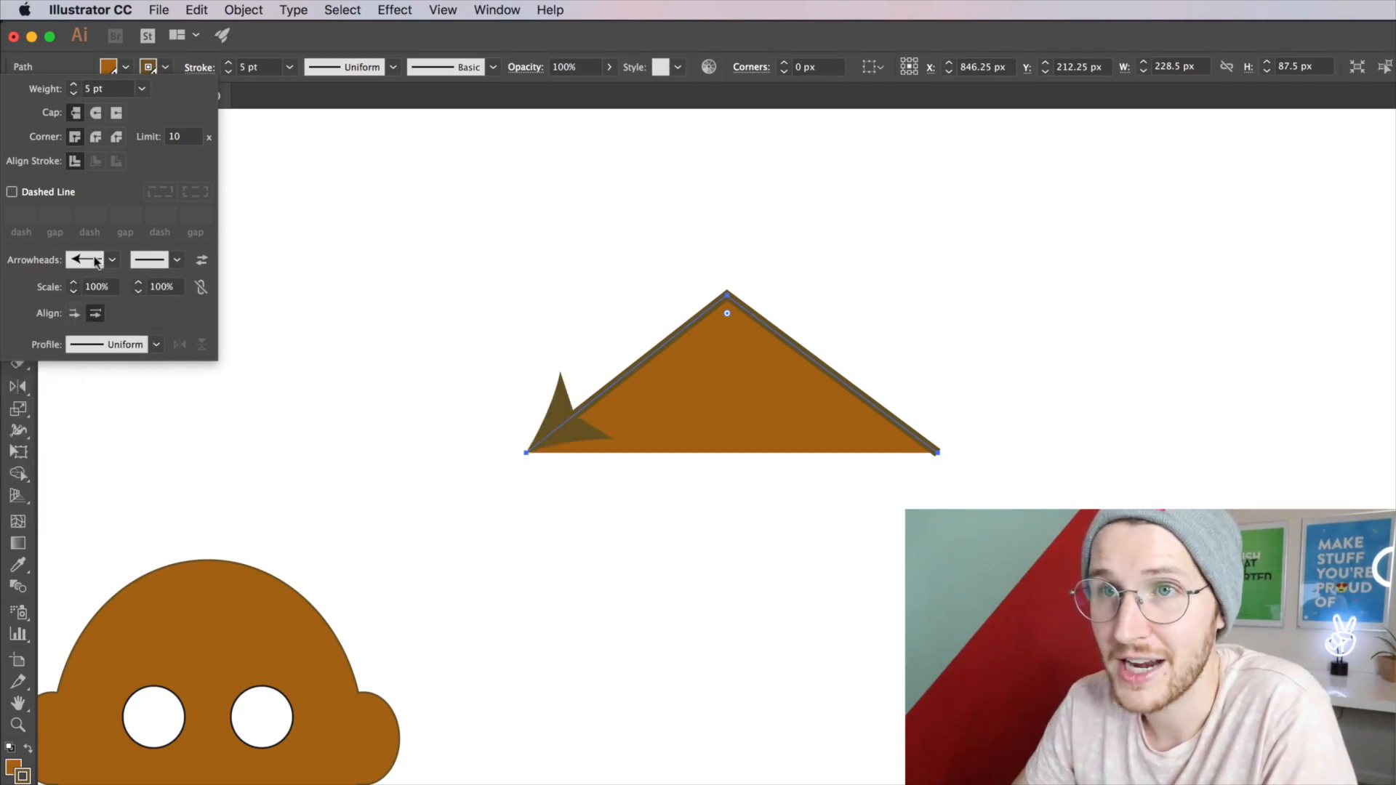
# - Browse the other start arrowhead styles, then set the arrowhead back to None
pyautogui.click(111, 259)
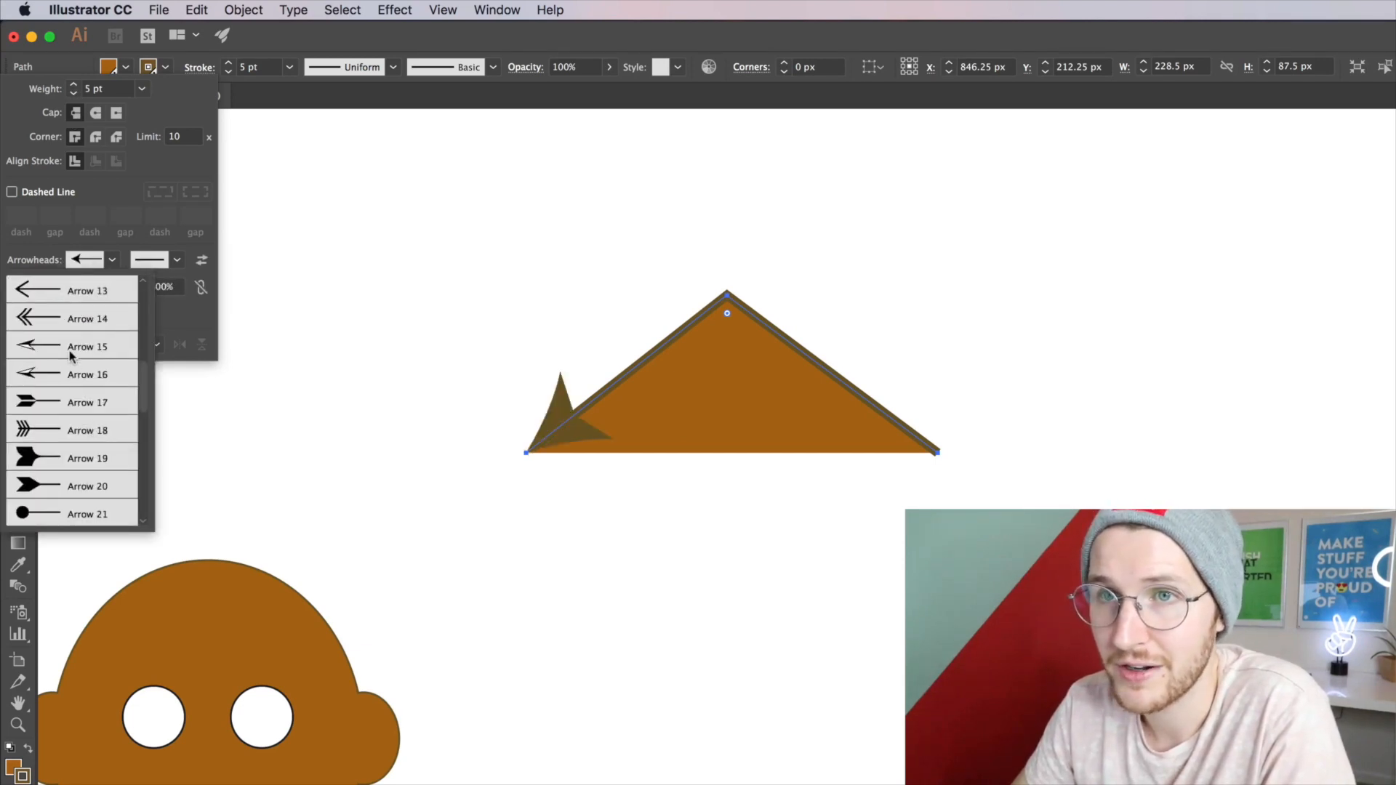
pyautogui.scroll(-3)
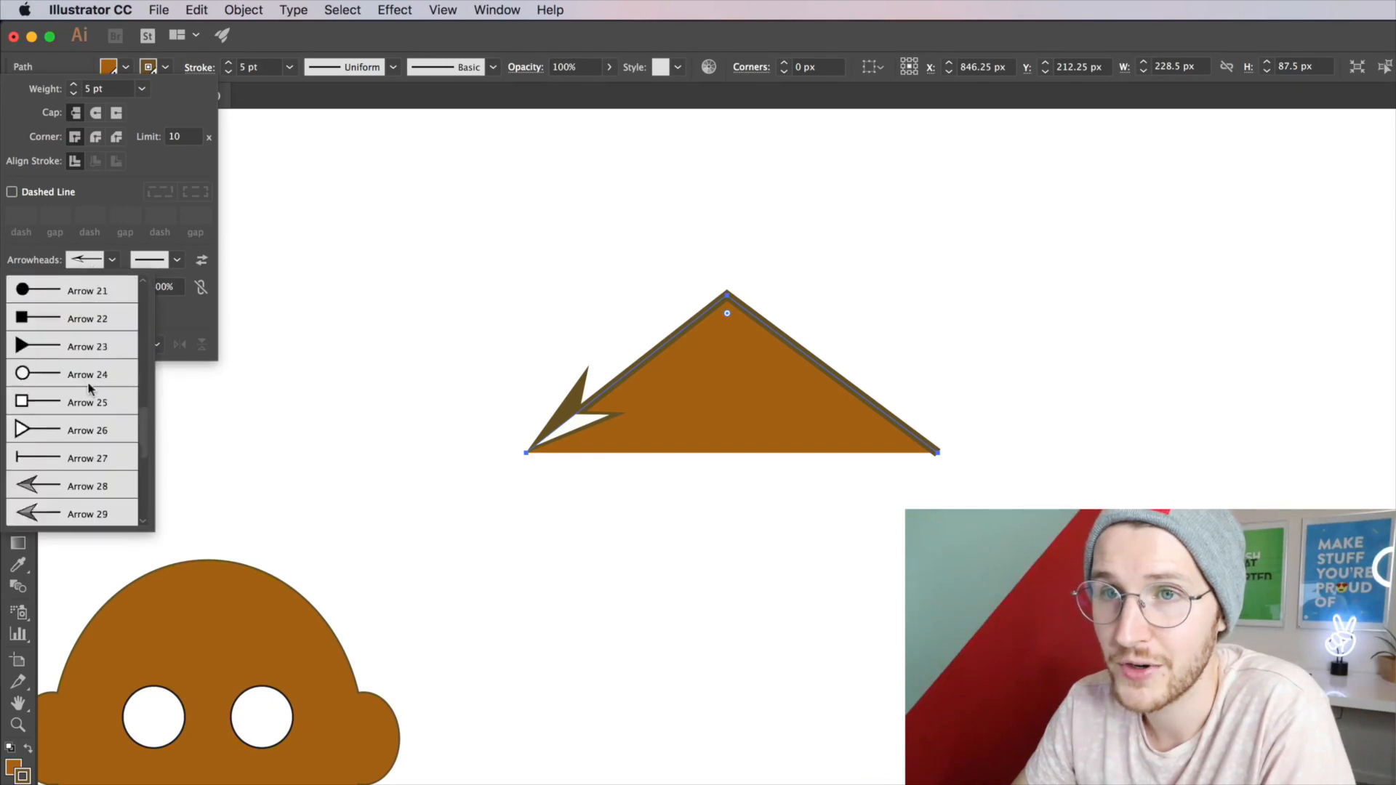
pyautogui.scroll(-3)
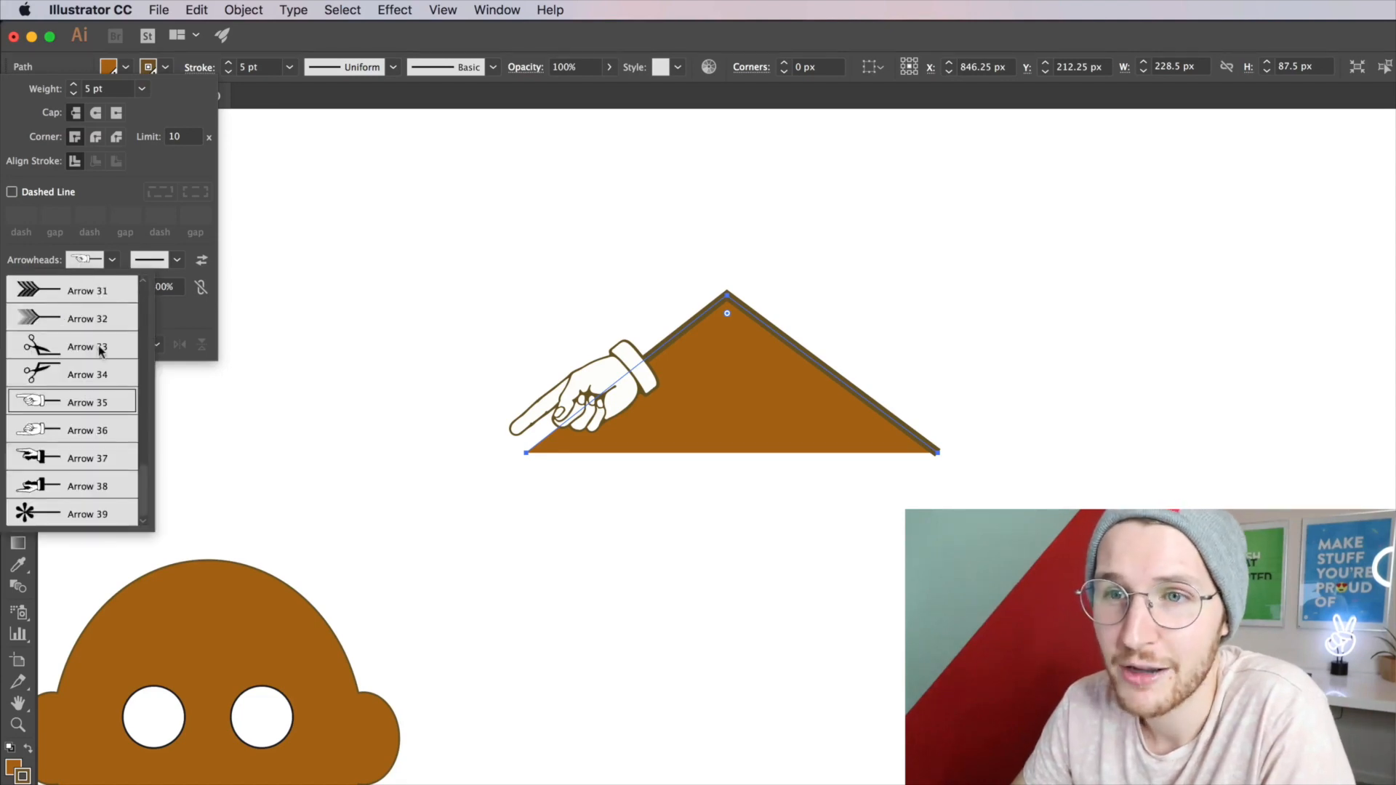
pyautogui.scroll(3)
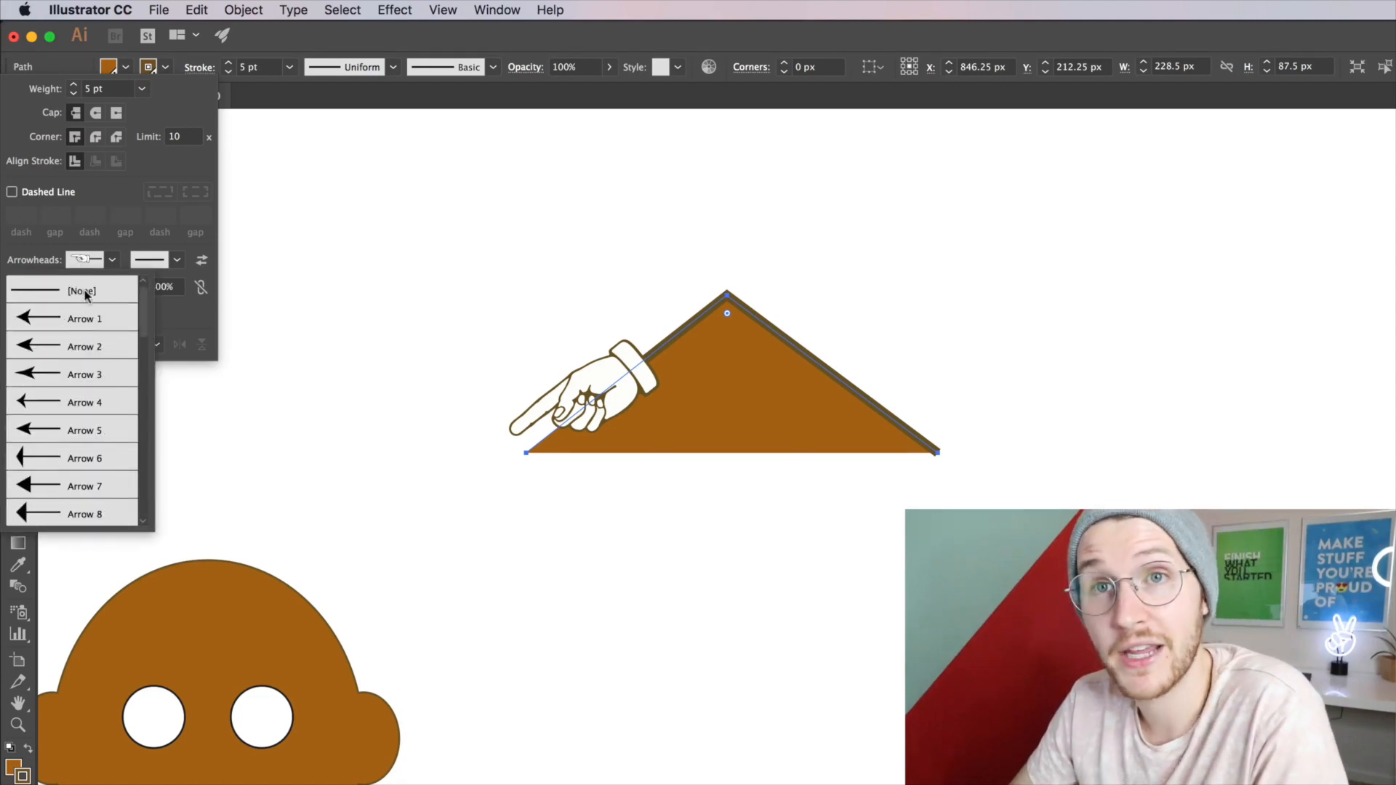
pyautogui.click(82, 290)
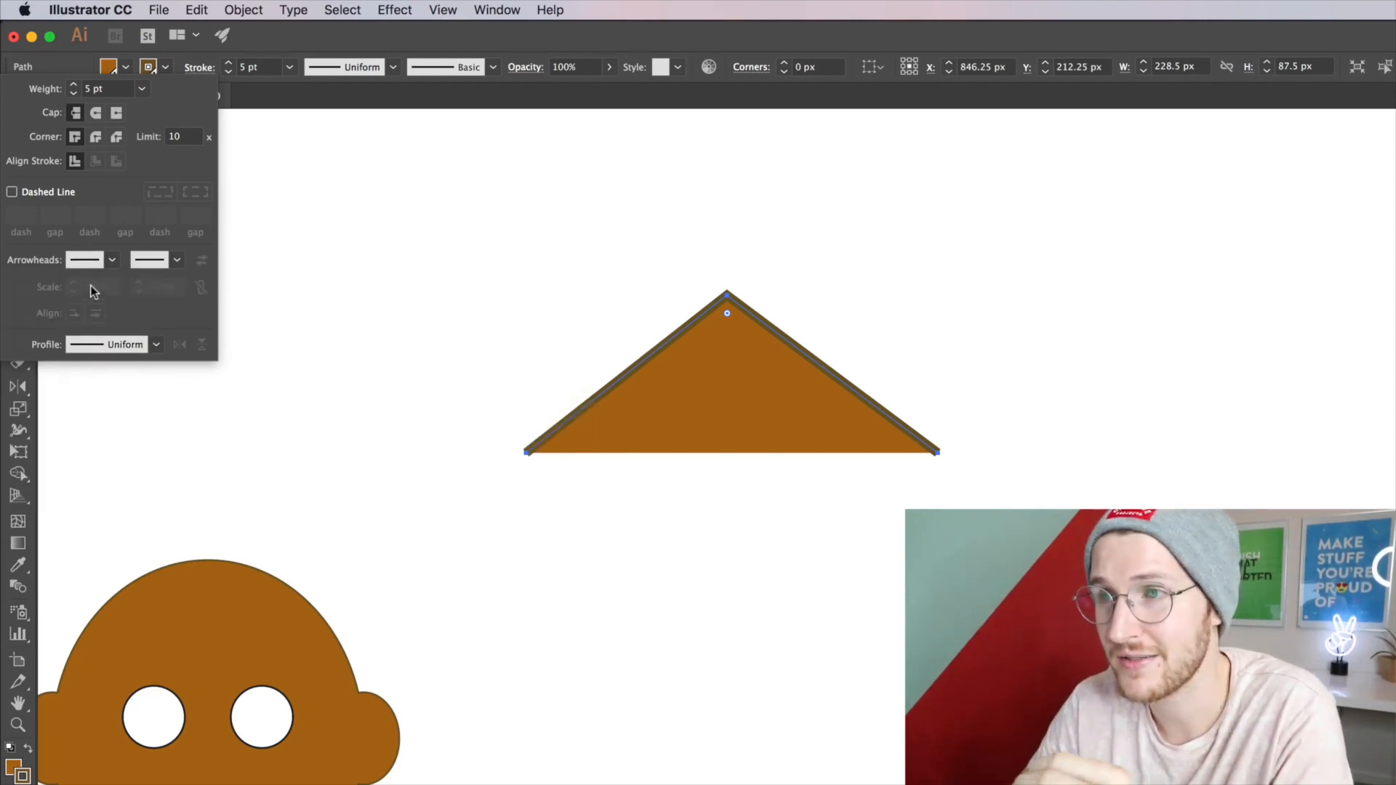
pyautogui.click(176, 258)
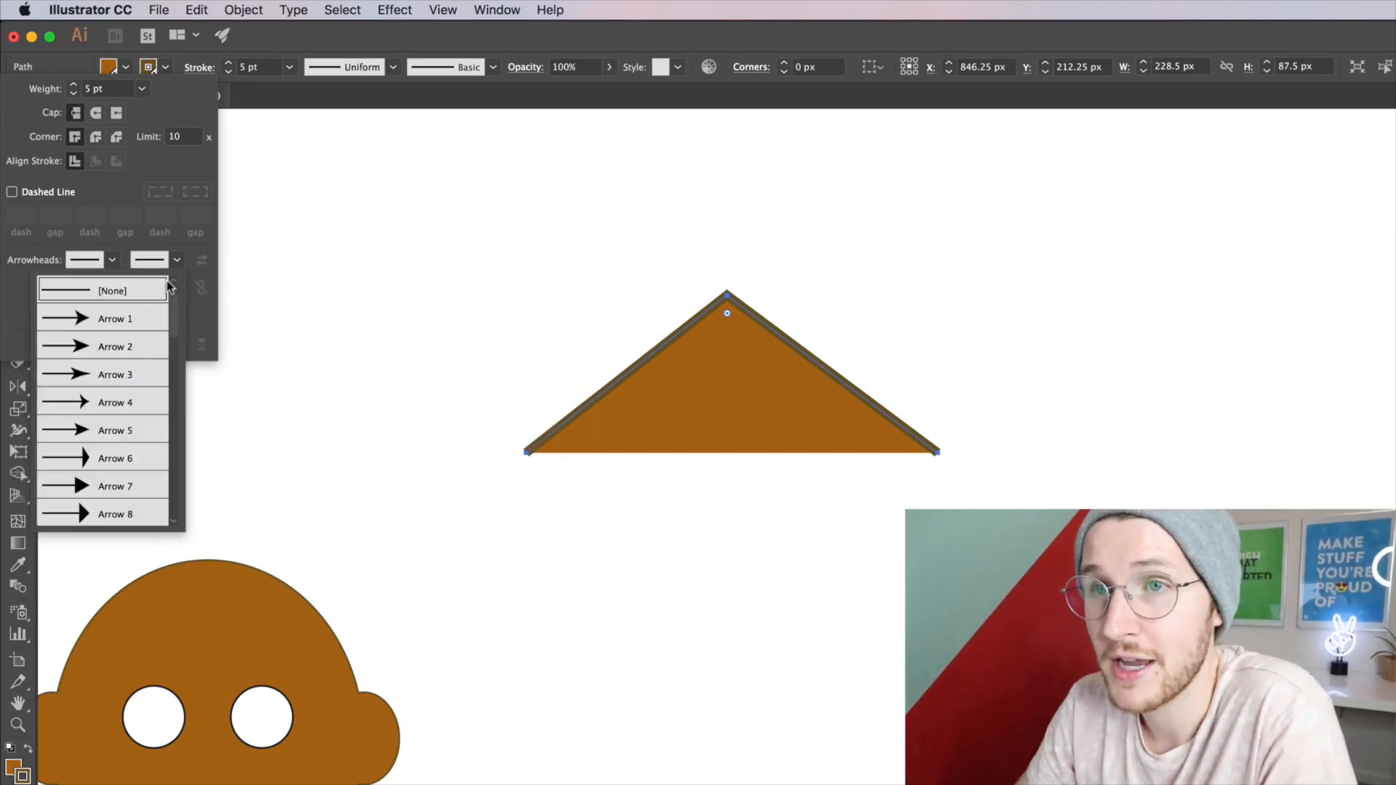
pyautogui.scroll(-3)
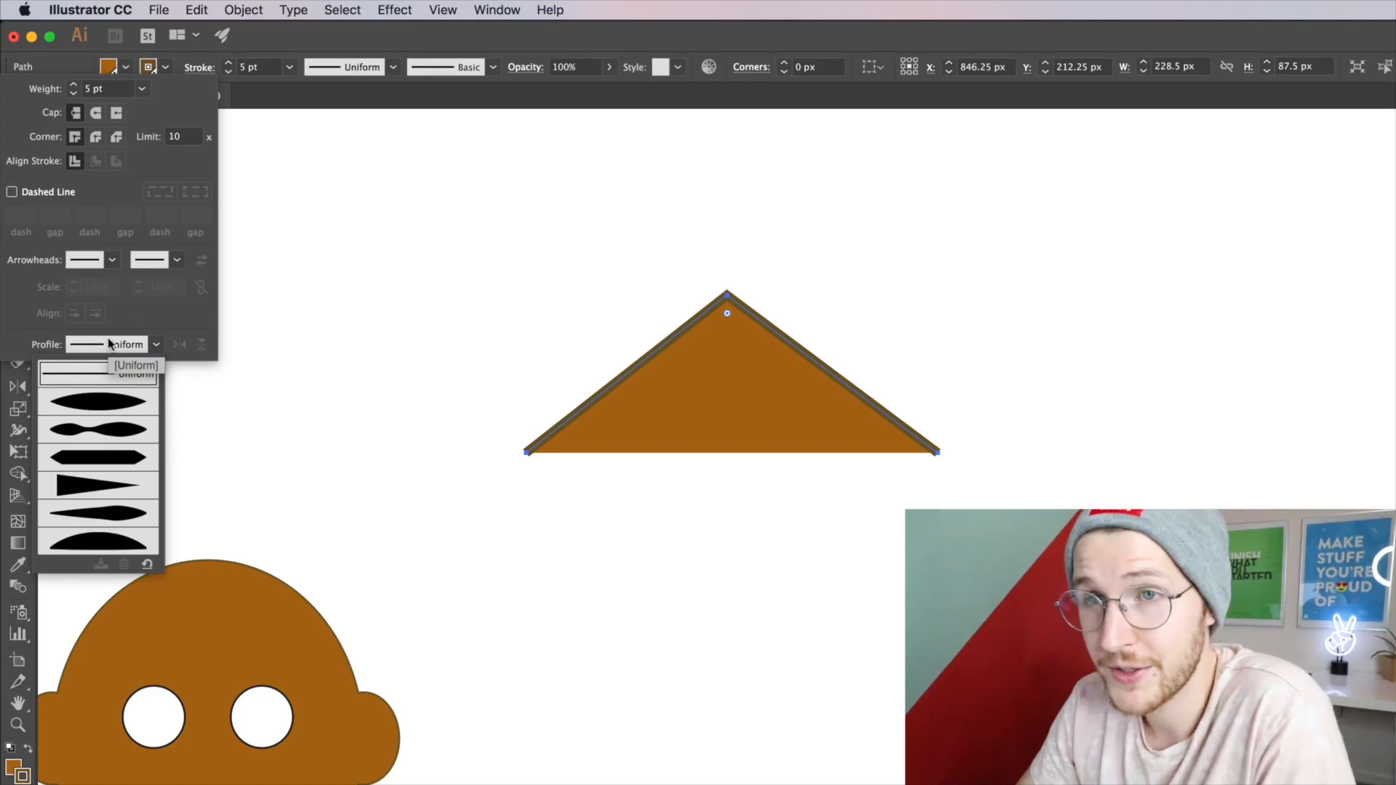
pyautogui.moveTo(116, 405)
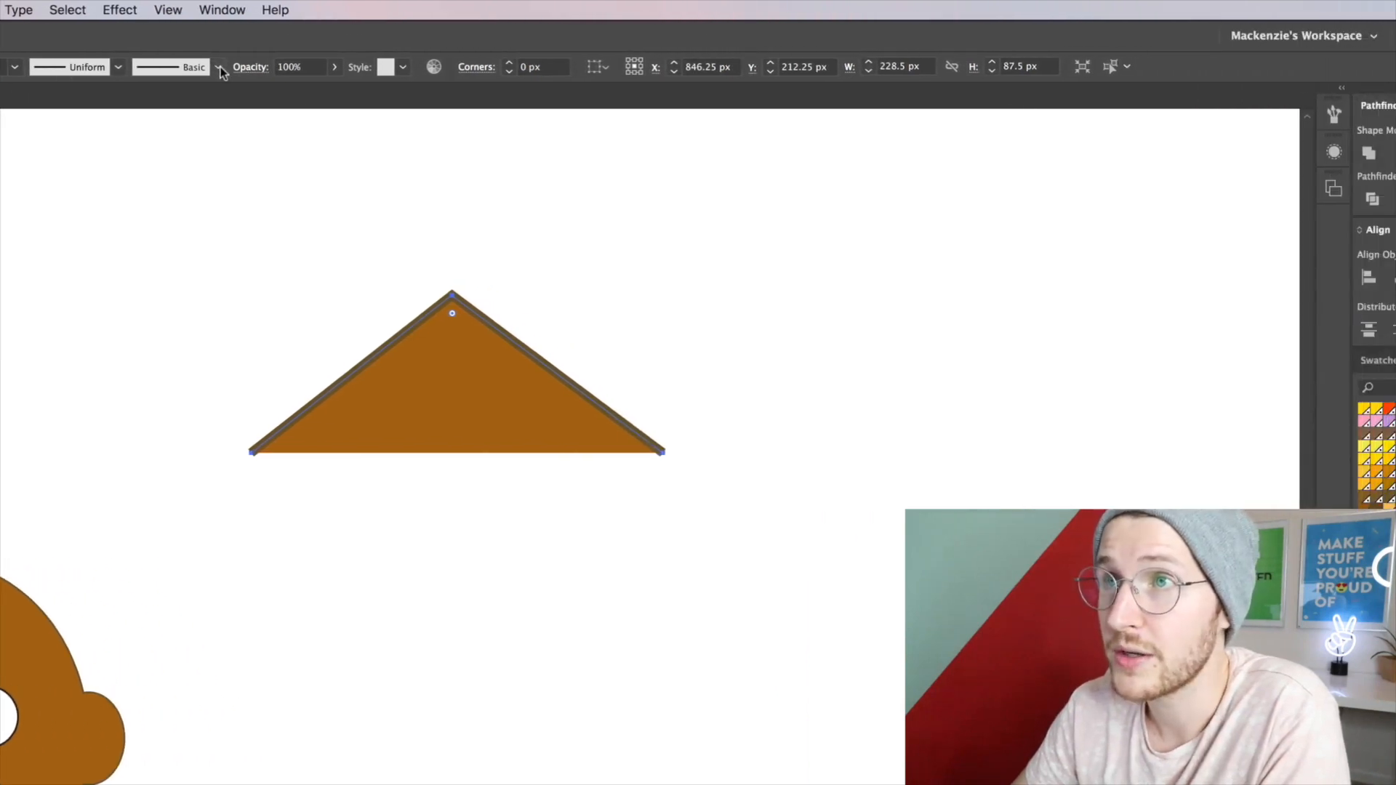
pyautogui.moveTo(1338, 128)
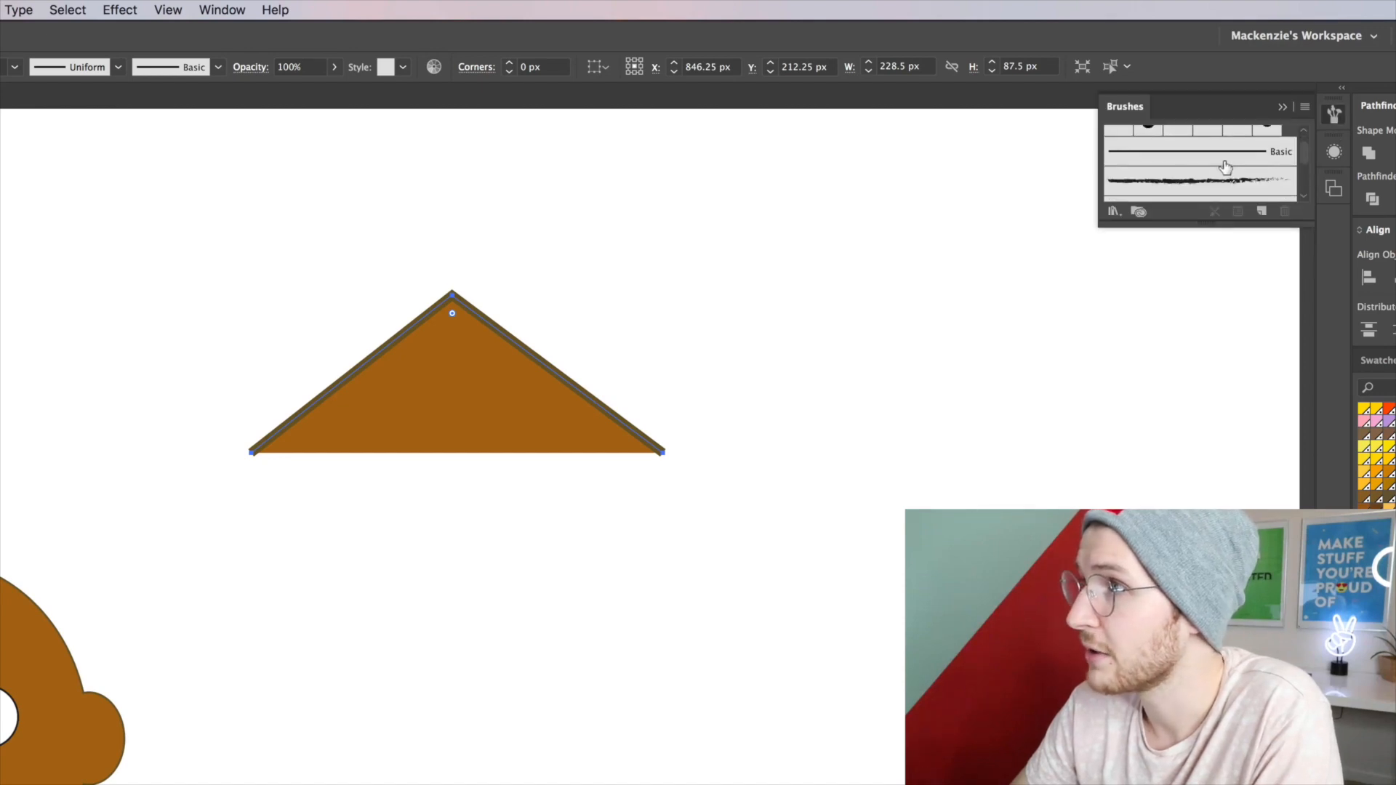
# - Keep the plain Basic brush for the triangle's outline in the Brushes panel
pyautogui.click(1196, 159)
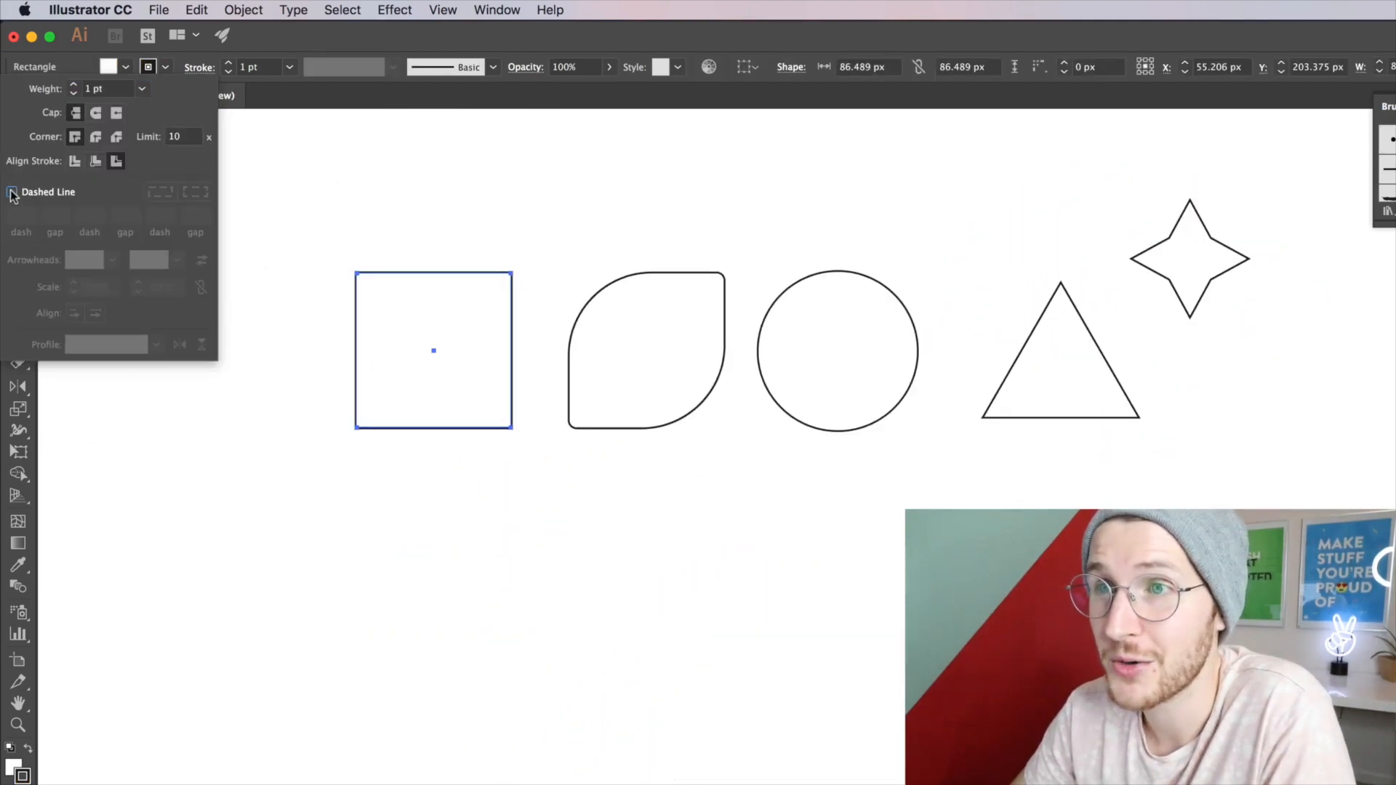
# - Tick Dashed Line so the square's 1 pt outline becomes dashed
pyautogui.click(13, 192)
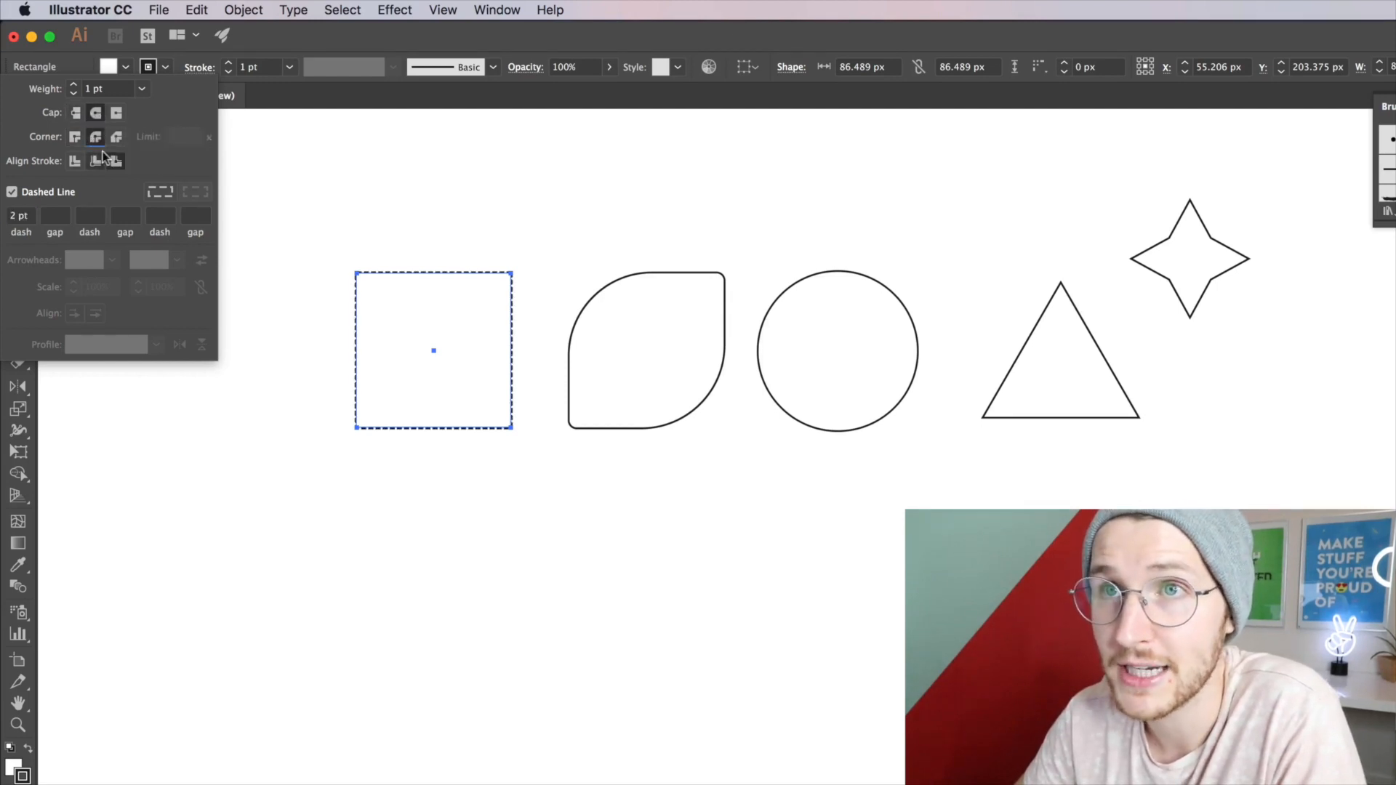
pyautogui.moveTo(398, 299)
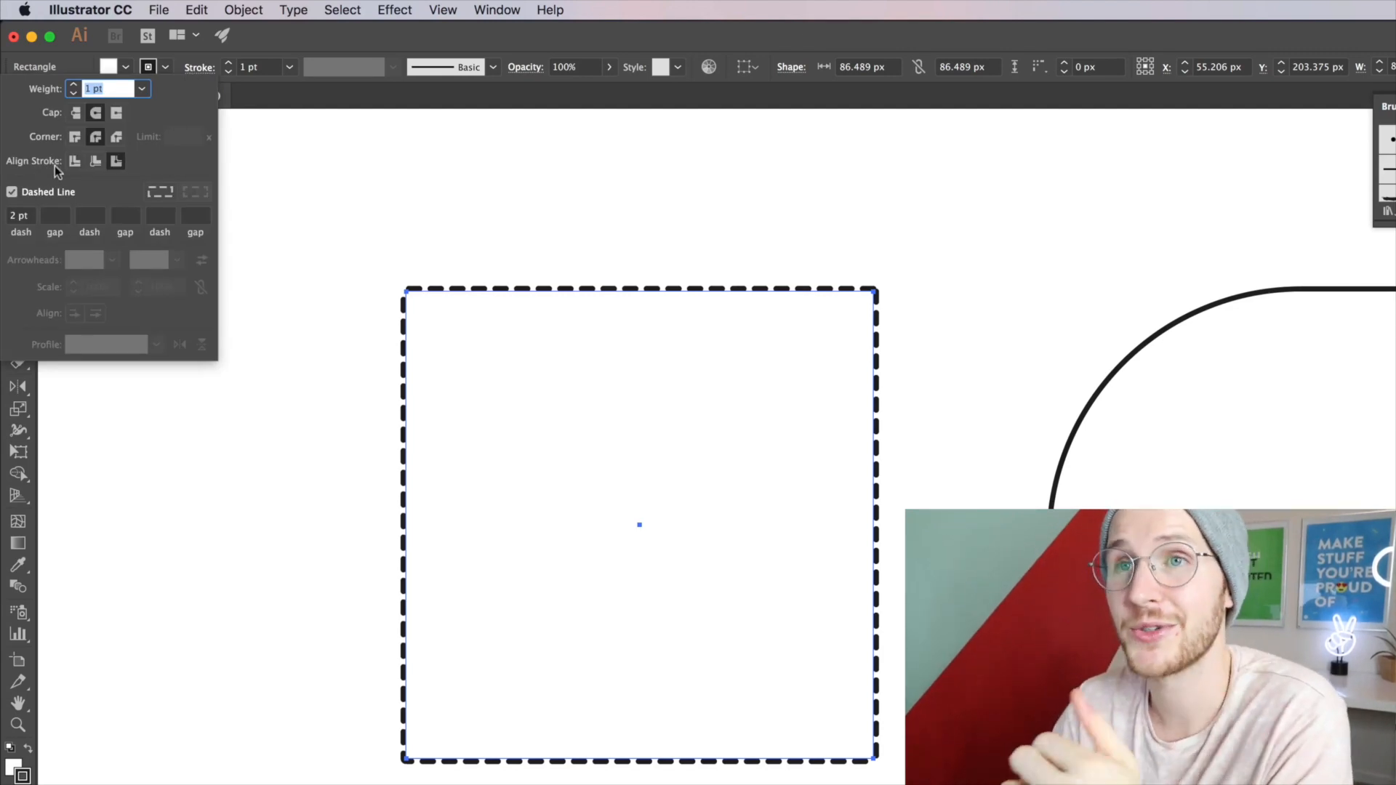
pyautogui.moveTo(117, 161)
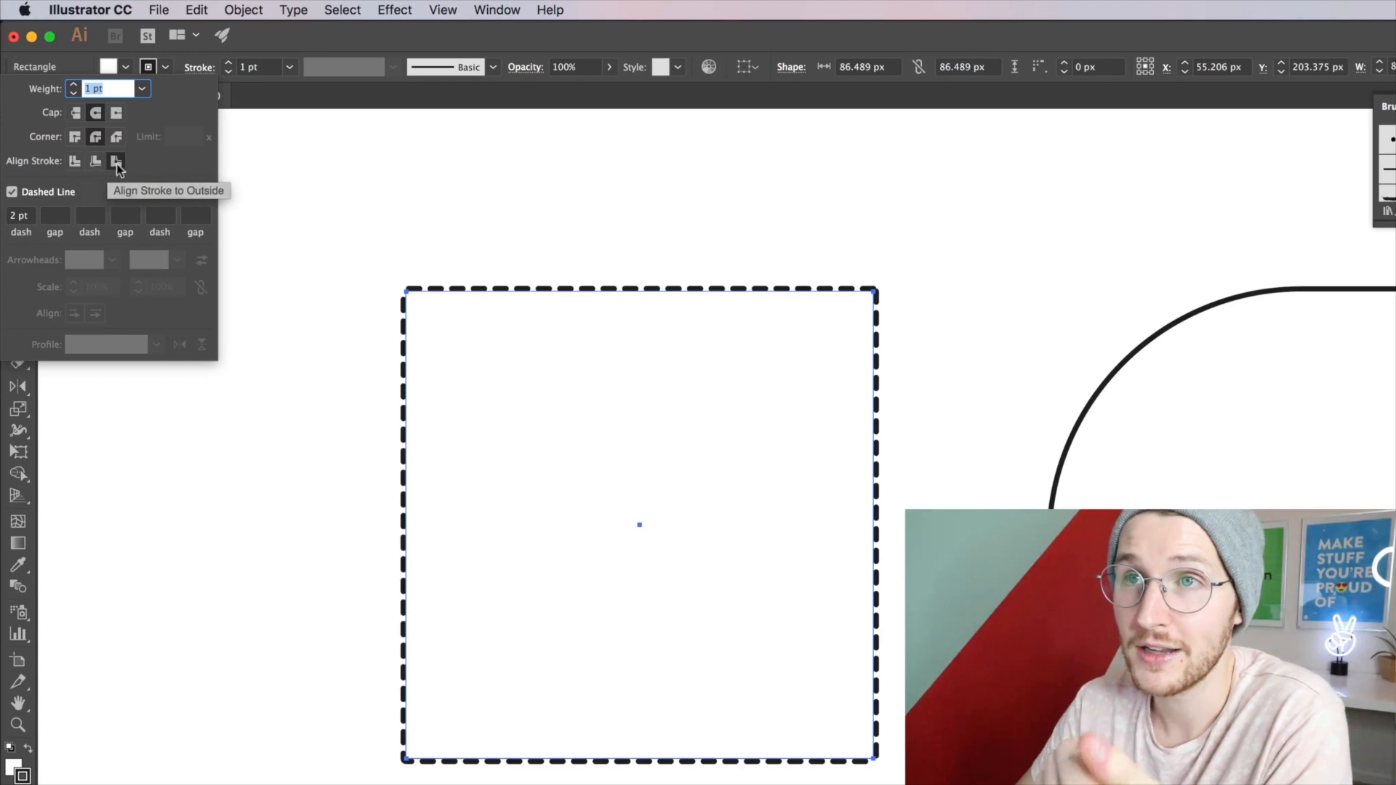
pyautogui.moveTo(96, 161)
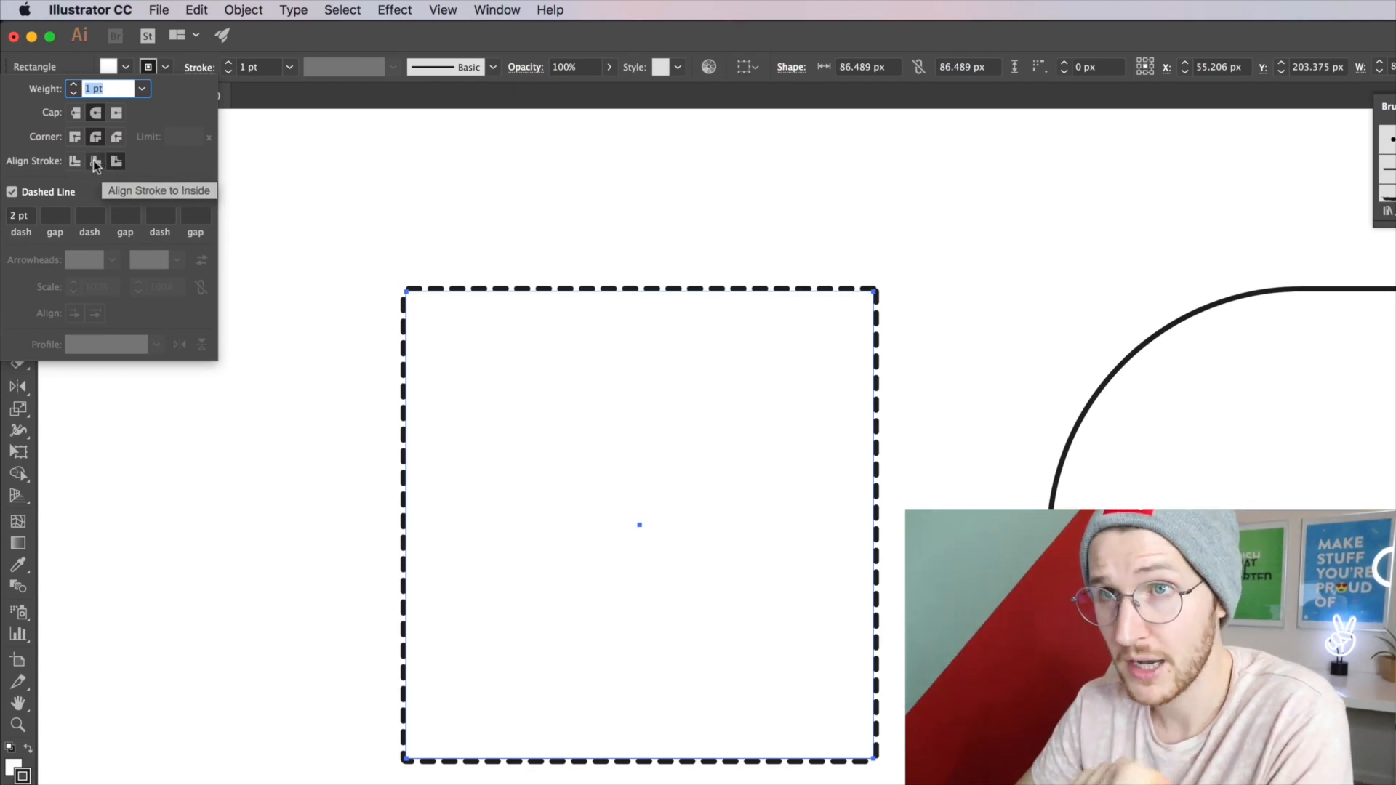
# - Compare center and inside stroke alignment, leaving the dashed outline inside the square's edge
pyautogui.click(96, 161)
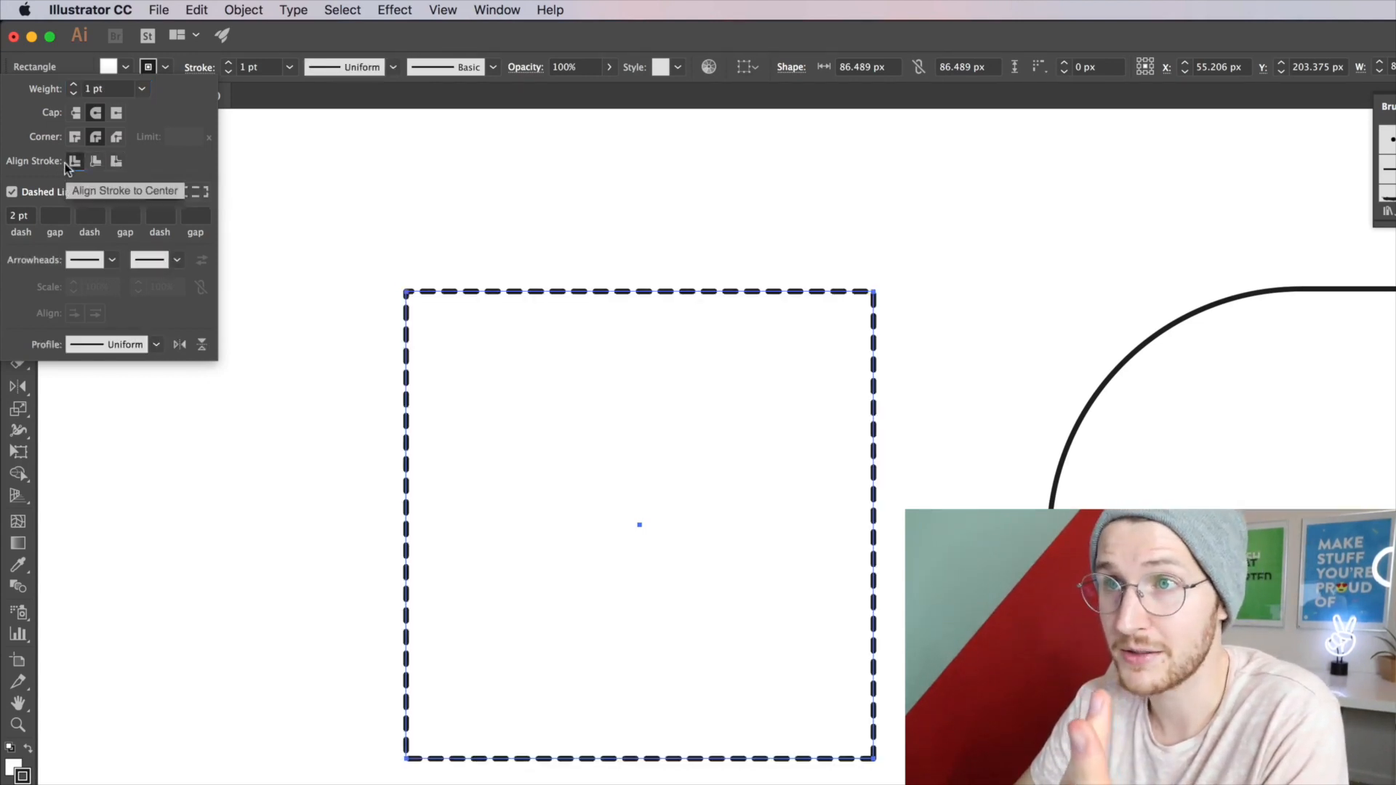
pyautogui.moveTo(96, 161)
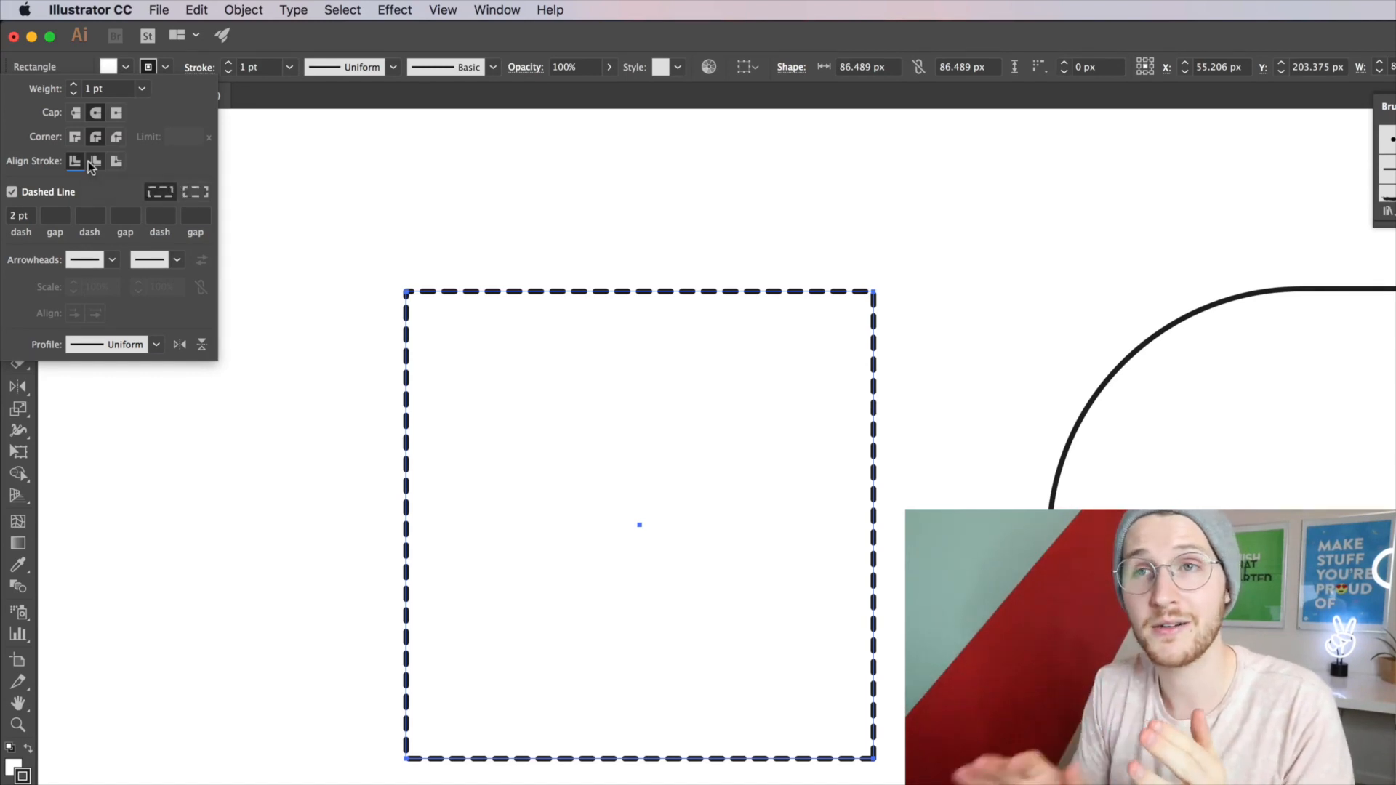
pyautogui.click(96, 161)
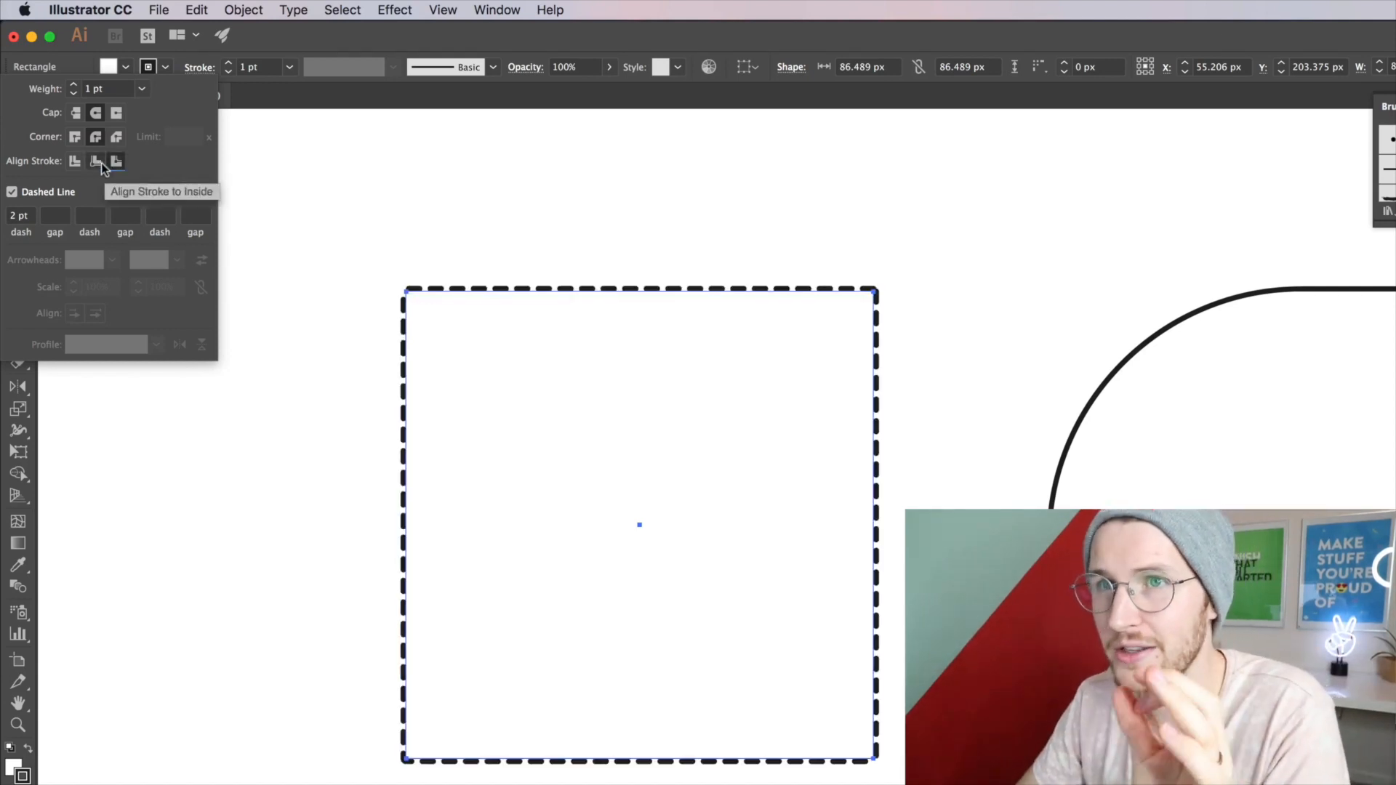
pyautogui.click(96, 161)
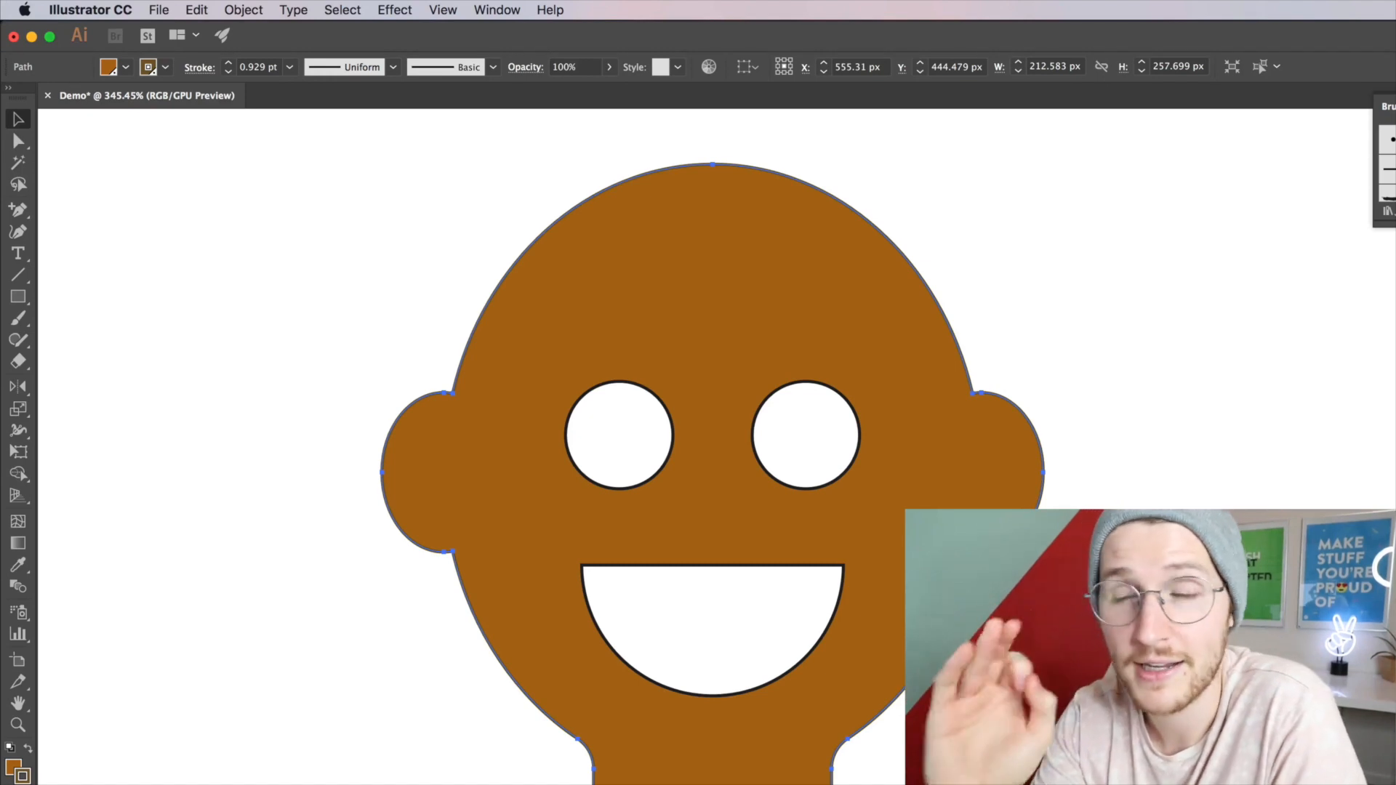
pyautogui.moveTo(201, 149)
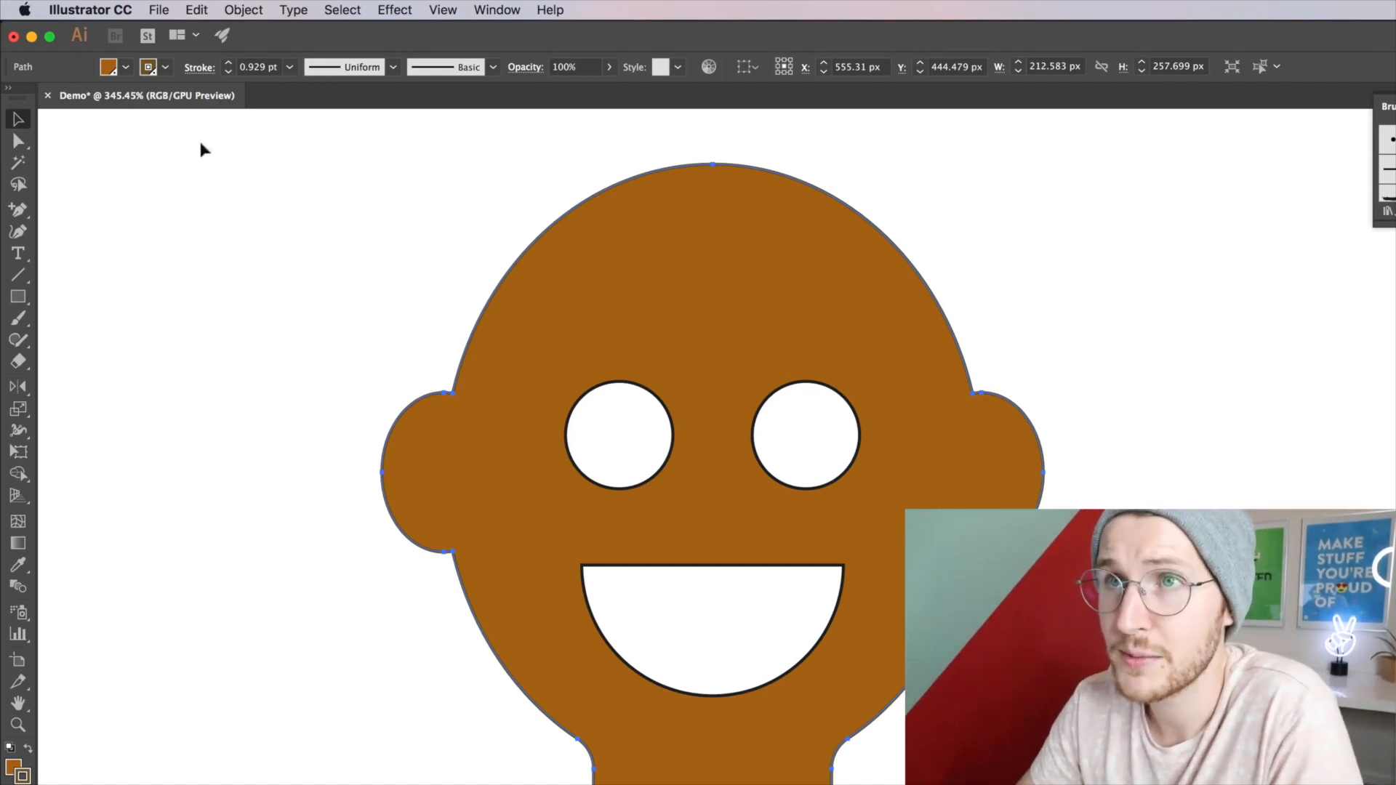
pyautogui.moveTo(403, 403)
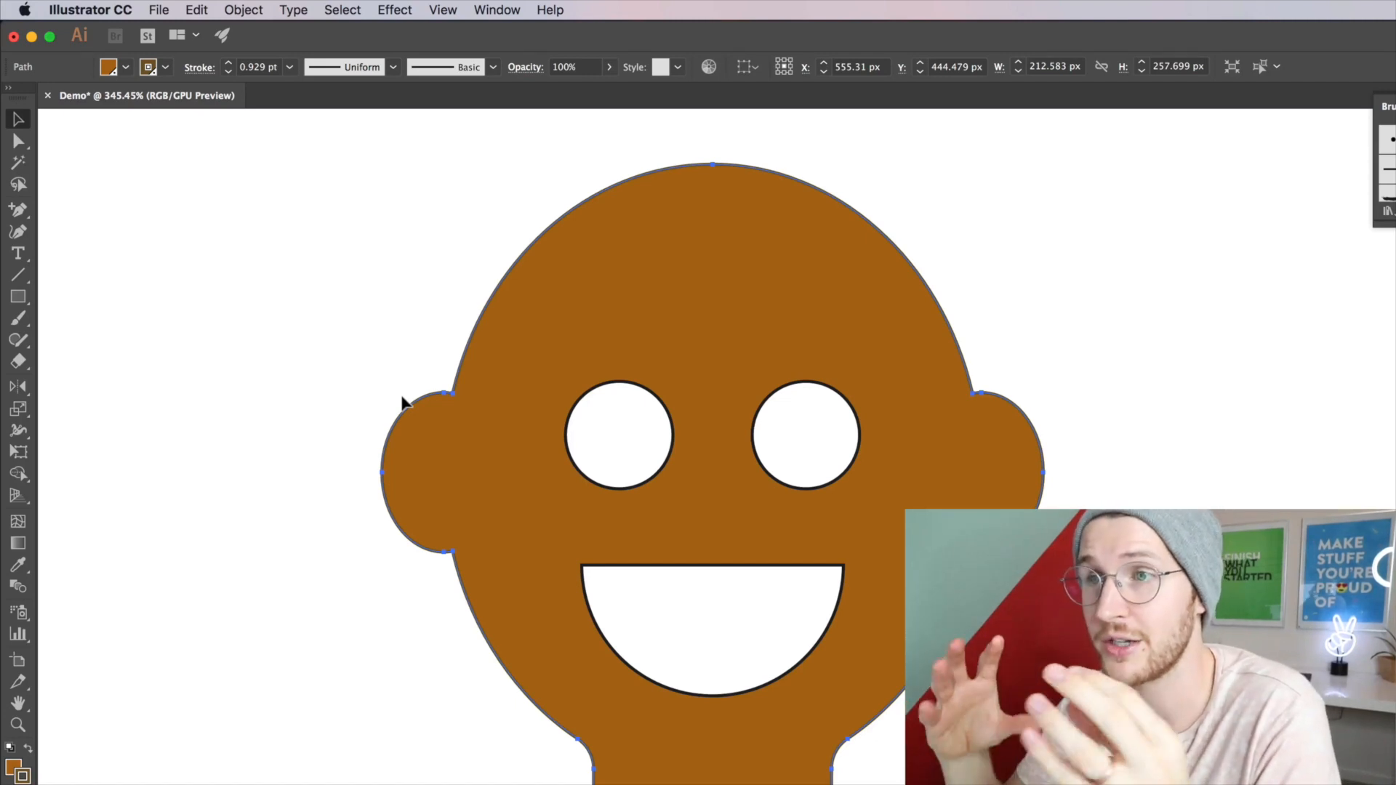
pyautogui.moveTo(222, 232)
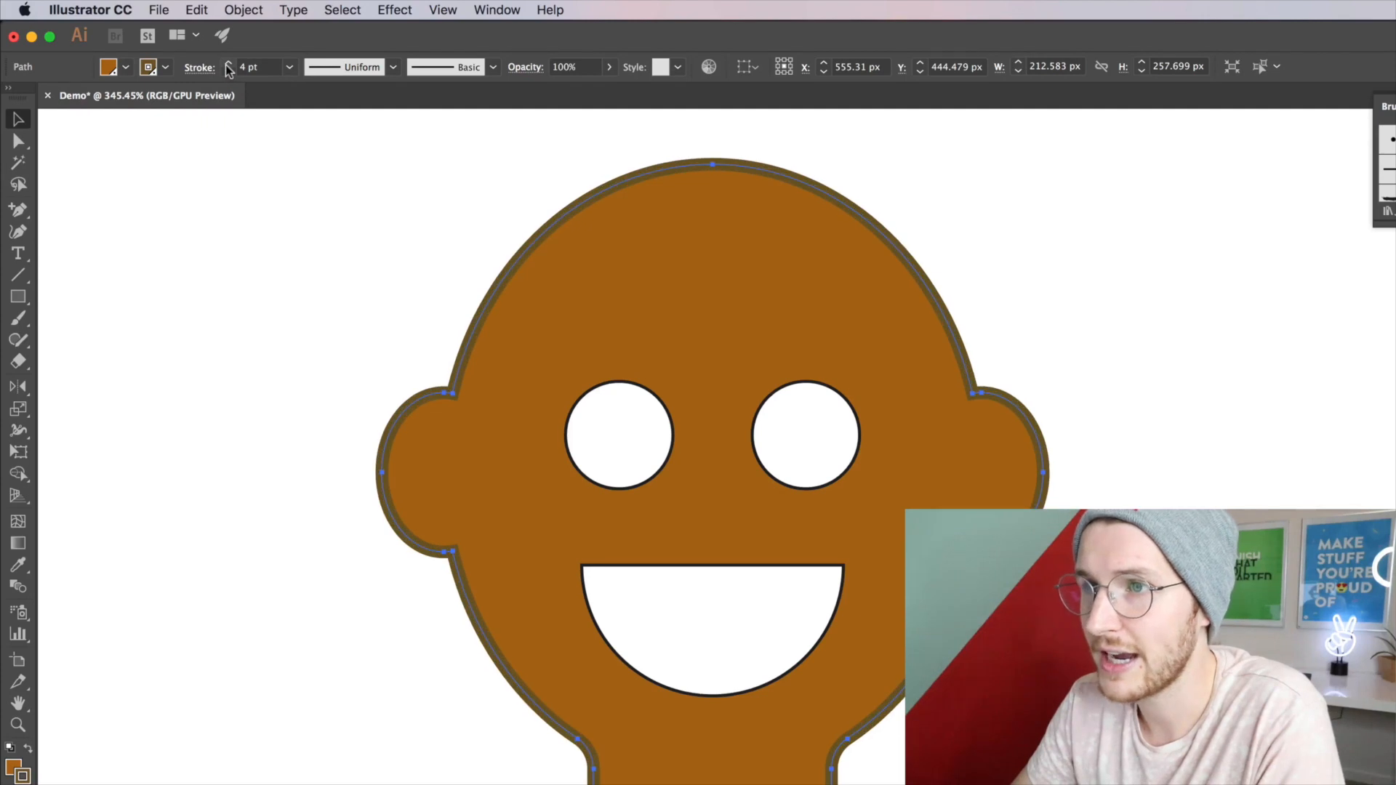
# - Thicken the head outline to 5 pt, make it a Live Paint group (K), then expand it into paths
pyautogui.click(228, 67)
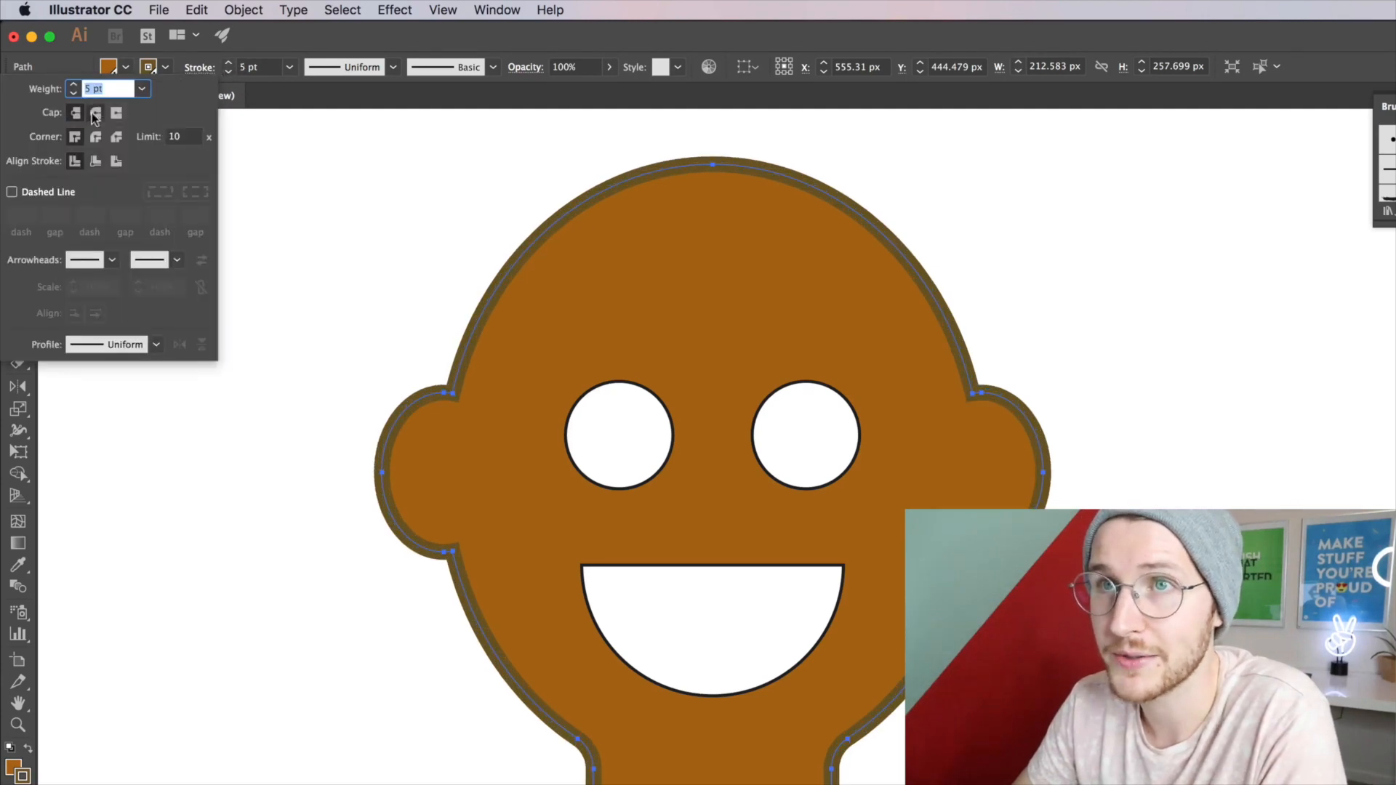
pyautogui.click(863, 327)
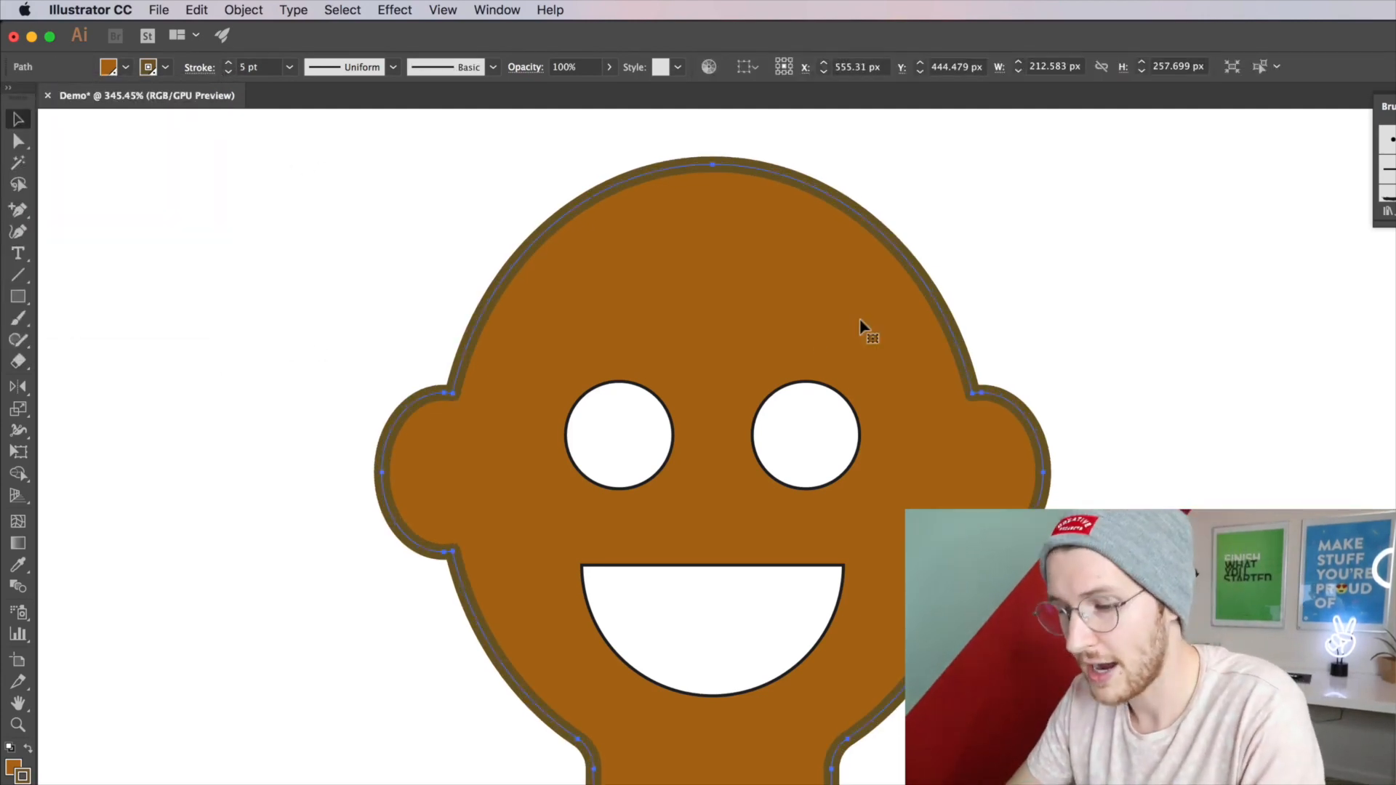
pyautogui.press('k')
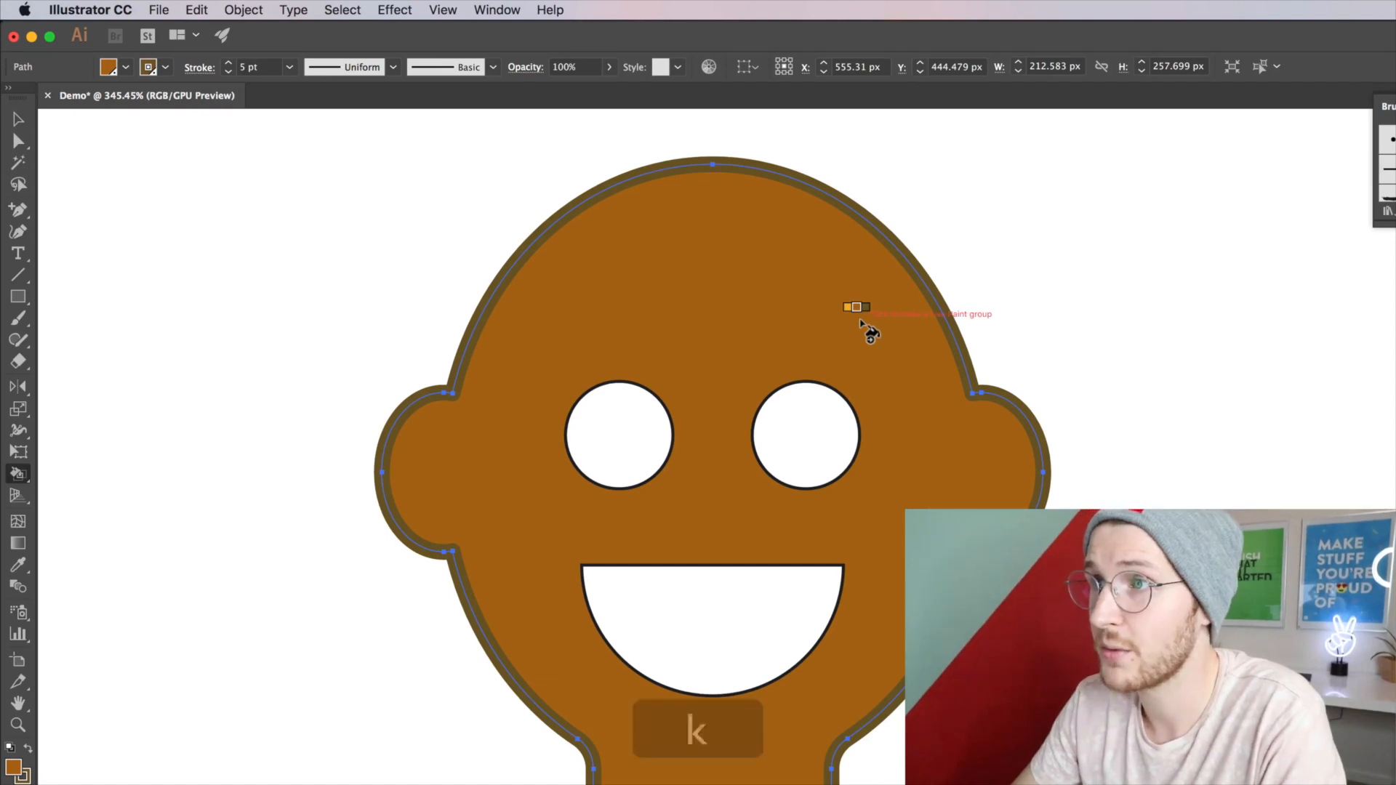
pyautogui.moveTo(676, 320)
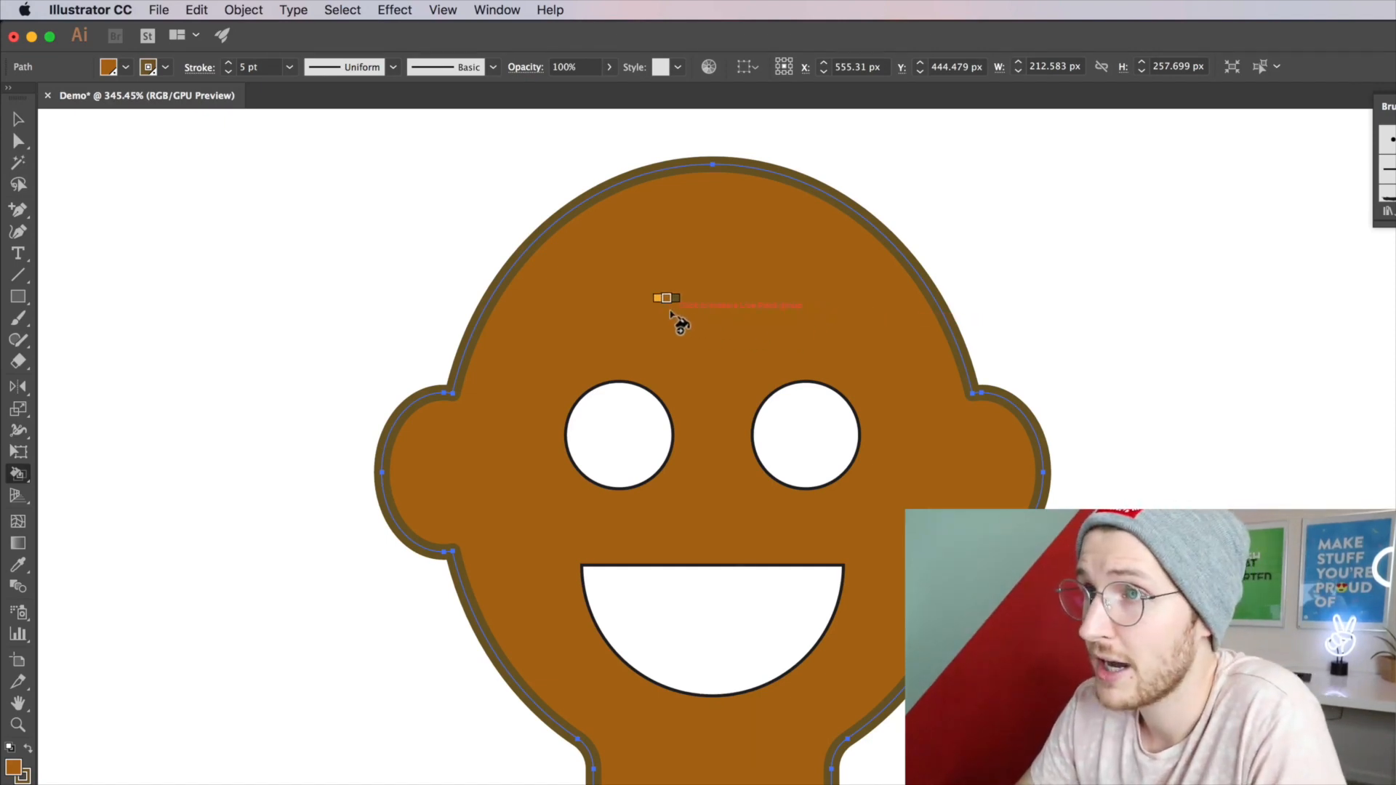
pyautogui.click(673, 305)
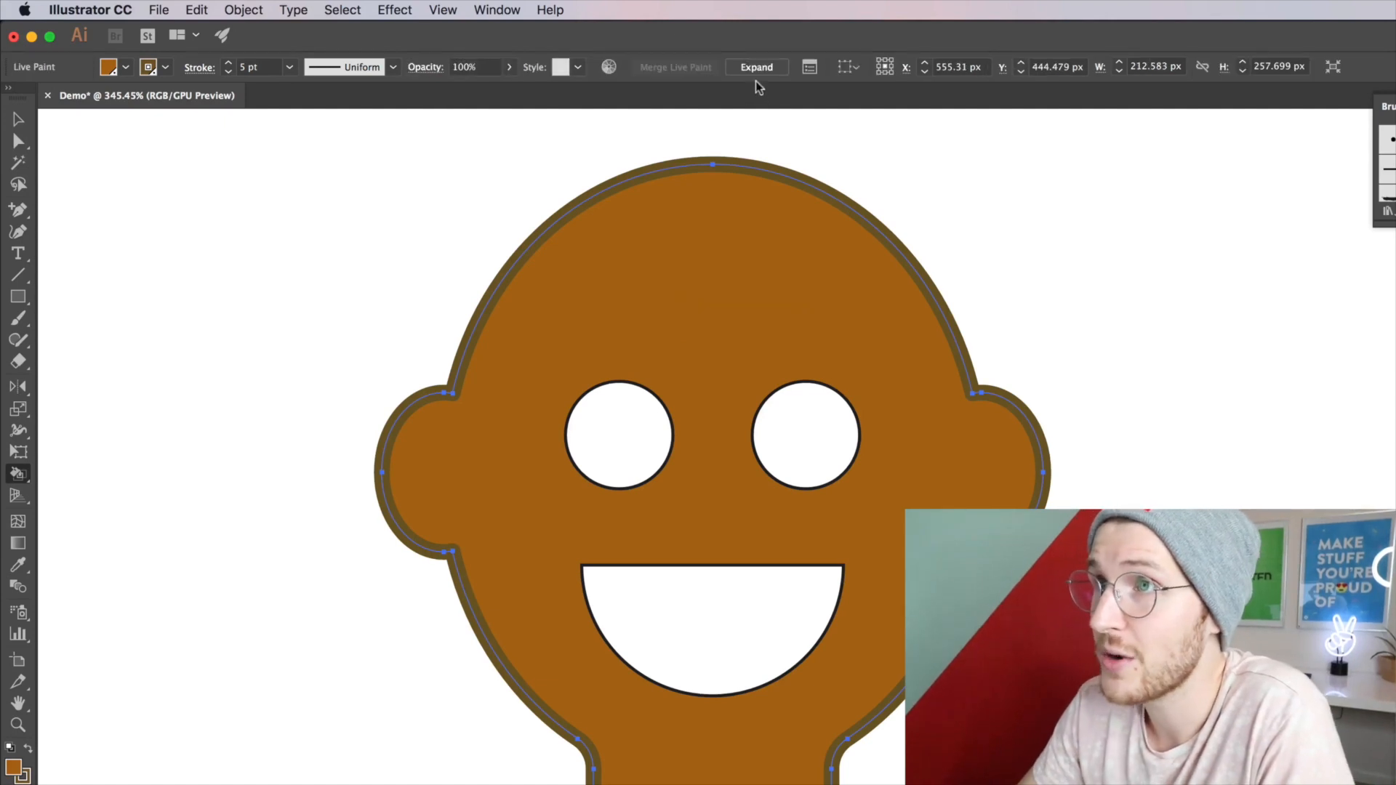
pyautogui.moveTo(756, 67)
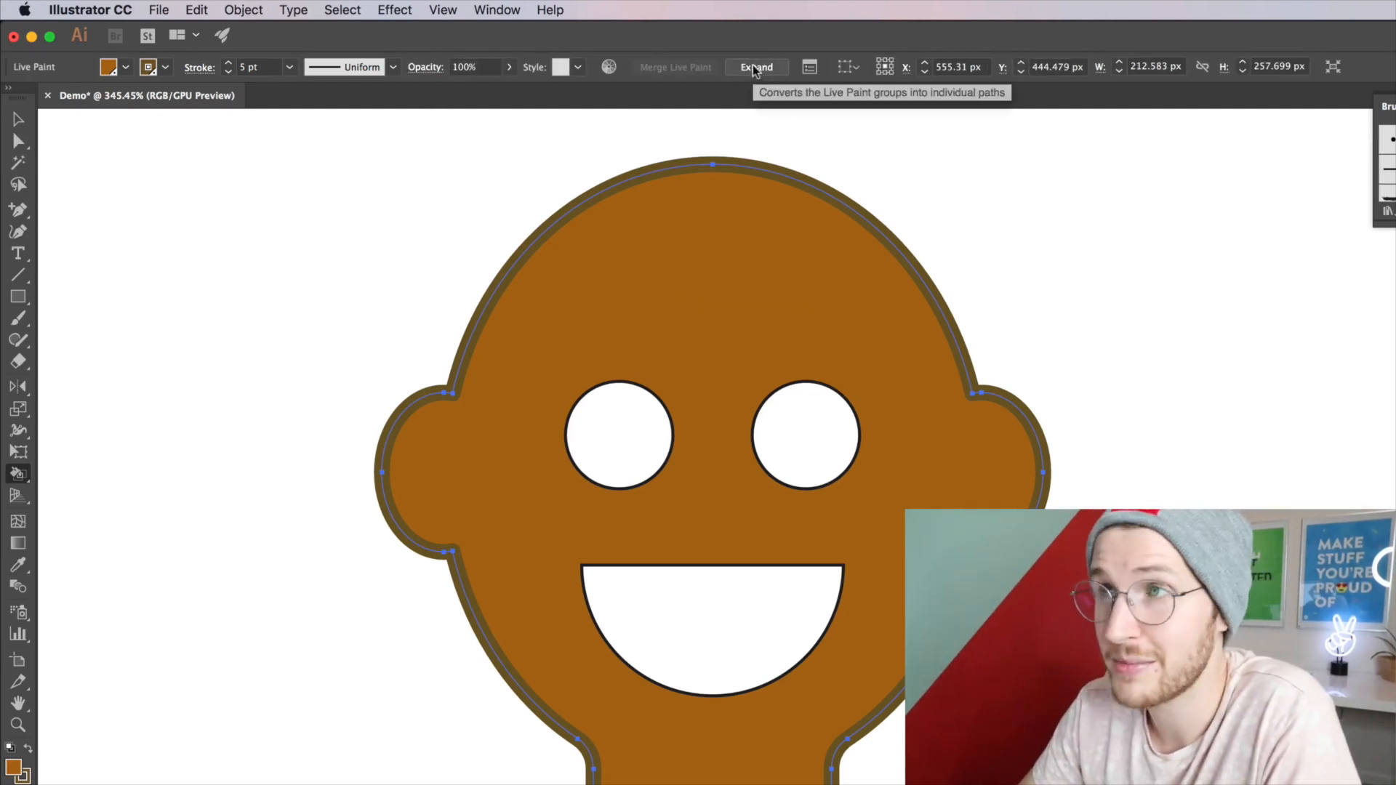
pyautogui.click(756, 67)
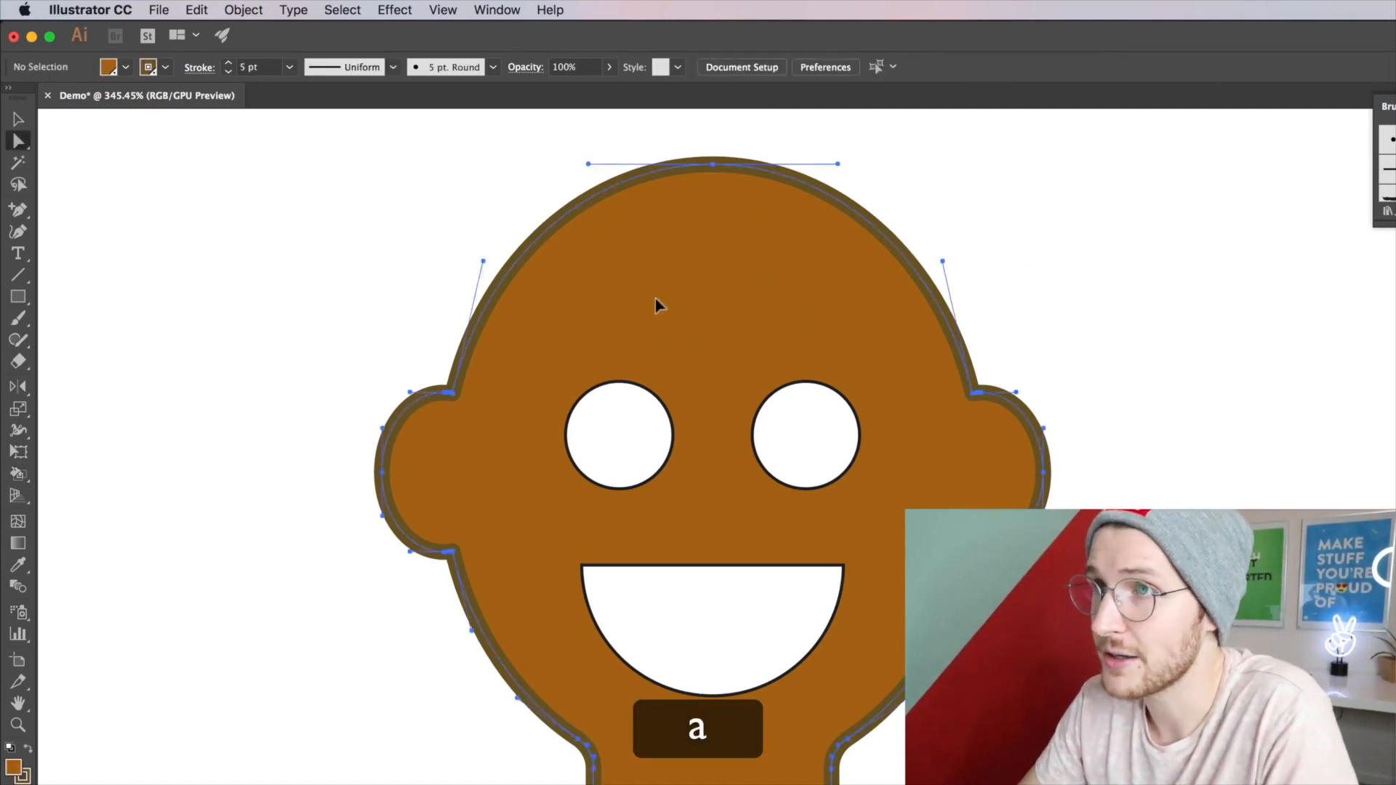
# - Undo the accidental moves of the figure and its fill back to their original positions
pyautogui.press('cmd+z')
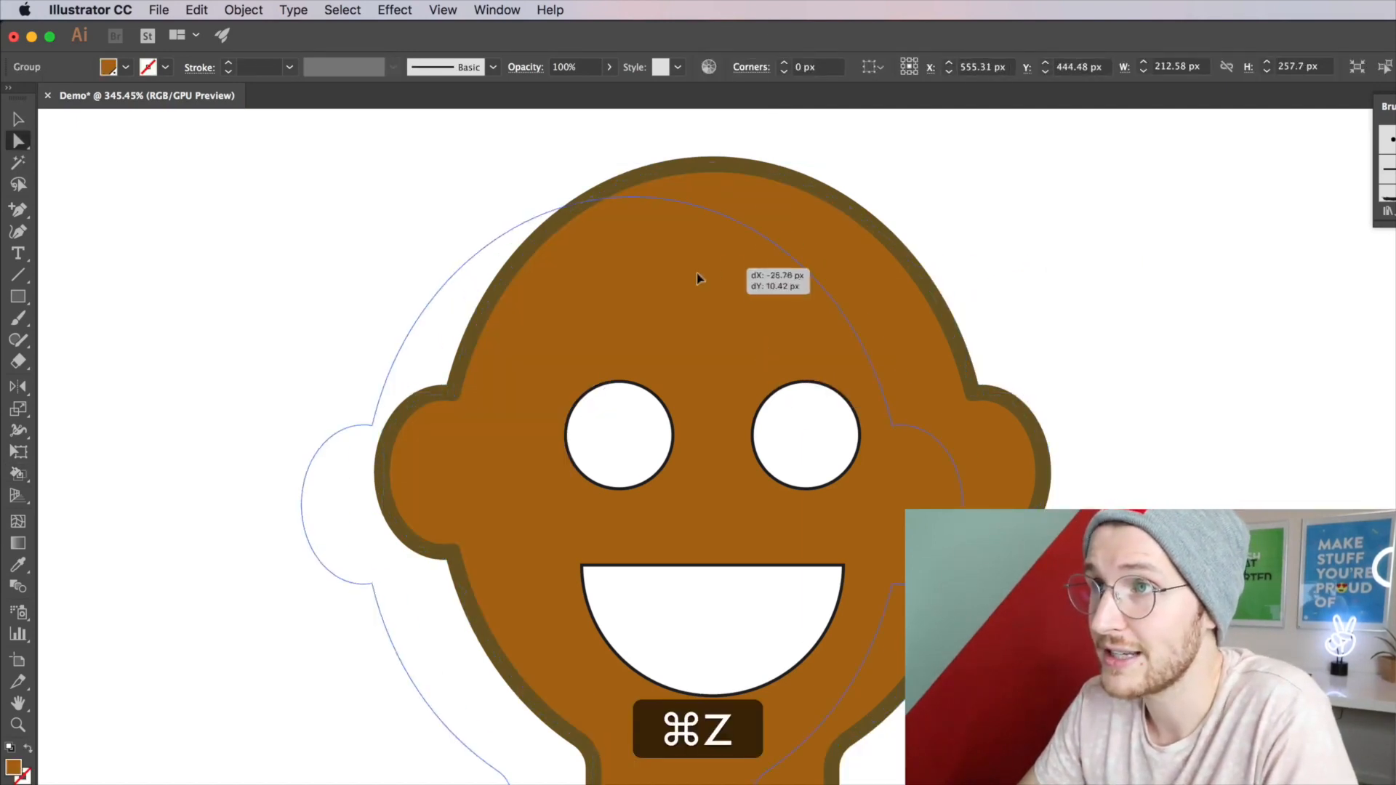
pyautogui.press('cmd+z')
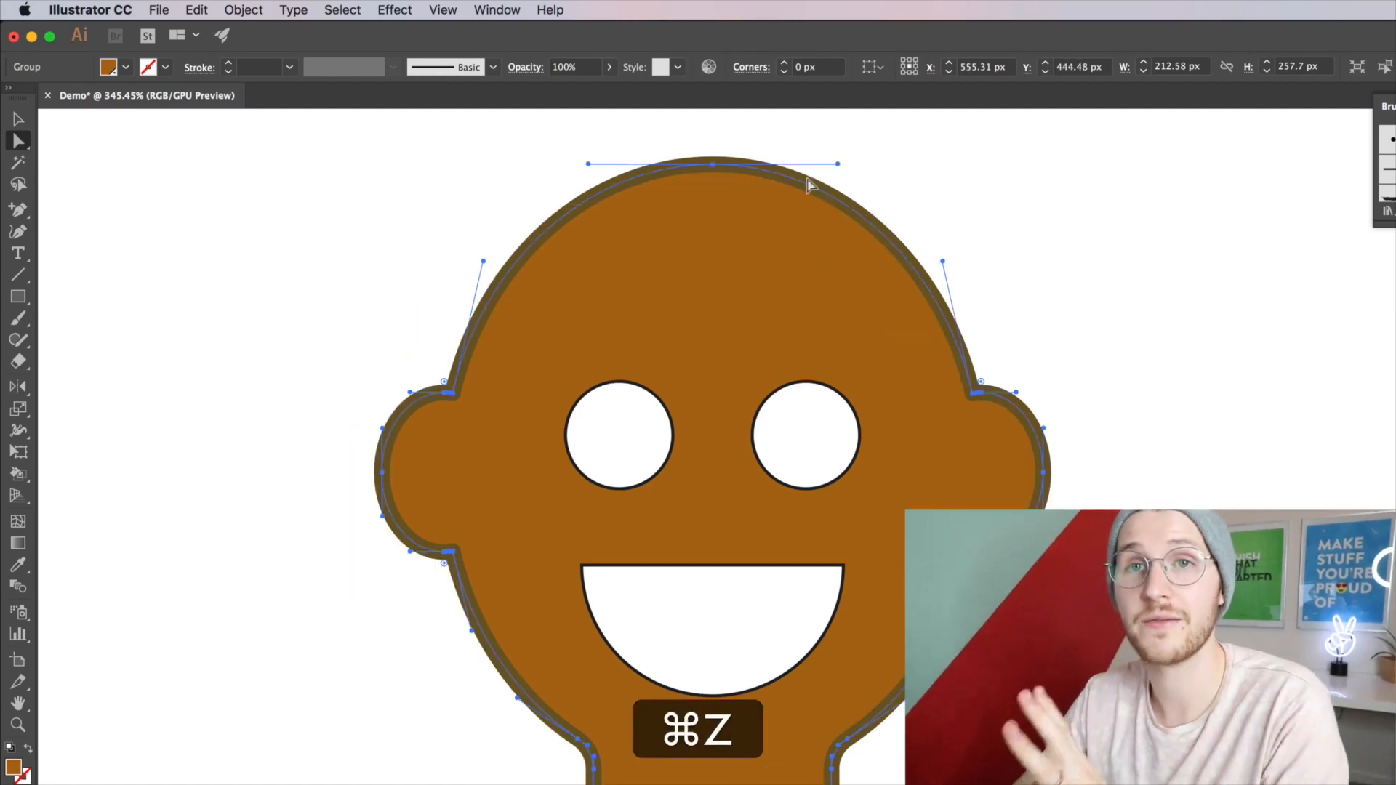
pyautogui.press('cmd+z')
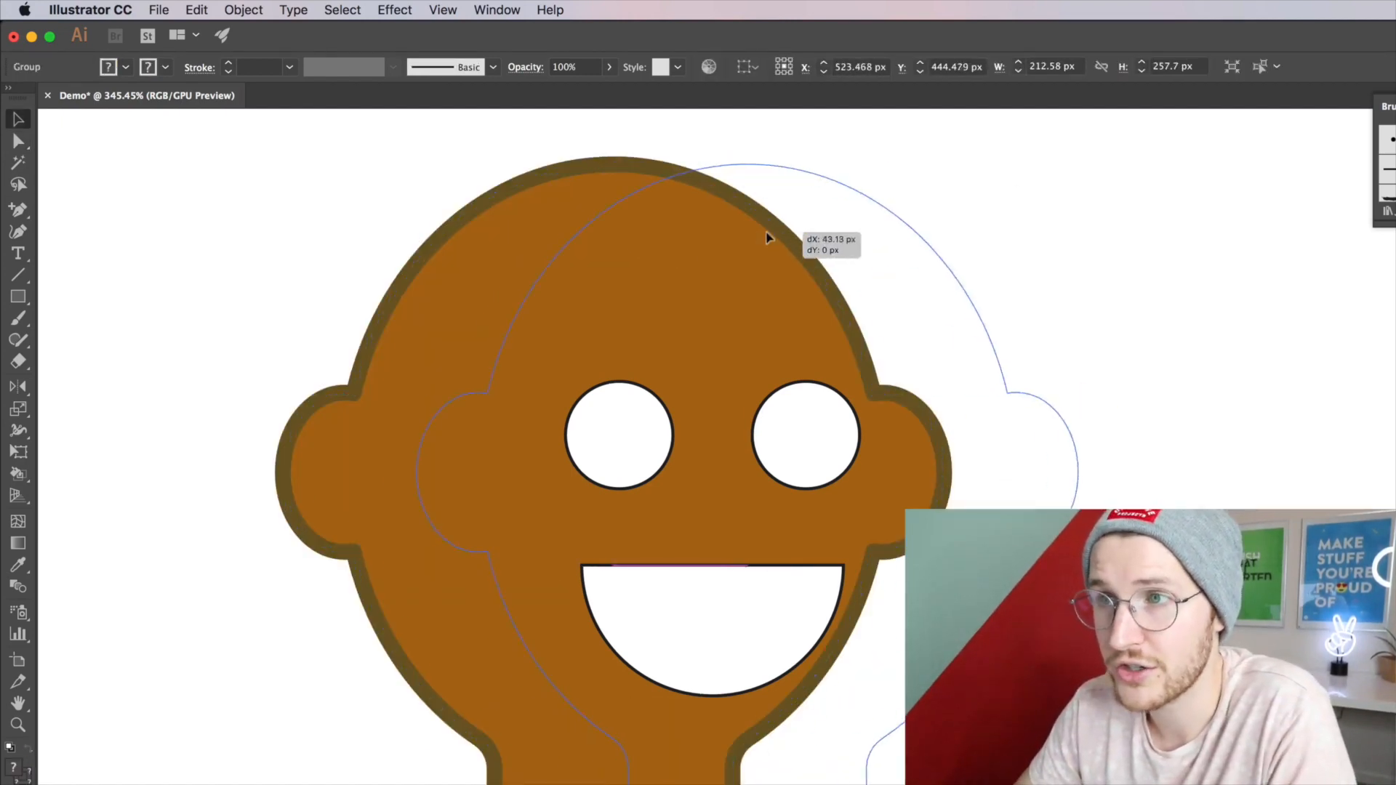
pyautogui.press('cmd+z')
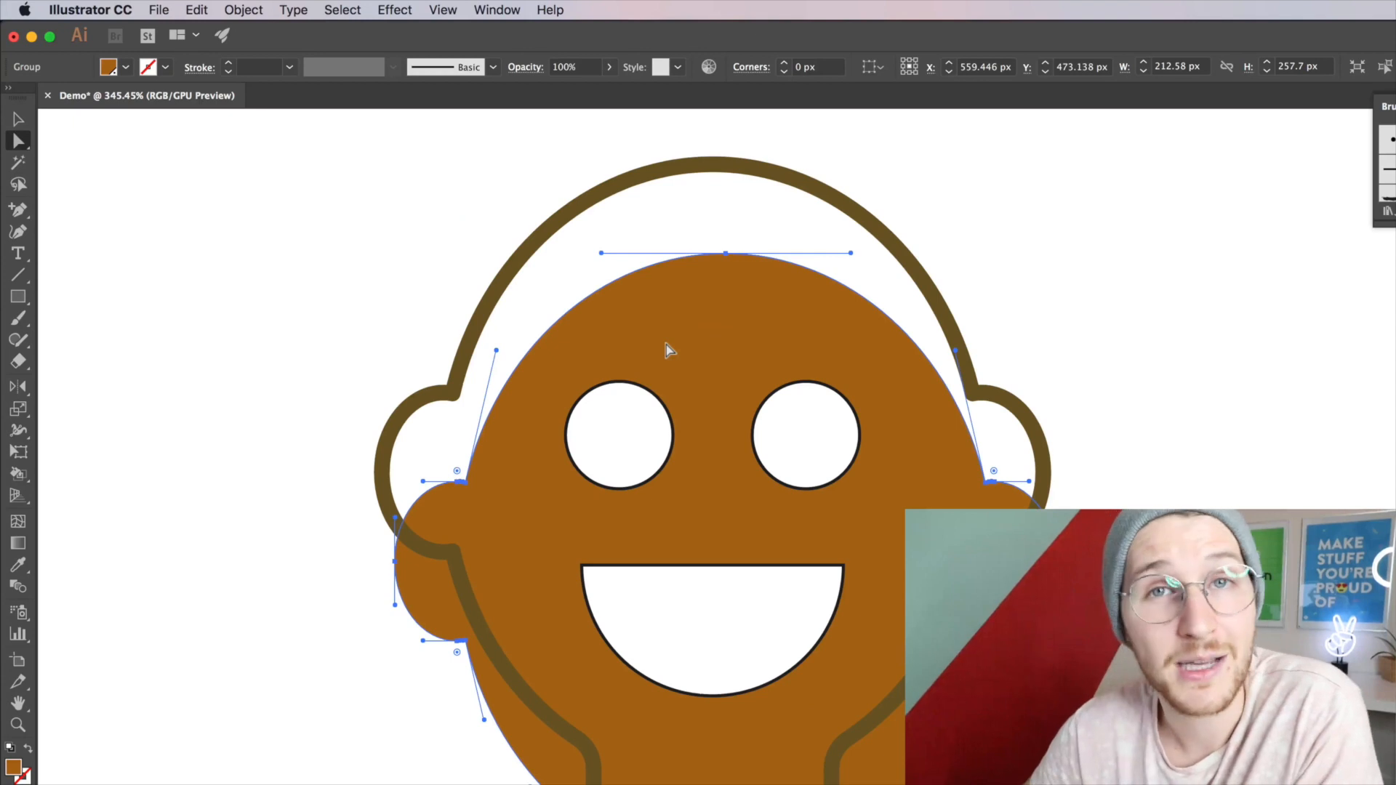
pyautogui.press('cmd+z')
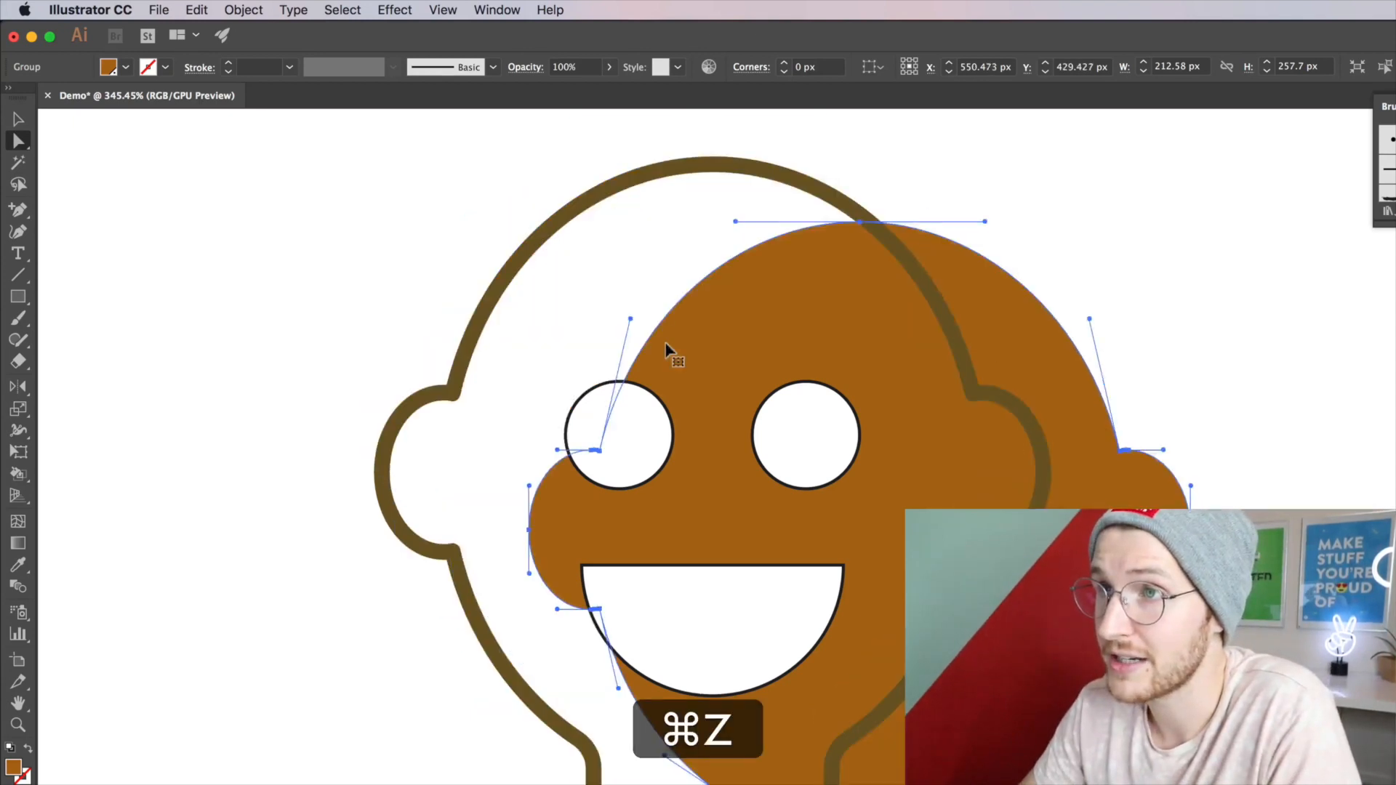
pyautogui.press('cmd+z')
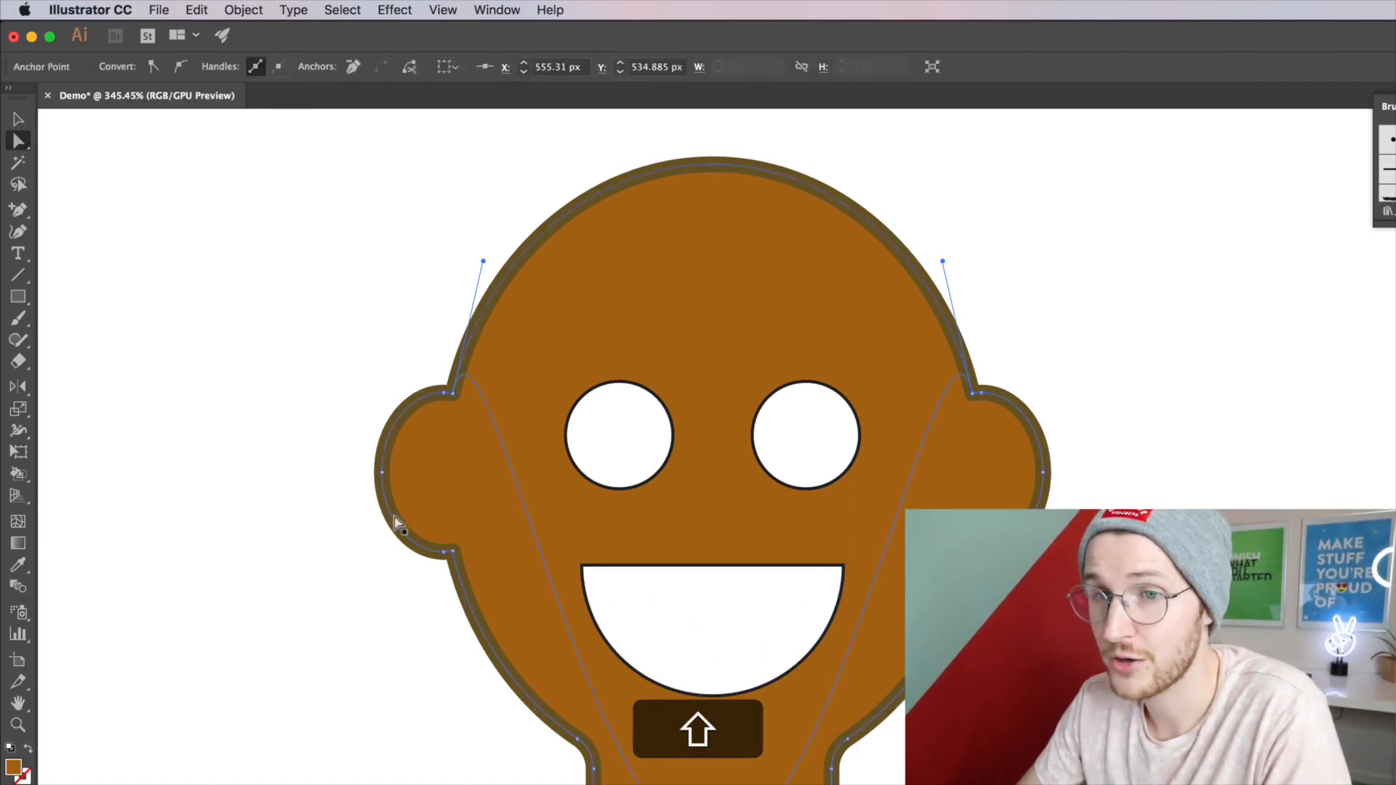
# - Give the shadow shape beside the head a darker brown fill from the Color Picker
pyautogui.doubleClick(17, 768)
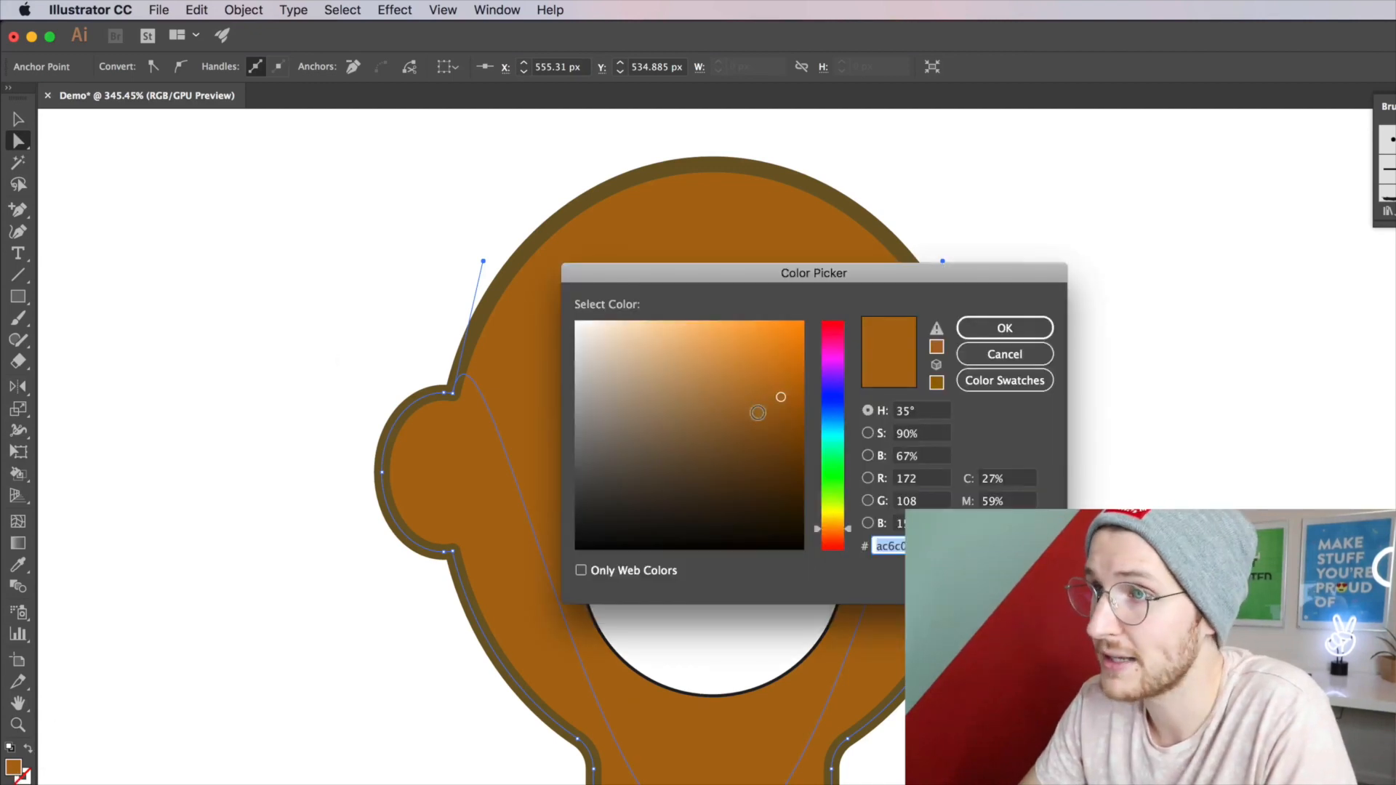
pyautogui.click(1003, 327)
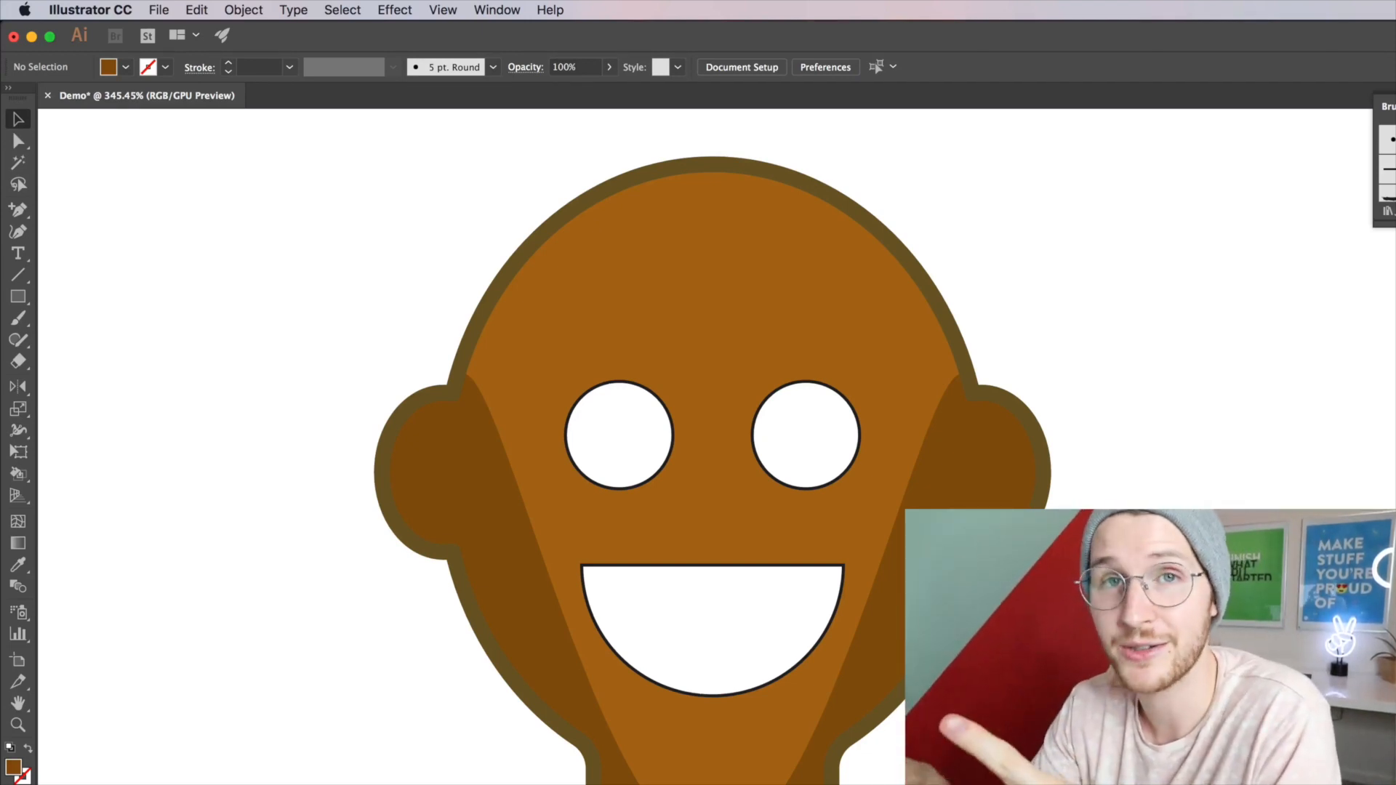
pyautogui.press('m')
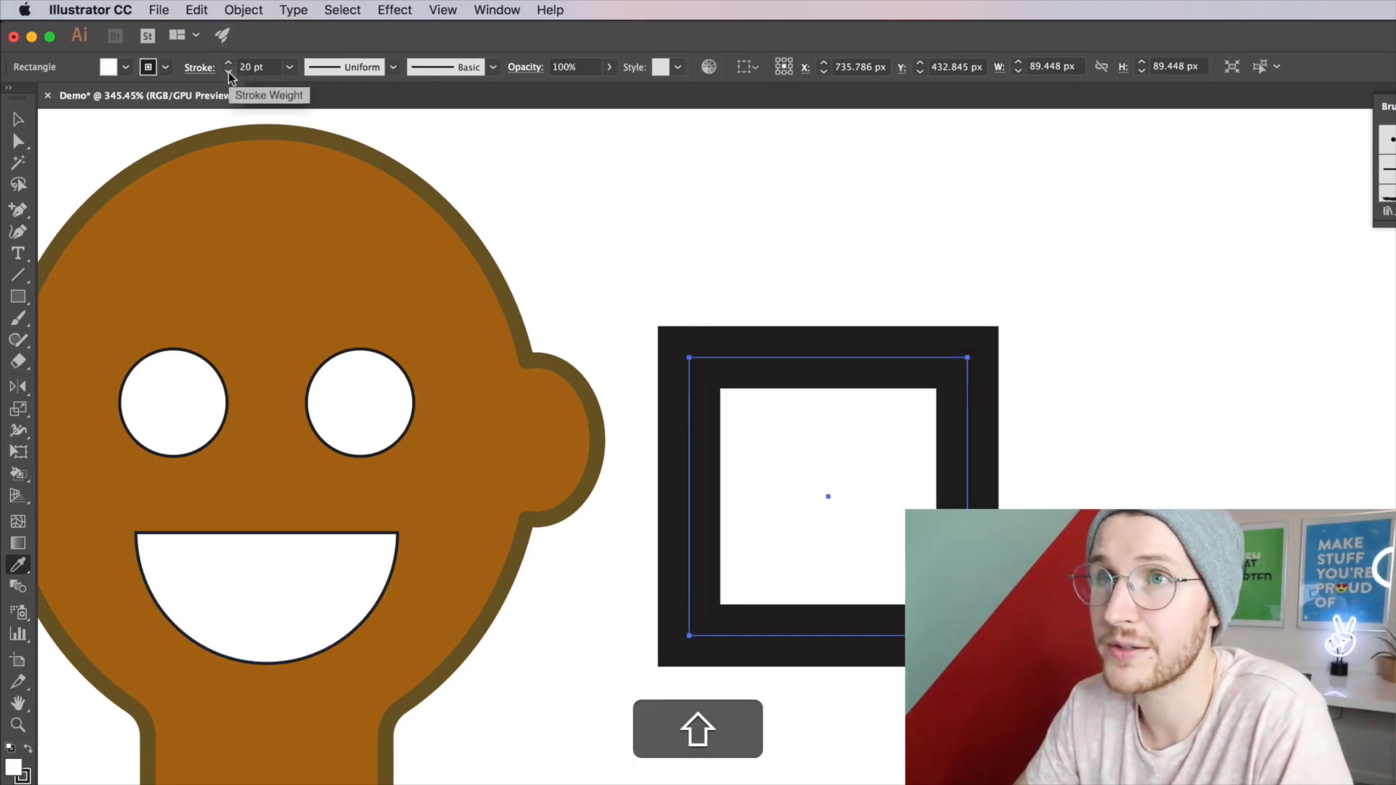
# - Thin the square's black border and convert it into a Live Paint group with an olive fill
pyautogui.click(229, 71)
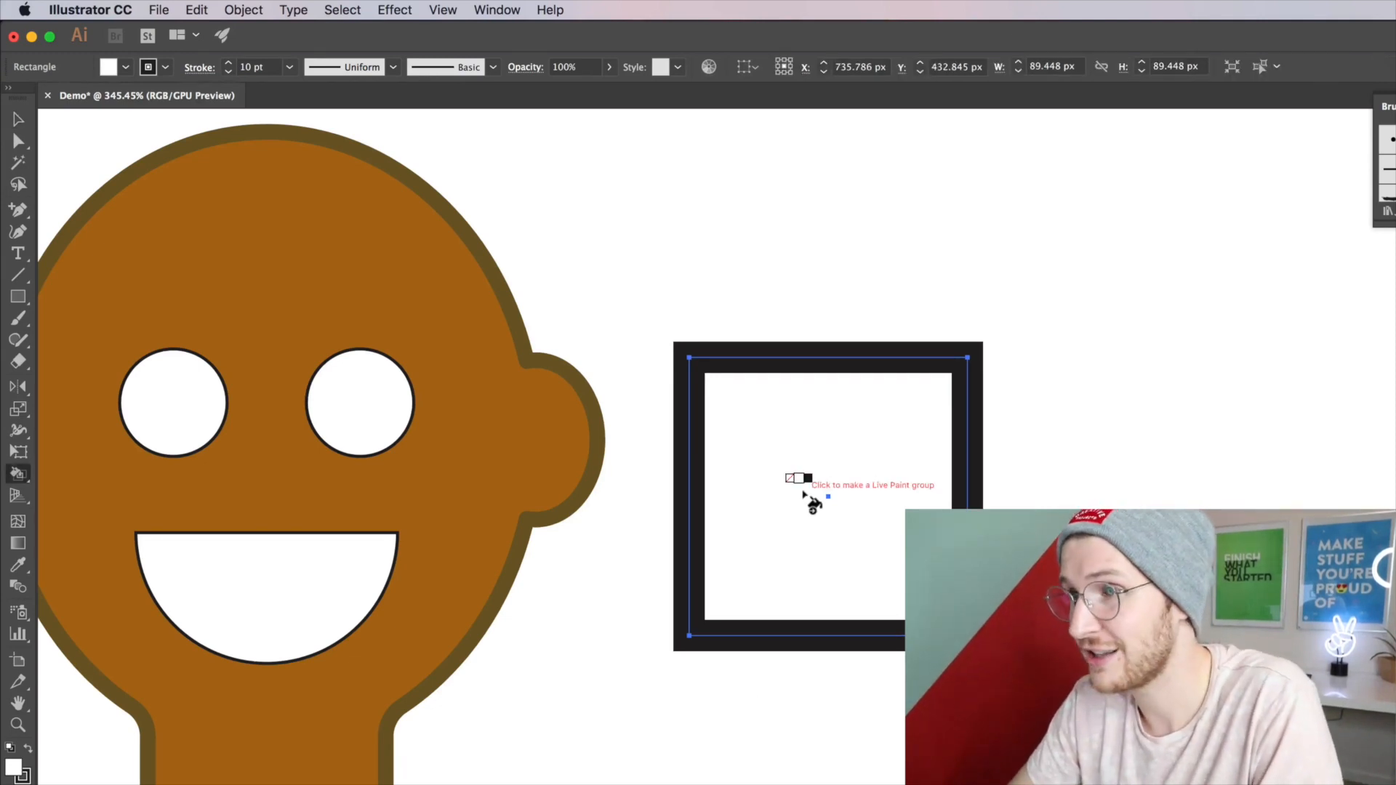
pyautogui.click(813, 503)
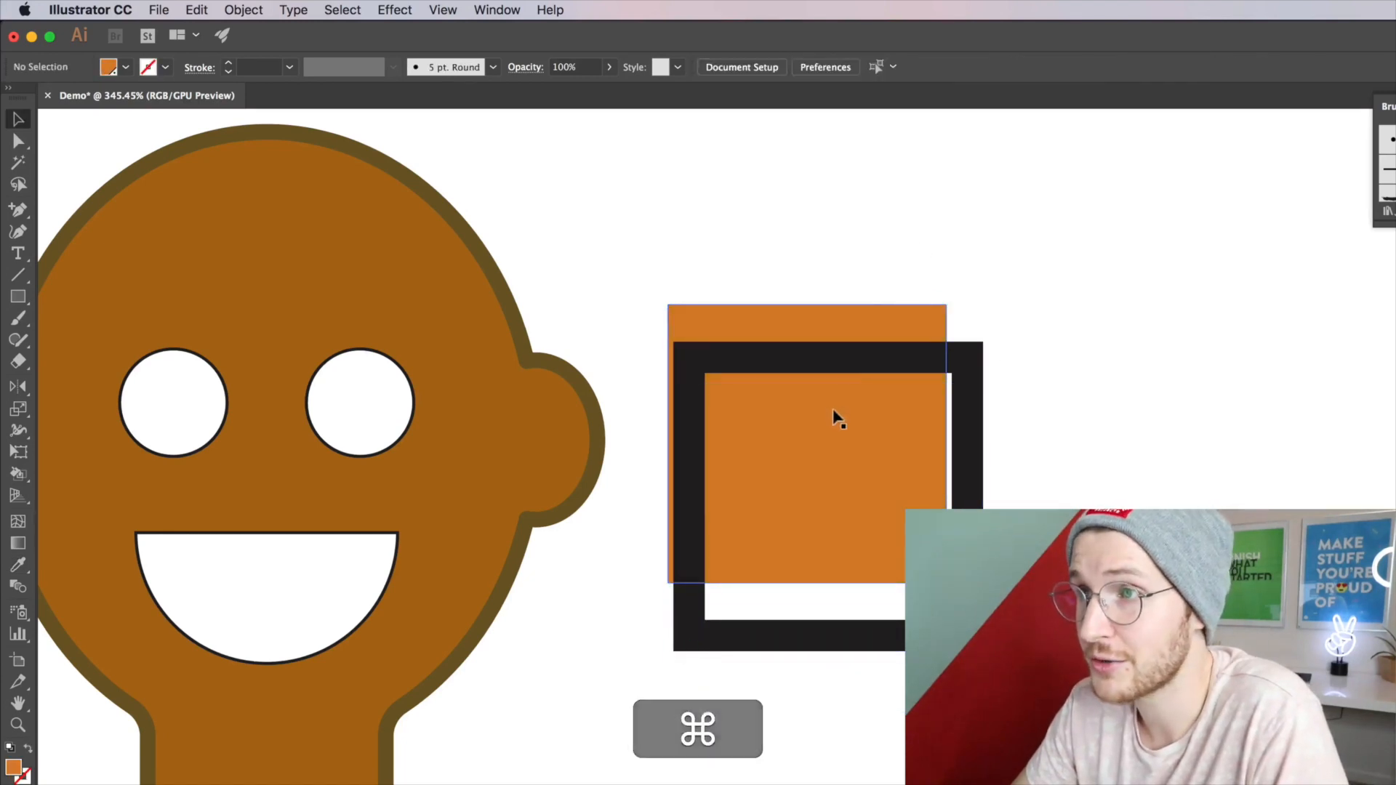
pyautogui.press('a')
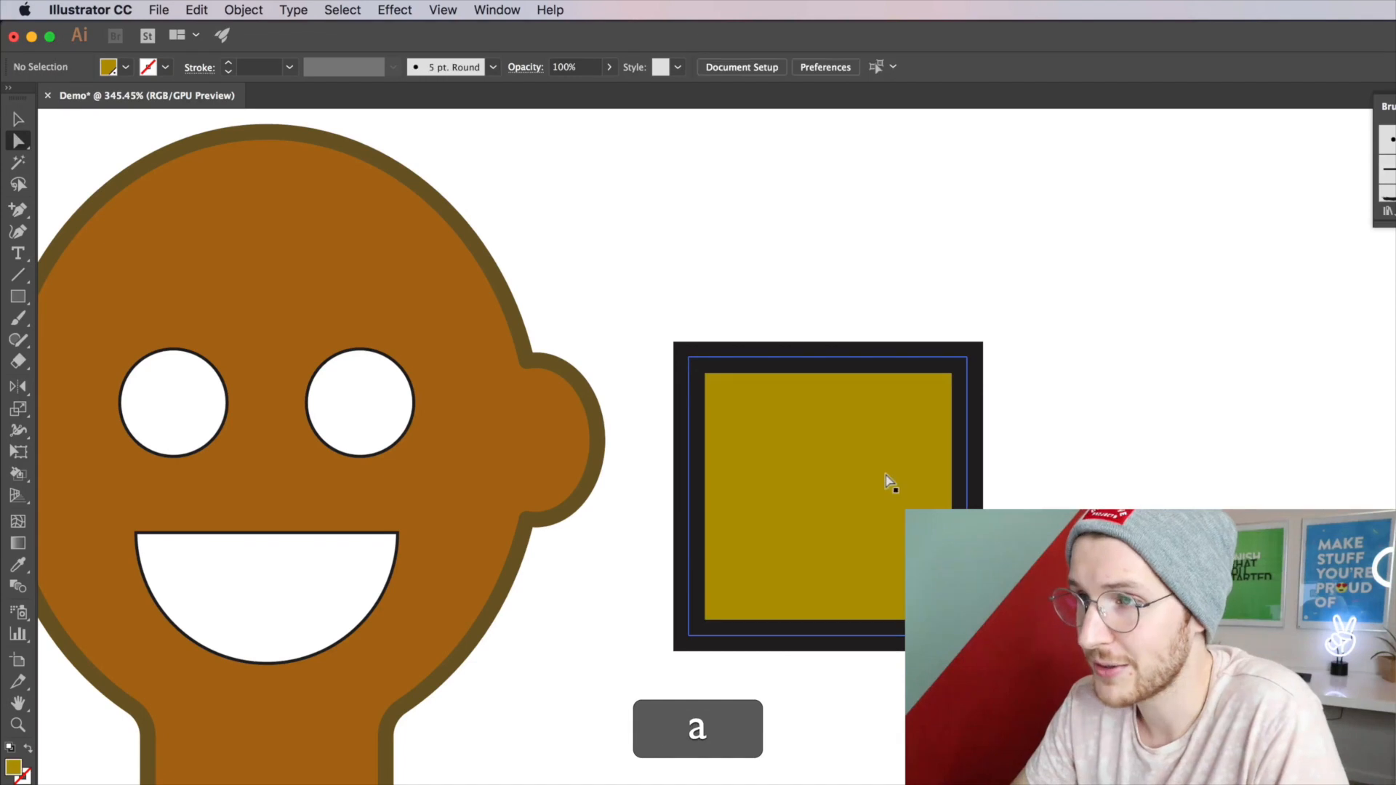
# - Copy the square's fill shape and paste it in front as the basis for the bottom shadow strip
pyautogui.press('cmd+c')
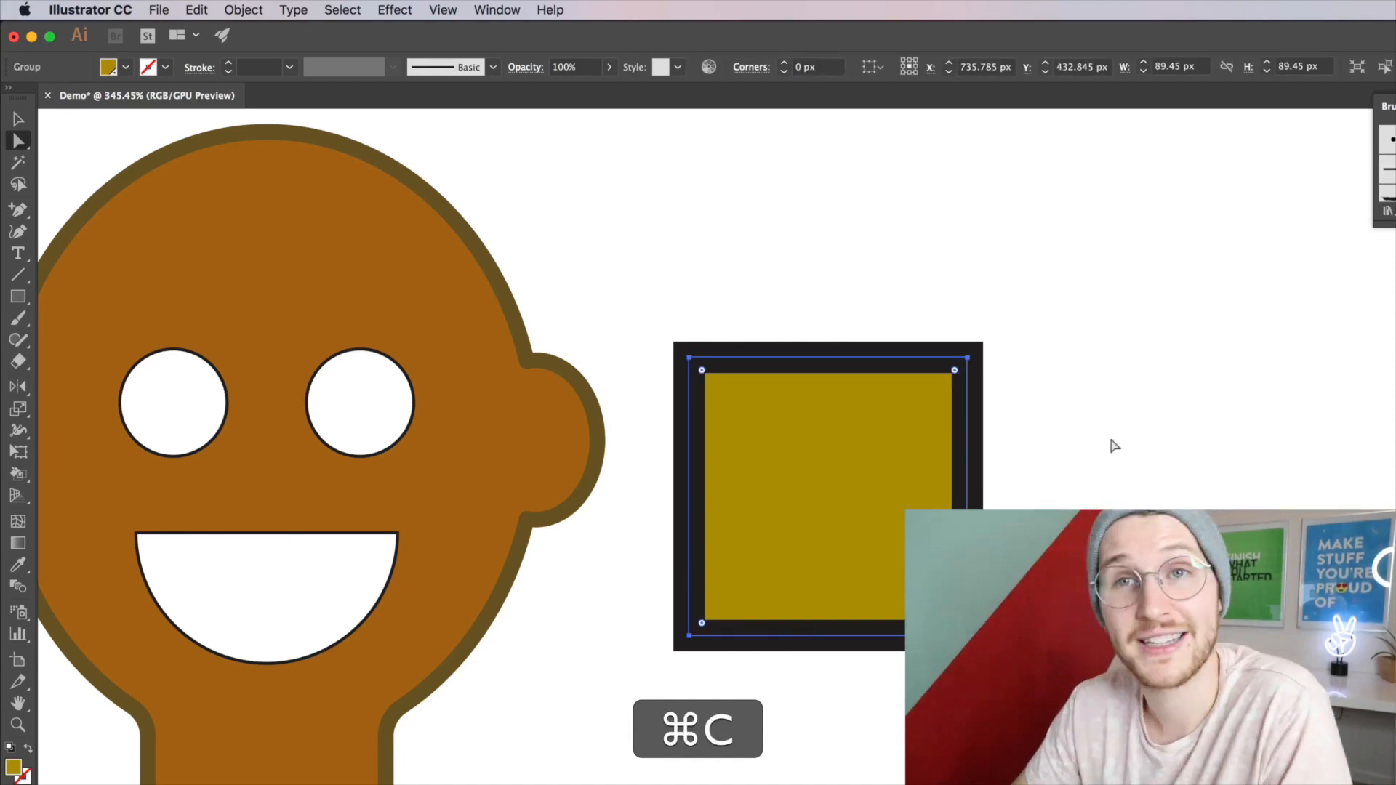
pyautogui.press('cmd+f')
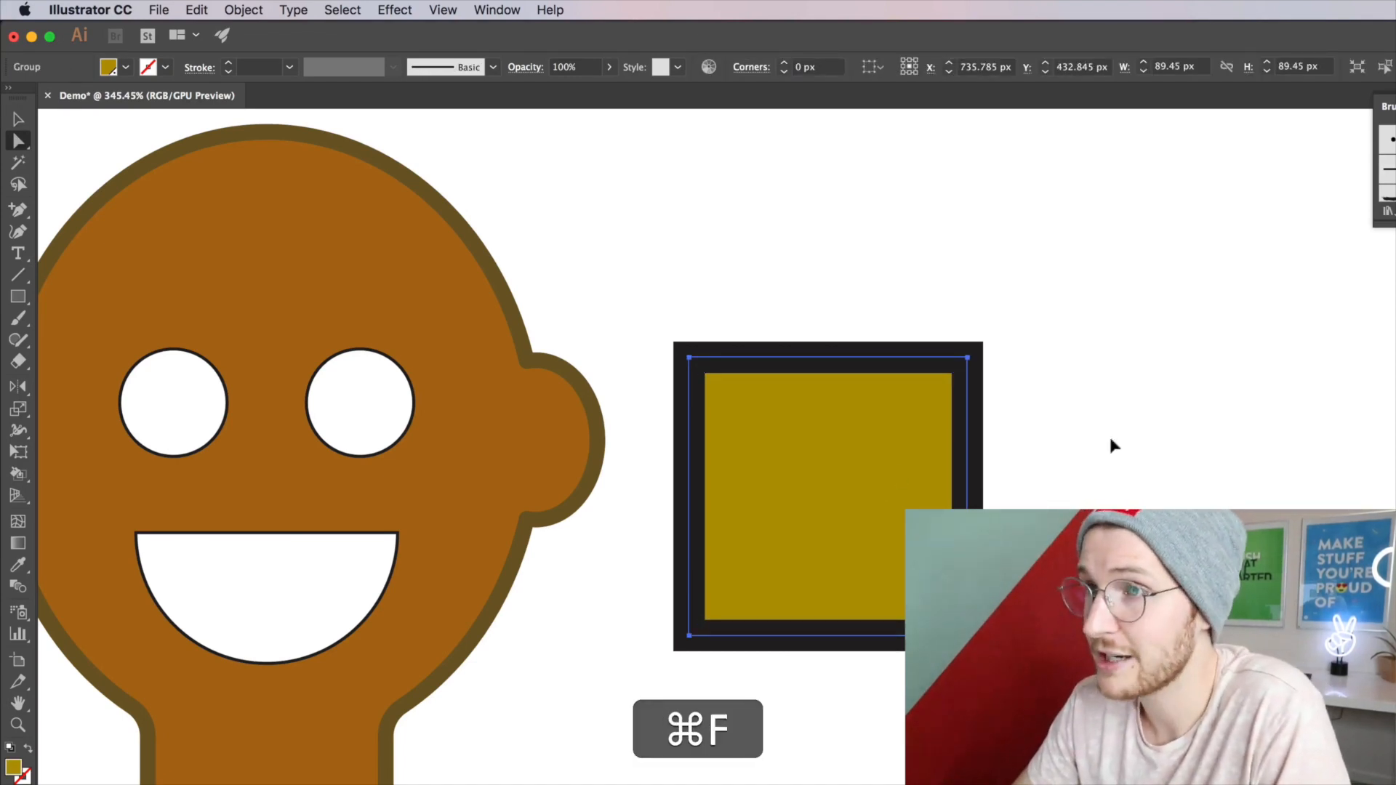
pyautogui.press('shift')
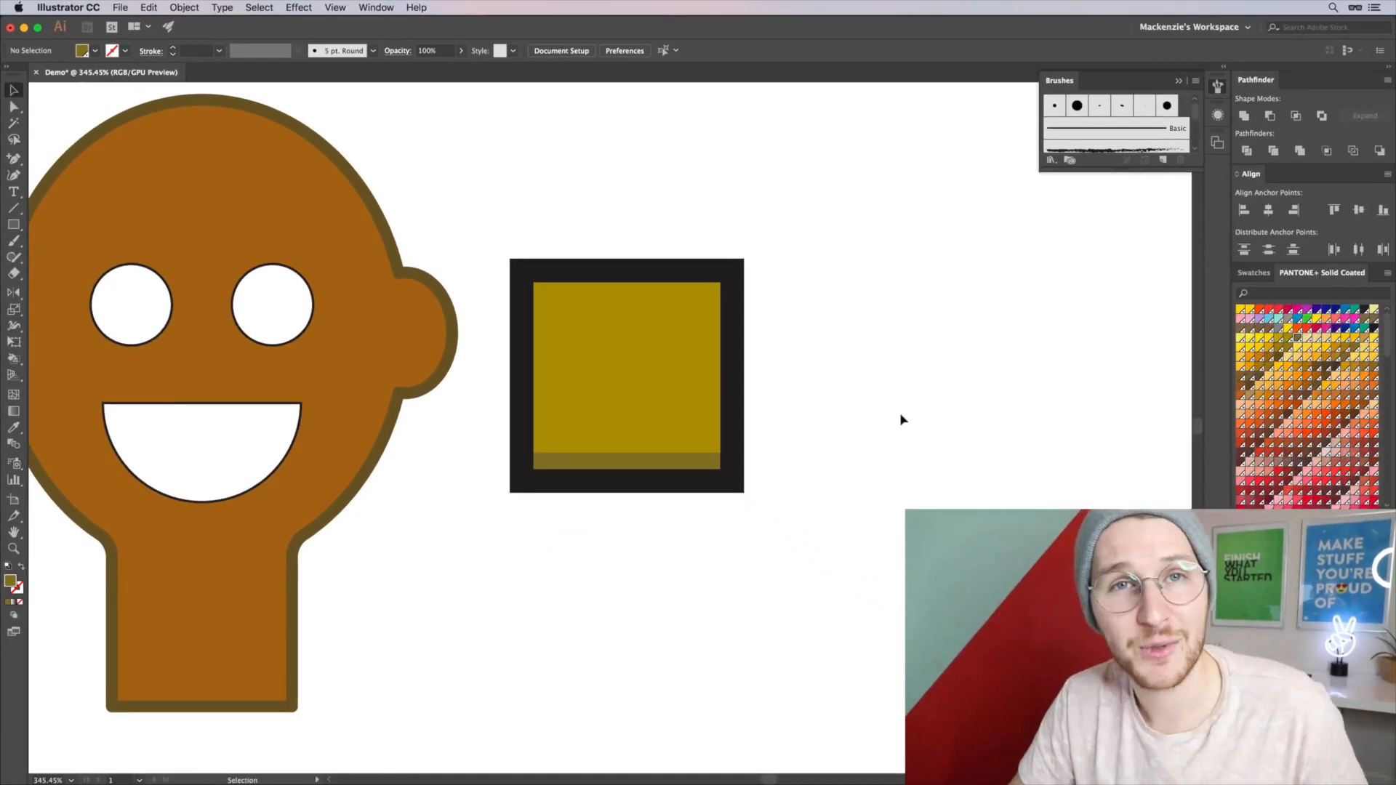
pyautogui.moveTo(837, 408)
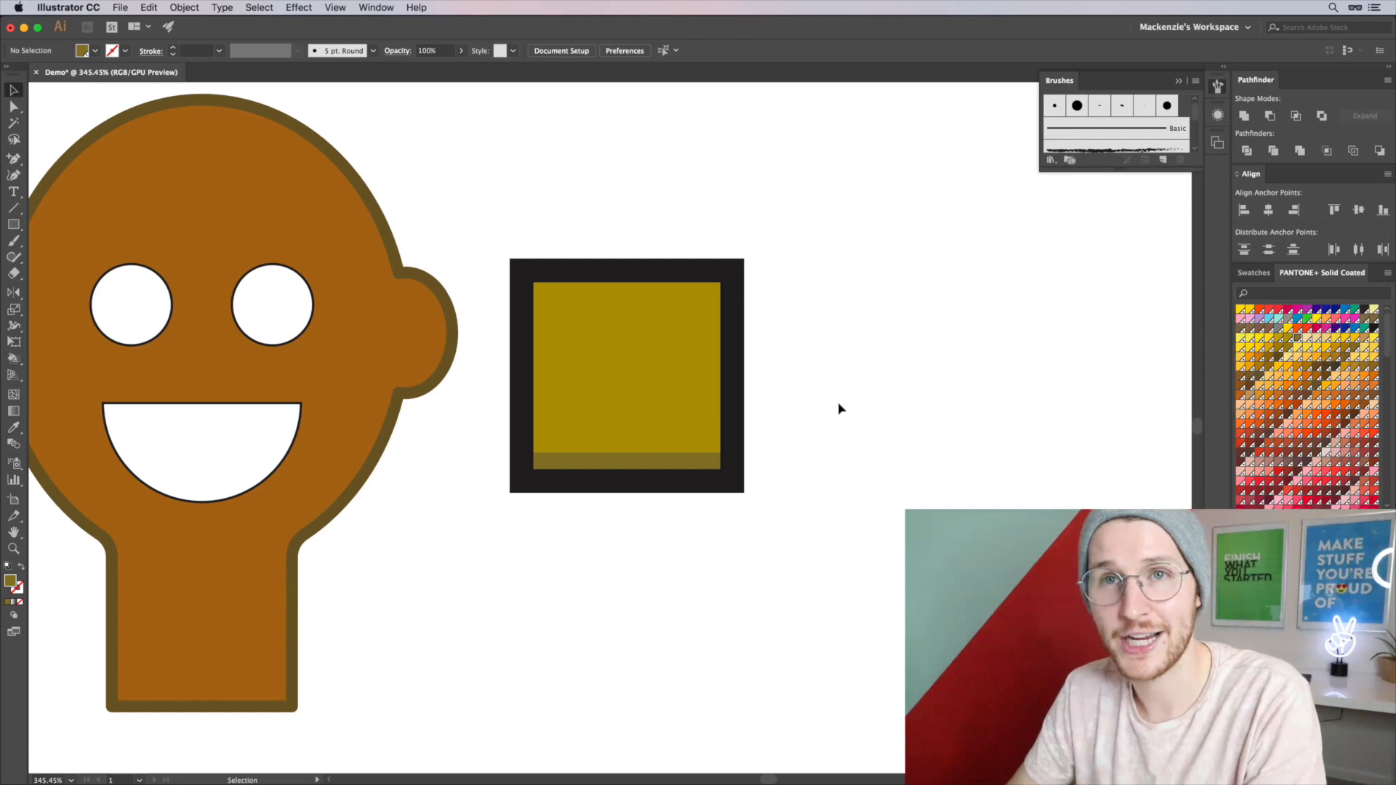
# - Sample the figure's brown fill with the Eyedropper onto the bordered square
pyautogui.click(625, 374)
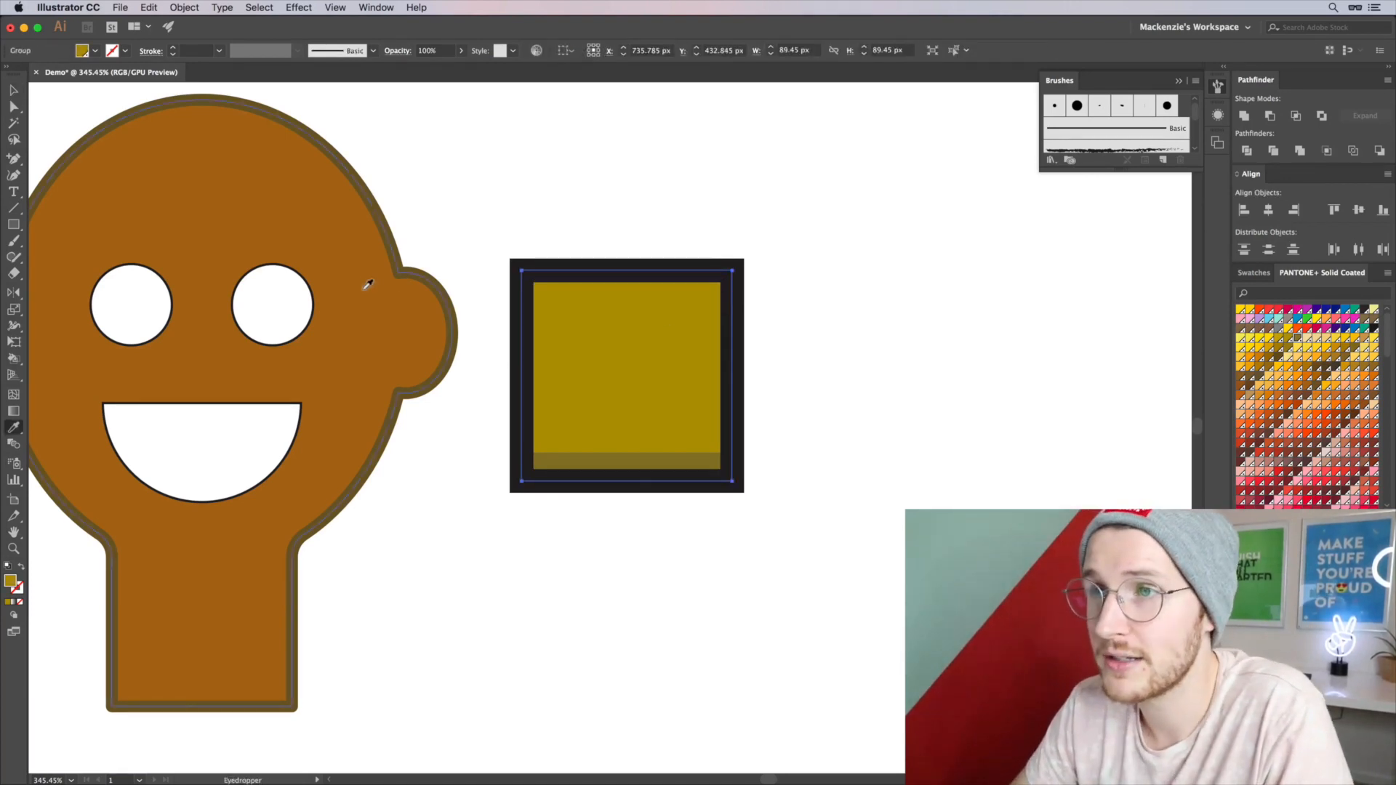
pyautogui.click(364, 285)
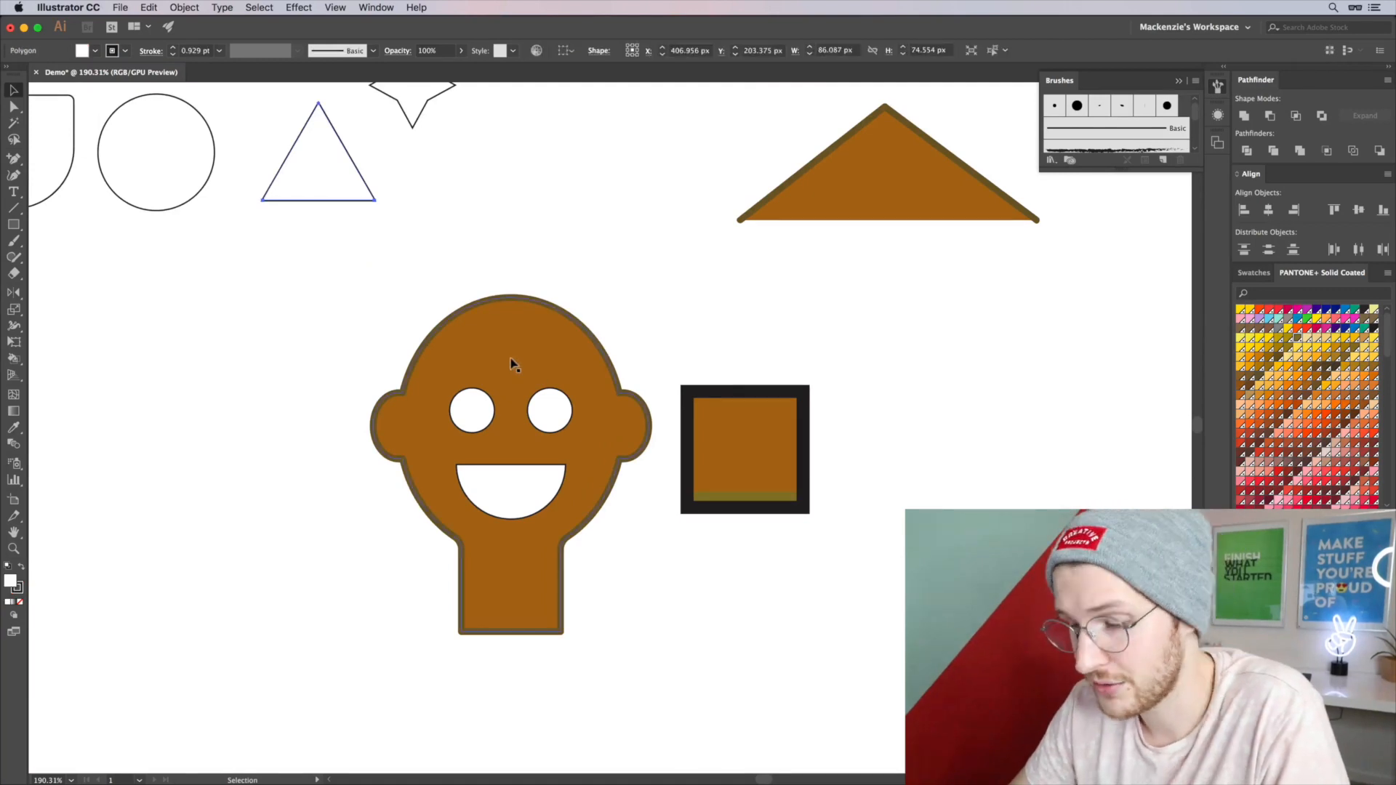
pyautogui.click(318, 164)
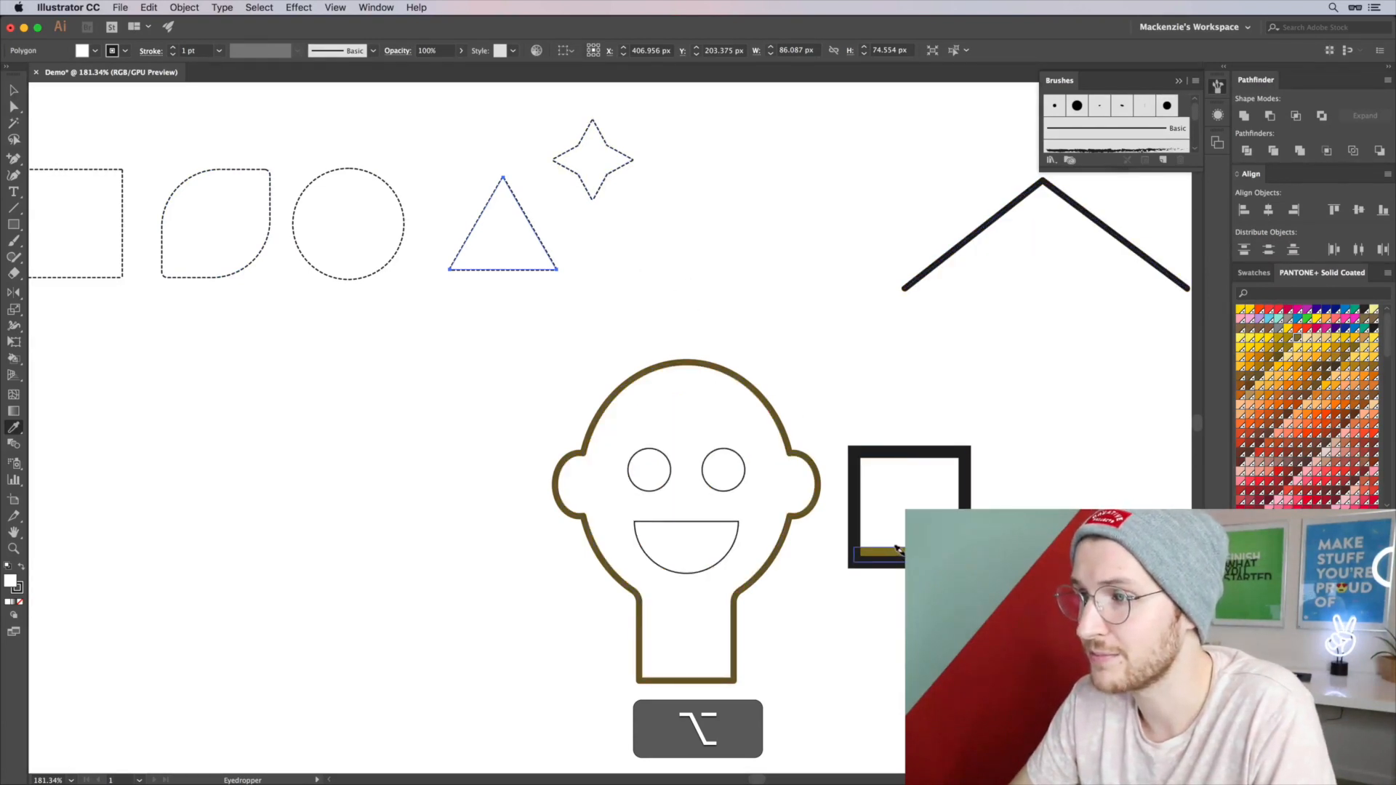
# - Undo the mistaken style changes and Option-apply the sampled brown to the other demo shapes
pyautogui.press('cmd+z')
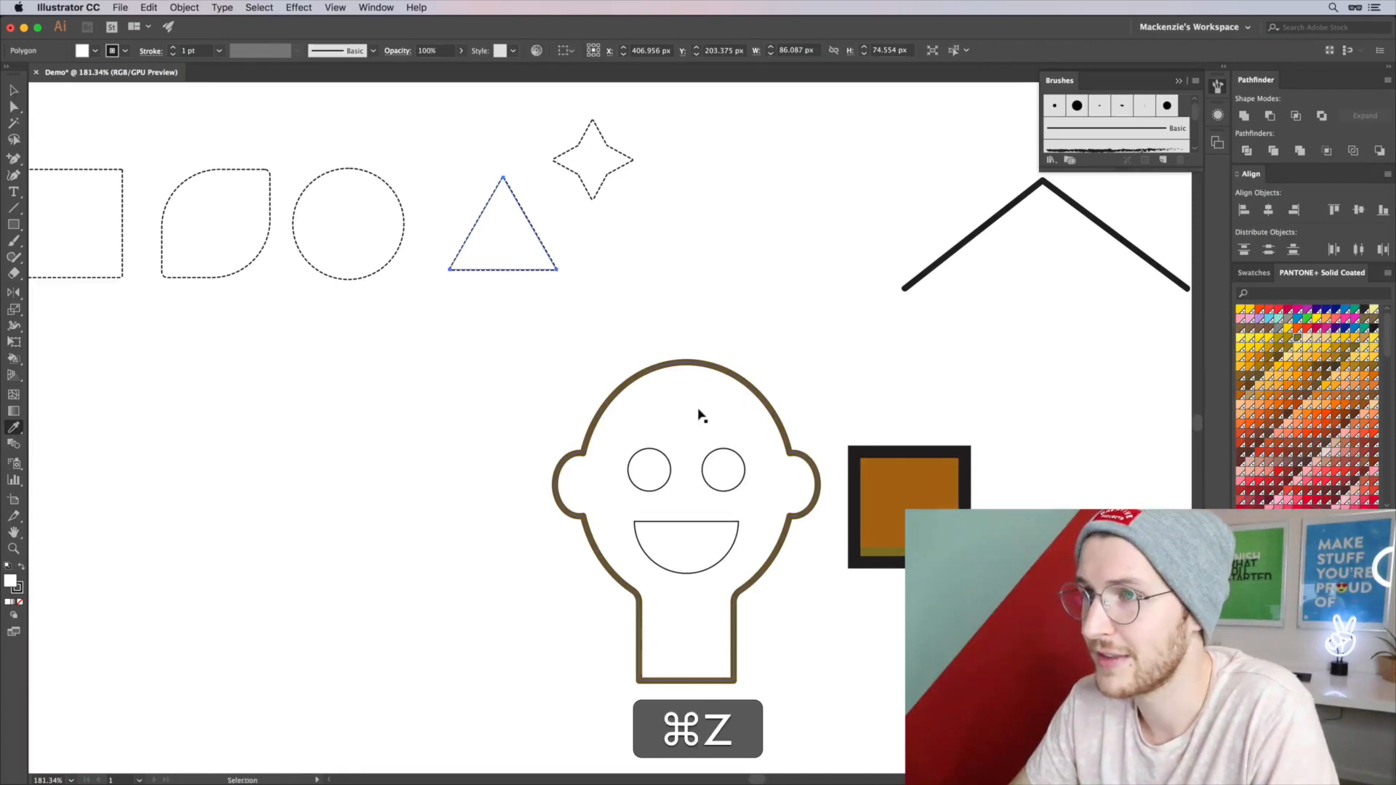
pyautogui.press('cmd+z')
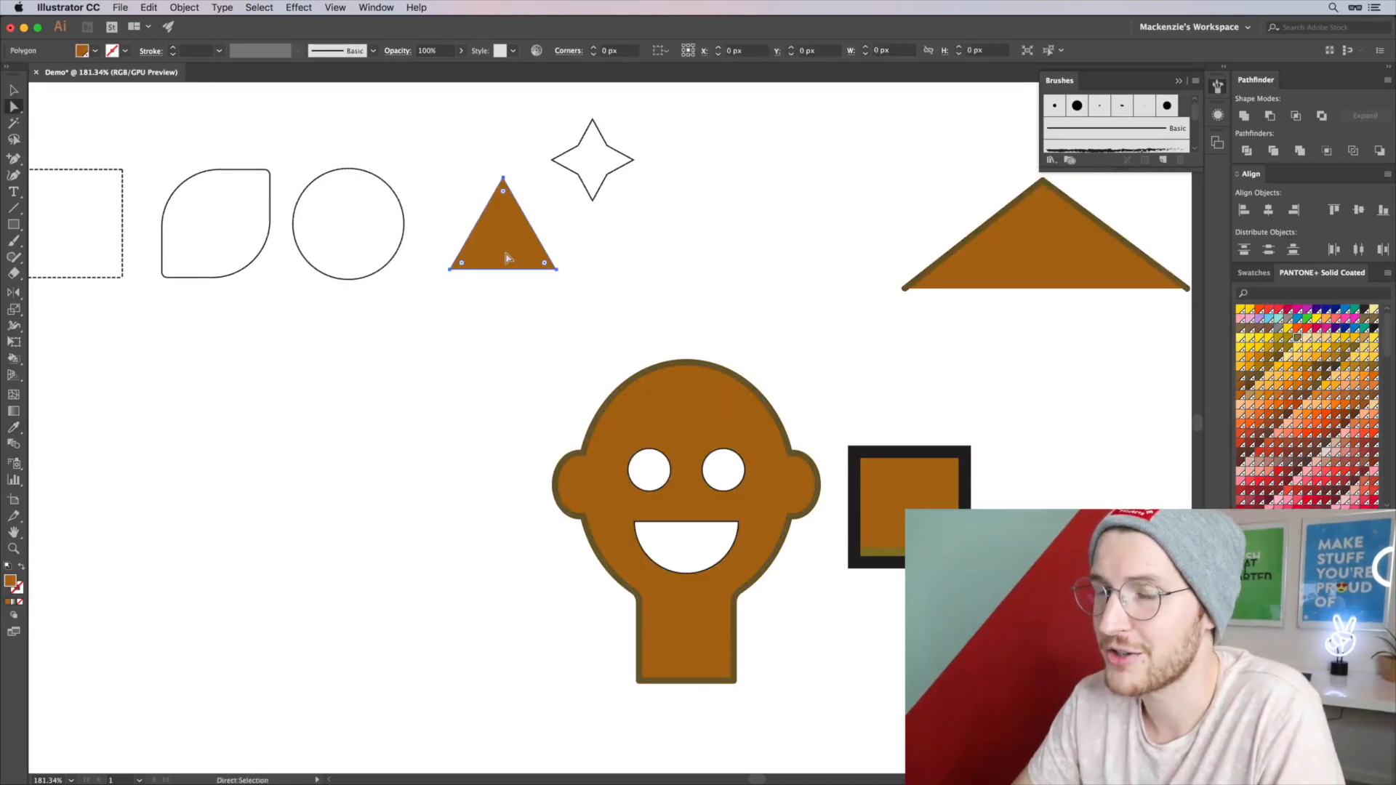
pyautogui.press('alt')
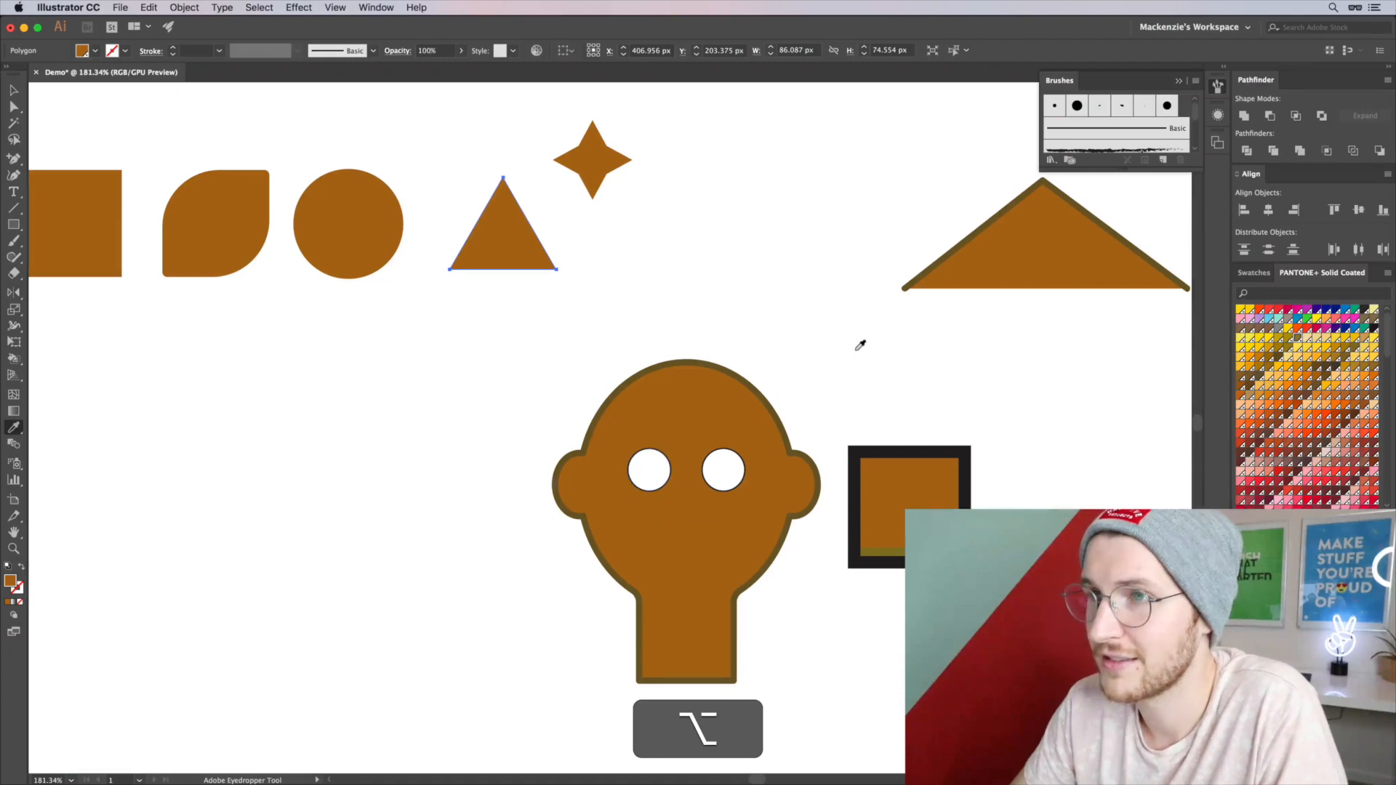
pyautogui.press('cmd+z')
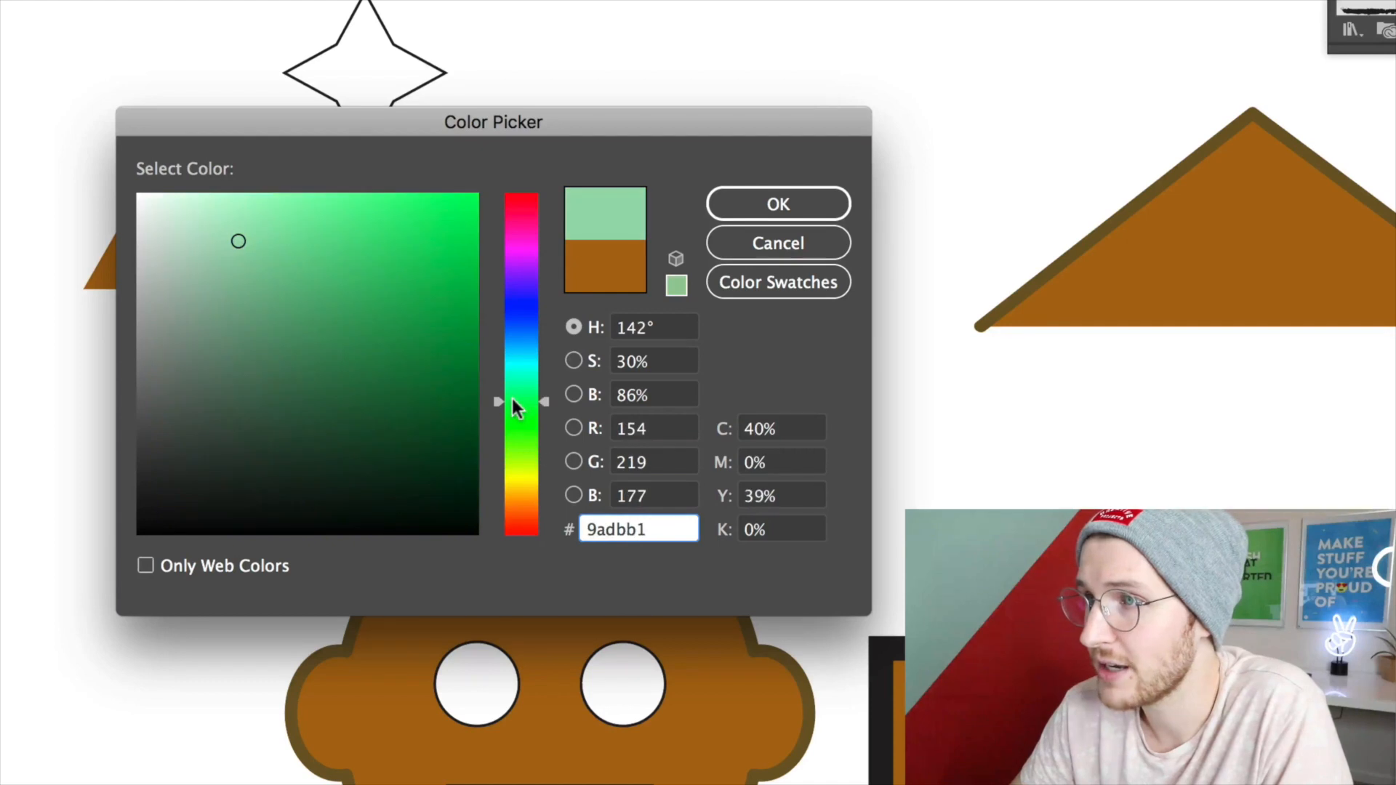
pyautogui.moveTo(609, 456)
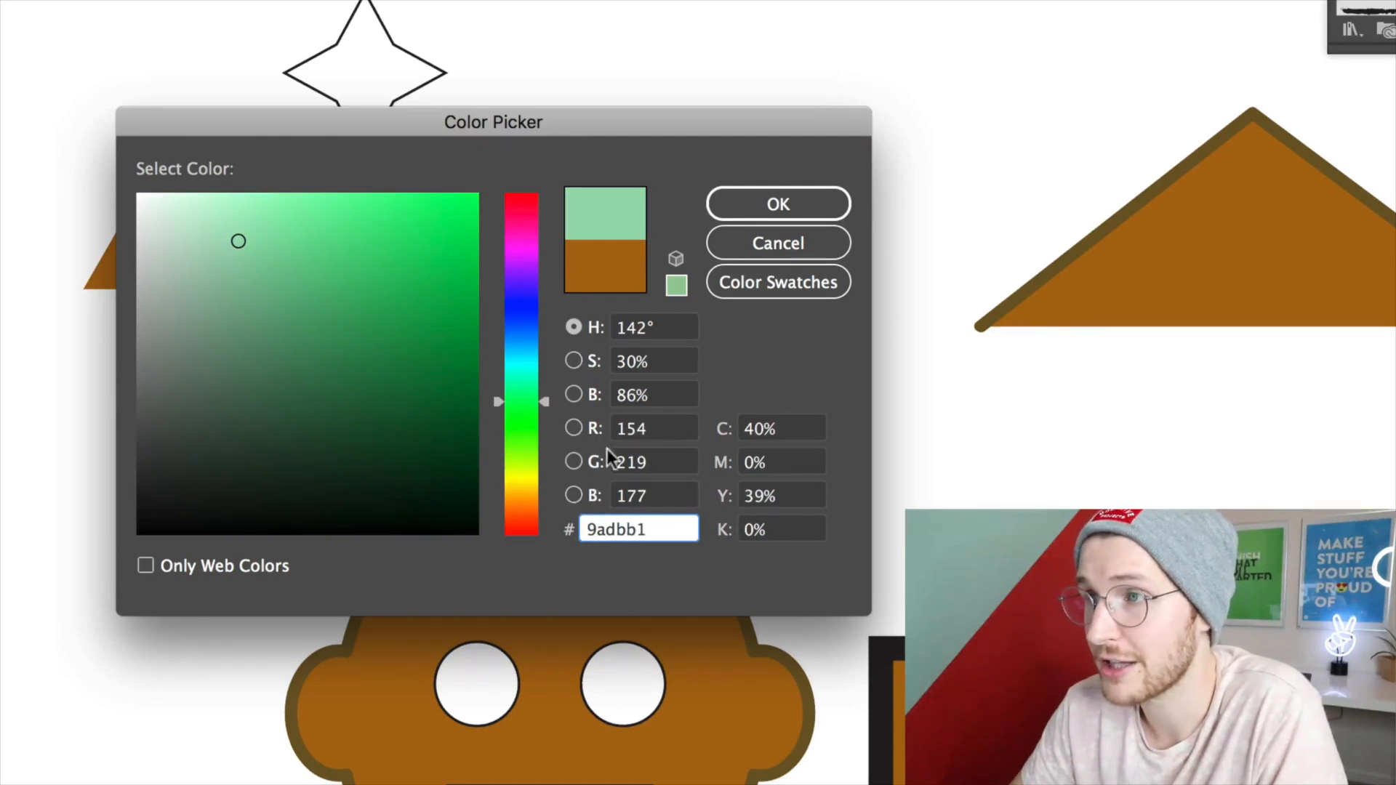
pyautogui.moveTo(756, 419)
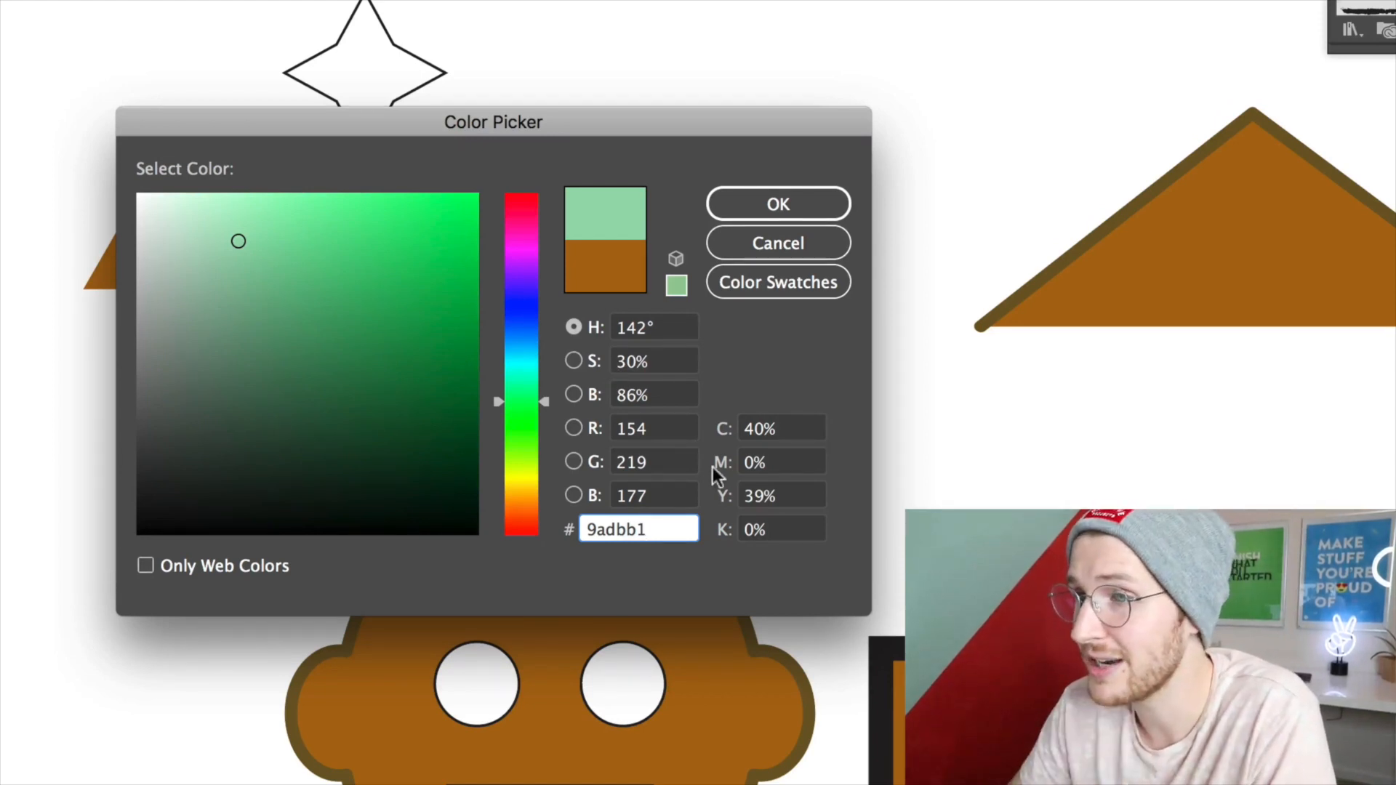
pyautogui.click(146, 565)
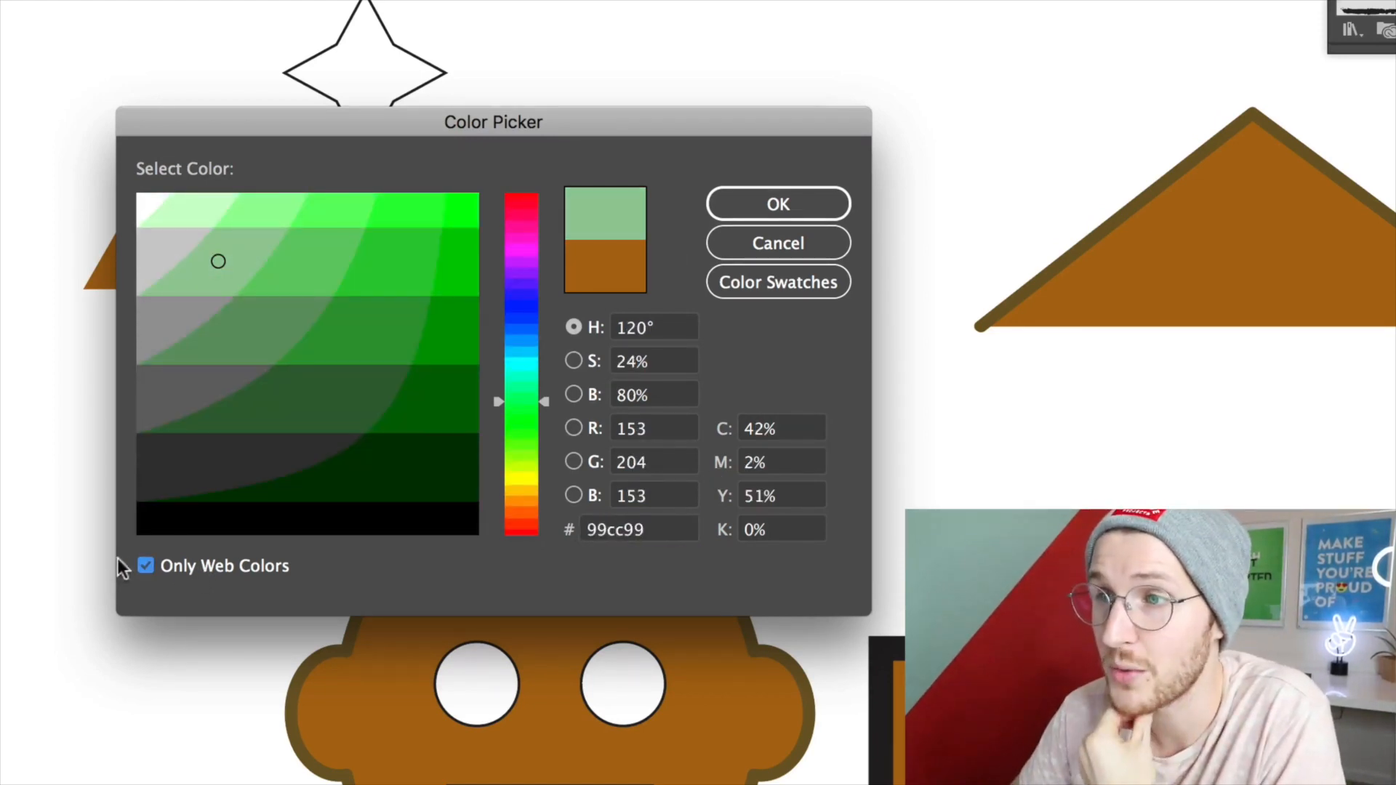
pyautogui.moveTo(184, 574)
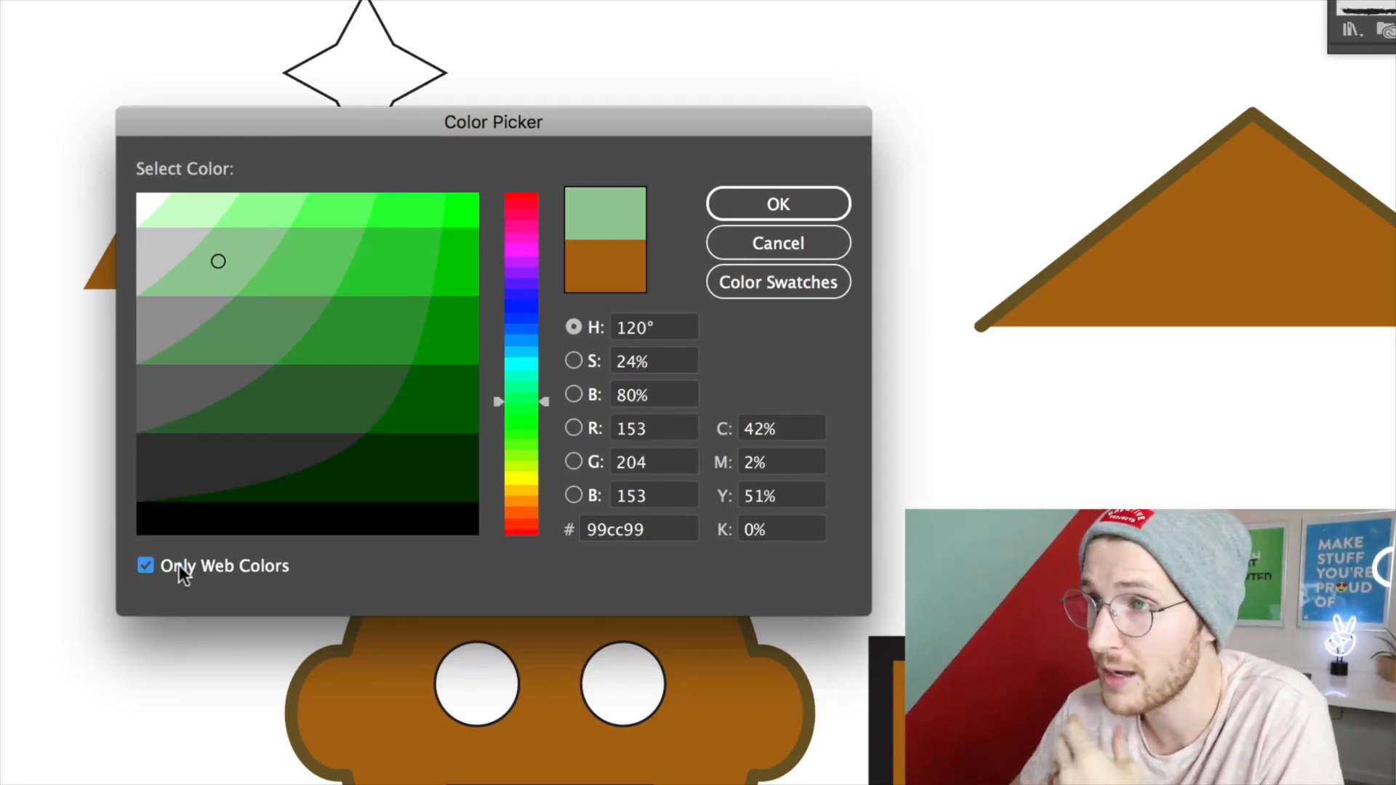
pyautogui.click(776, 280)
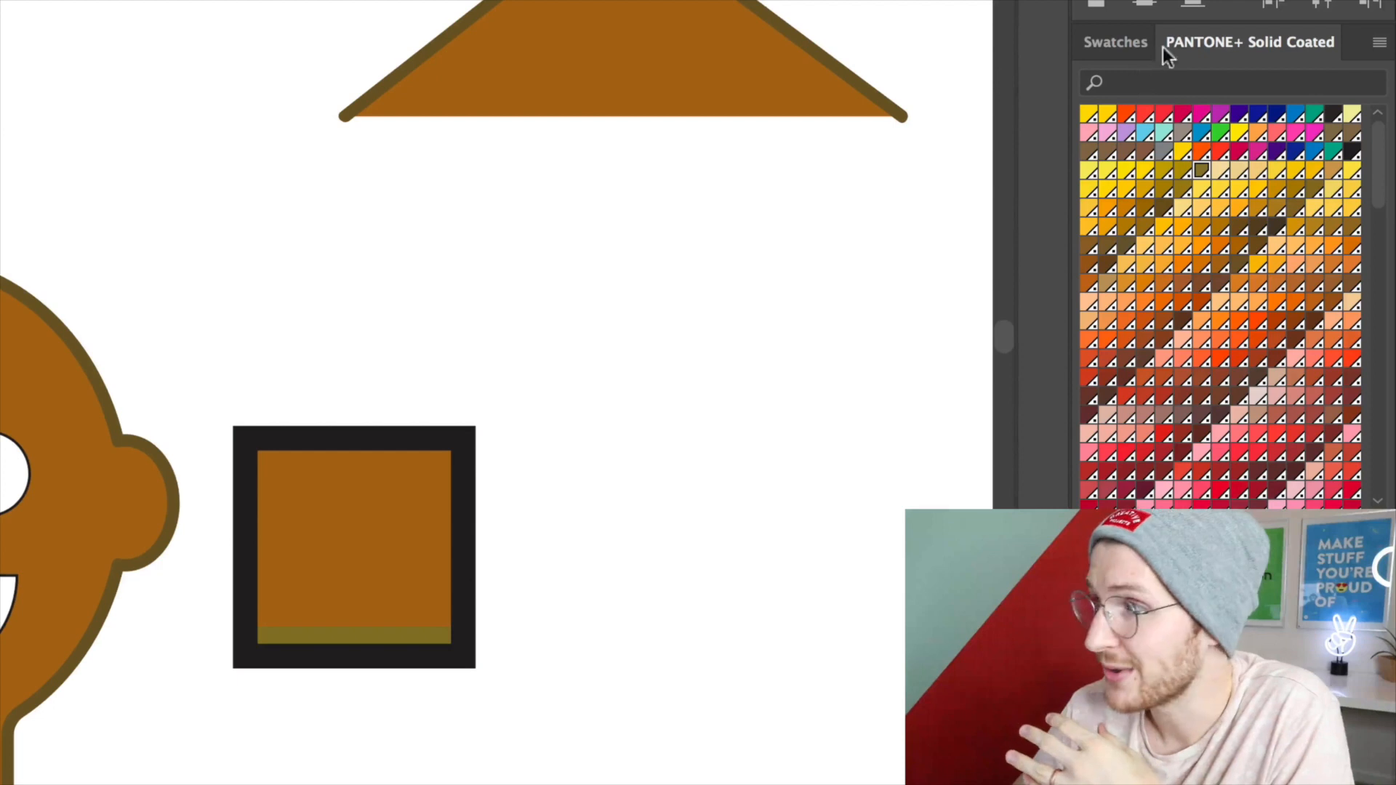